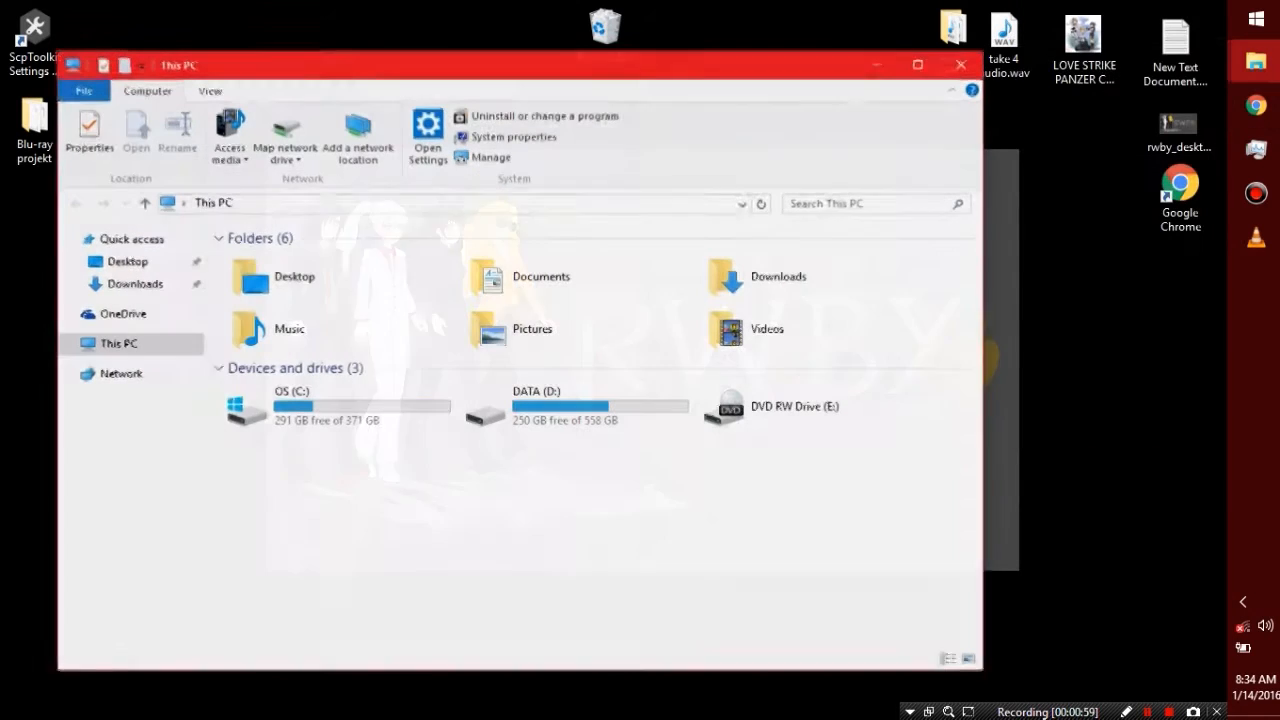
# Open the DATA (D:) drive and browse into the Unity assets extractor folder.
pyautogui.click(575, 407)
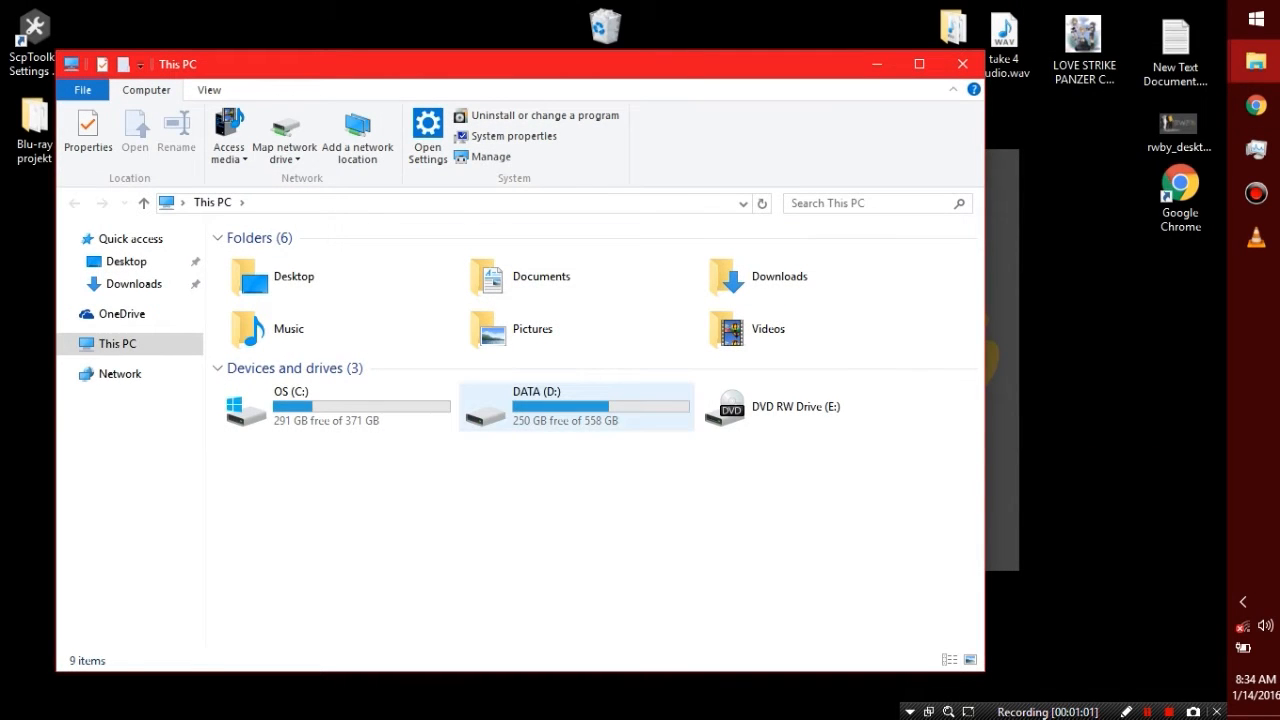
pyautogui.doubleClick(575, 406)
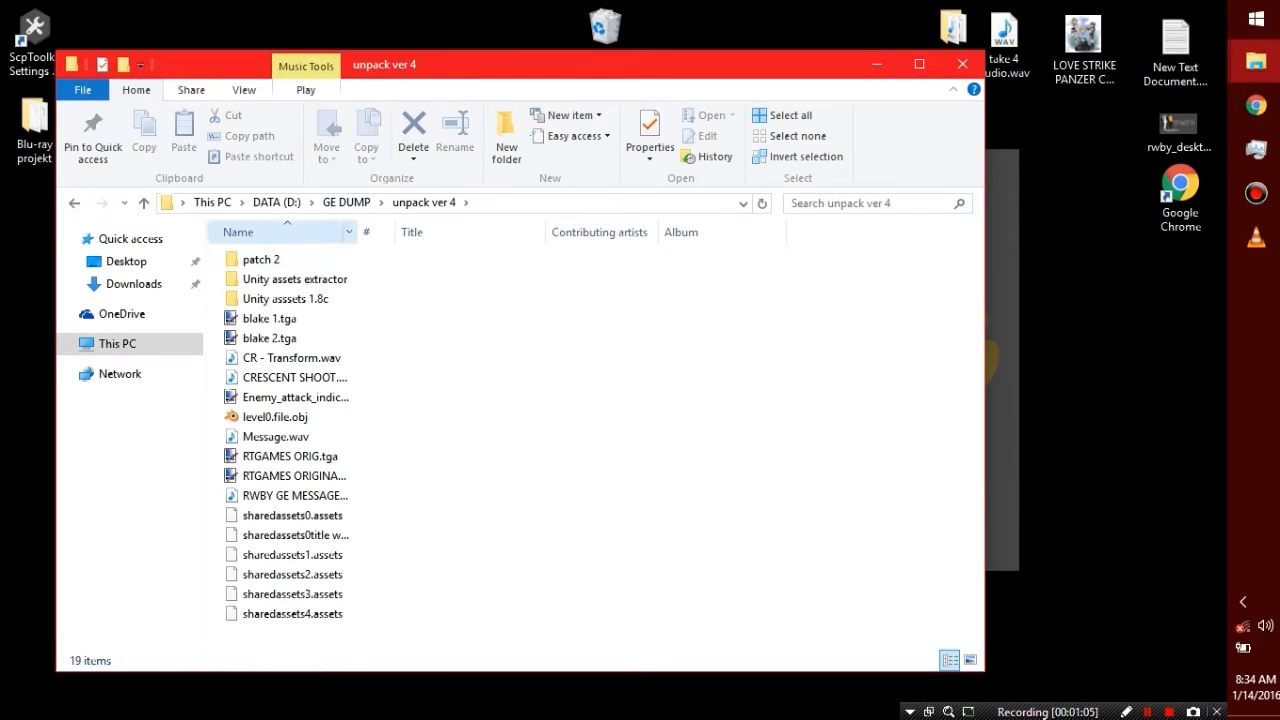
pyautogui.doubleClick(296, 278)
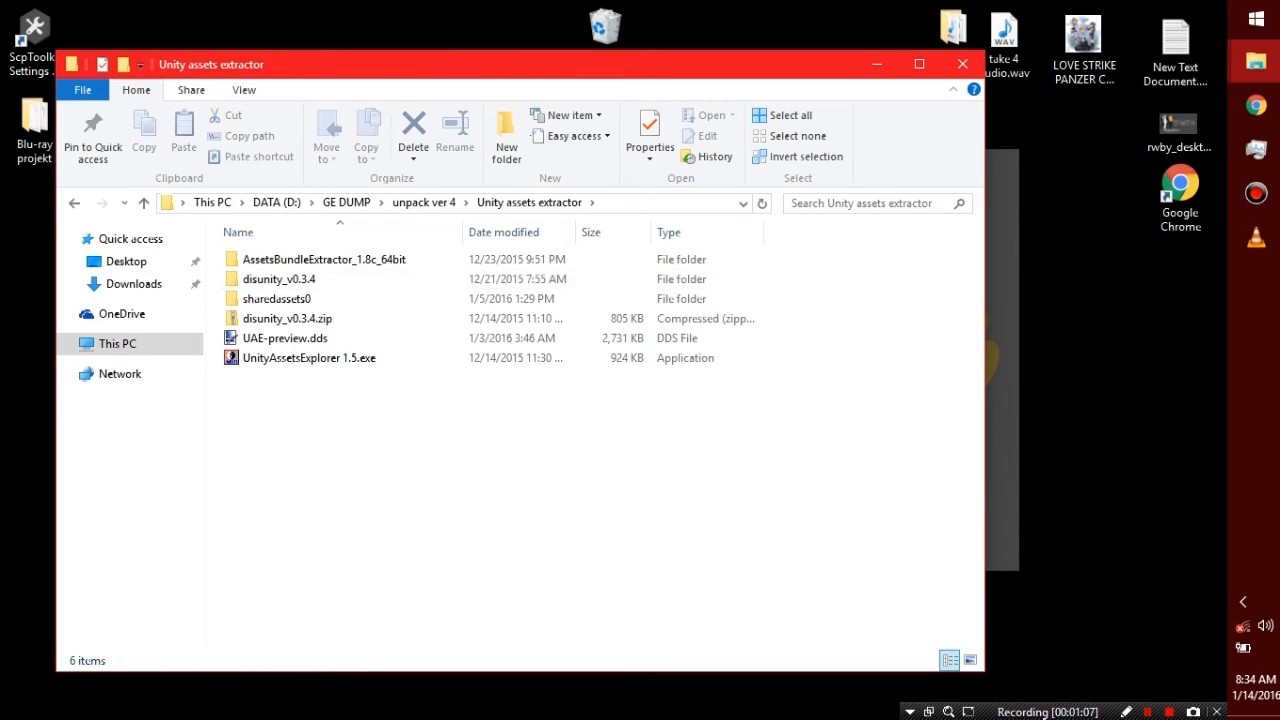
pyautogui.click(288, 318)
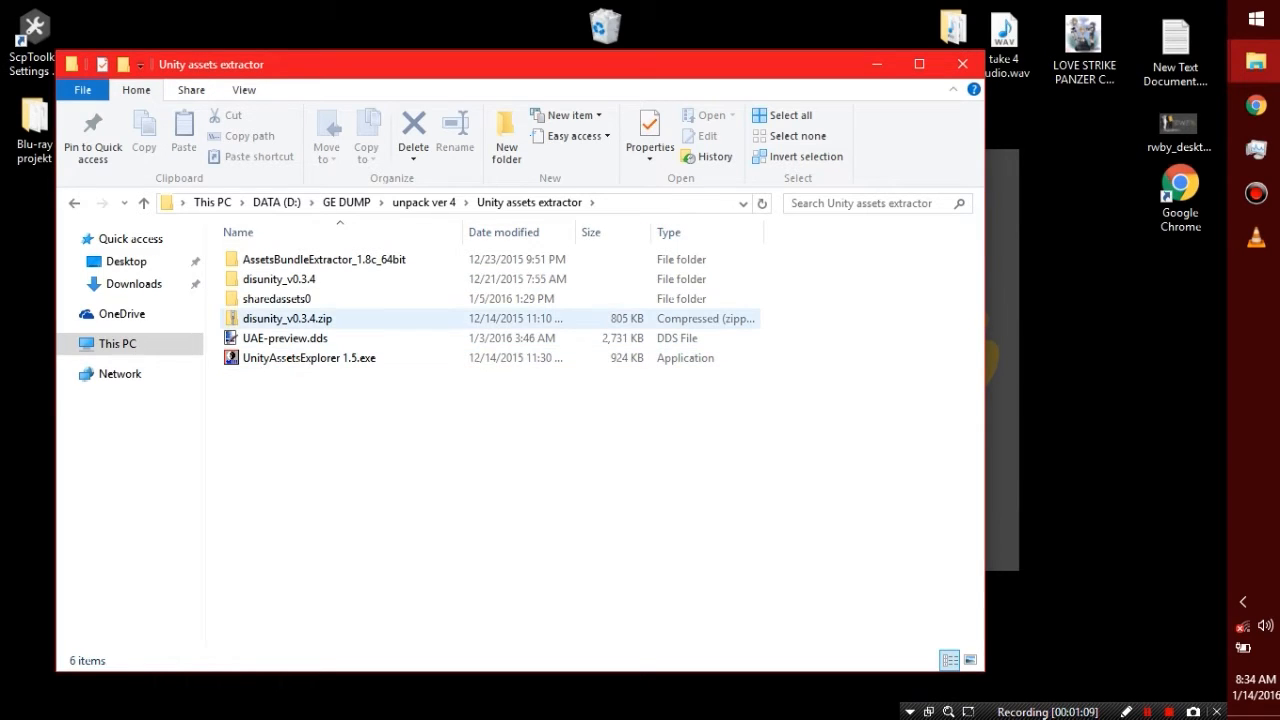
# Select AssetsBundleExtractor_1.8c_64bit, then return to unpack ver 4 and select sharedassets0.assets.
pyautogui.click(324, 259)
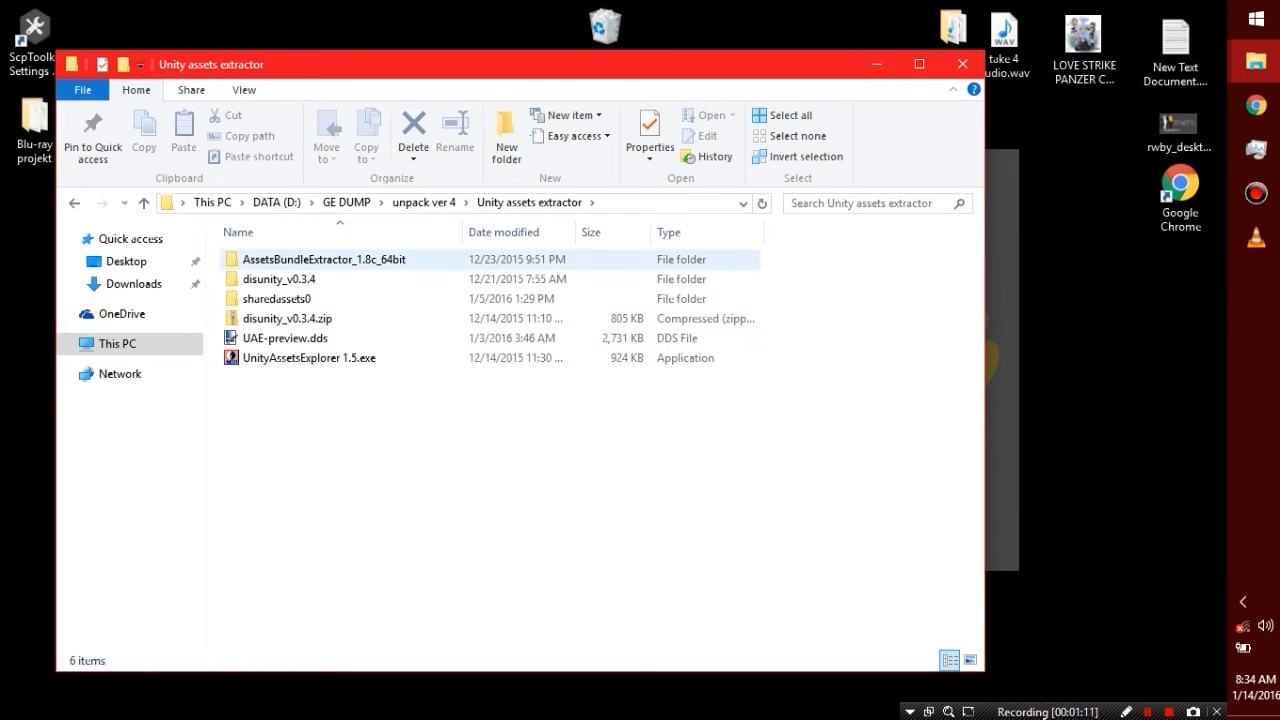
pyautogui.click(324, 259)
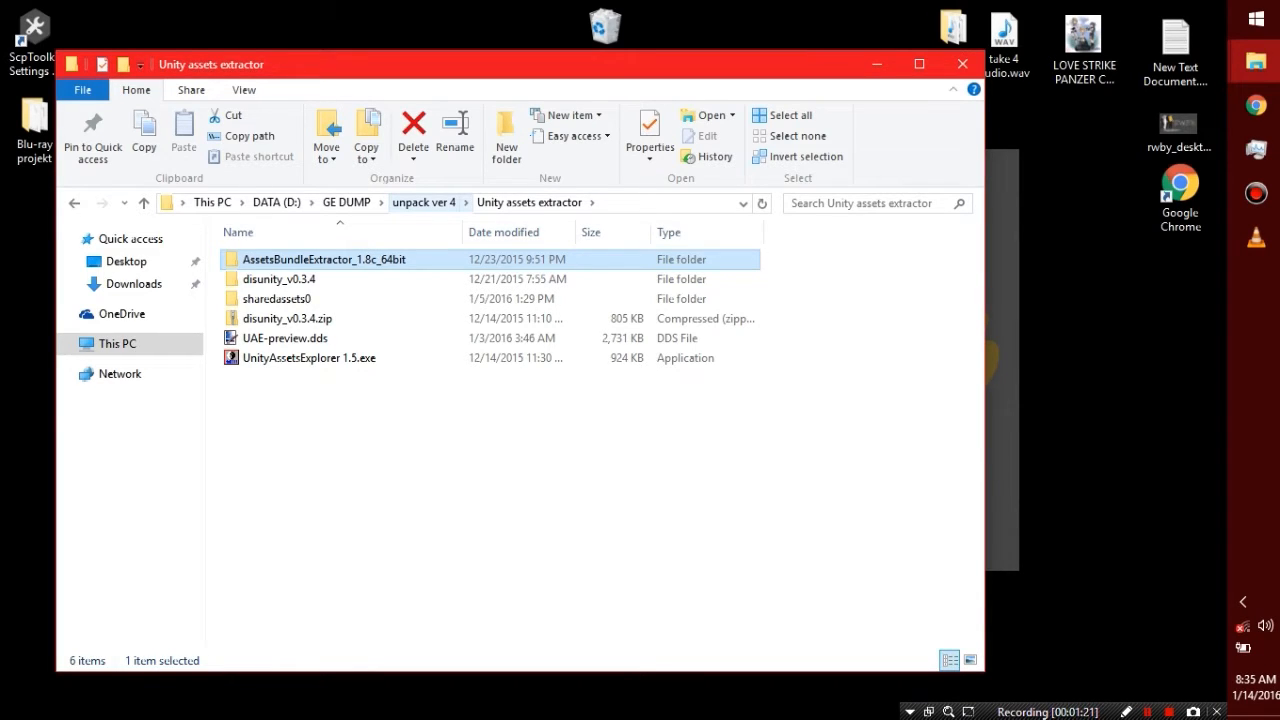
pyautogui.click(309, 357)
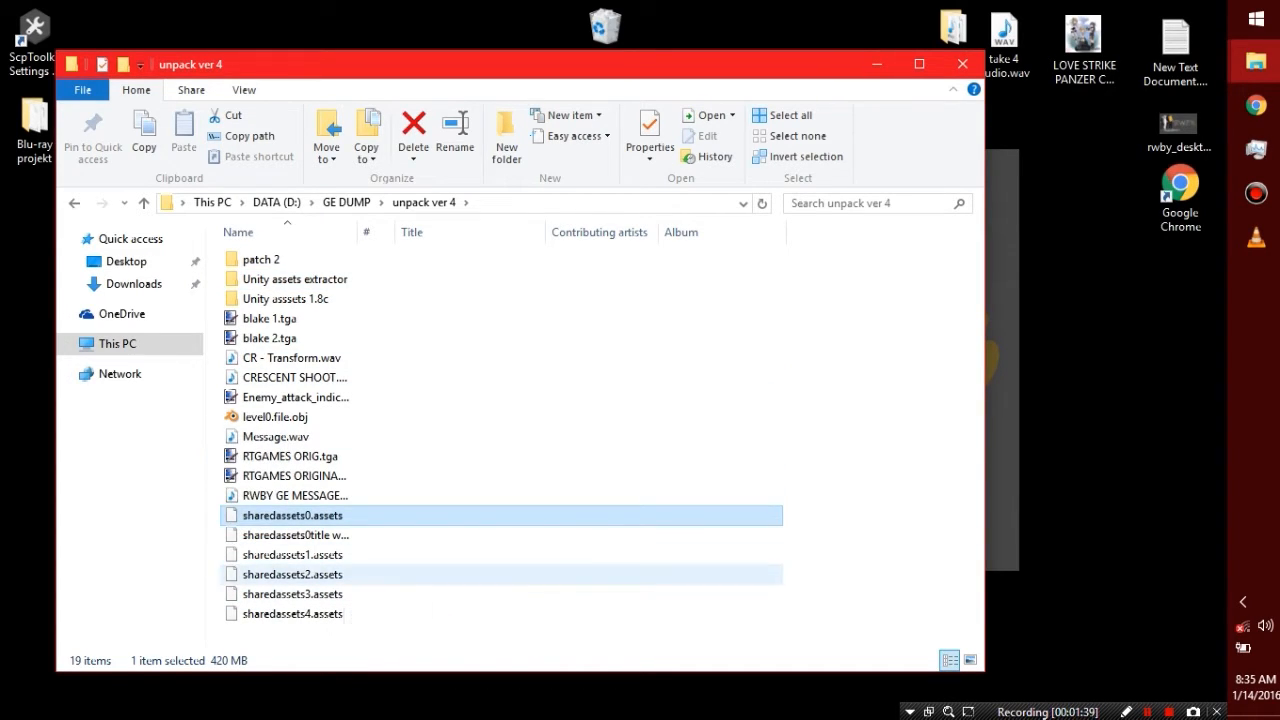
pyautogui.click(294, 535)
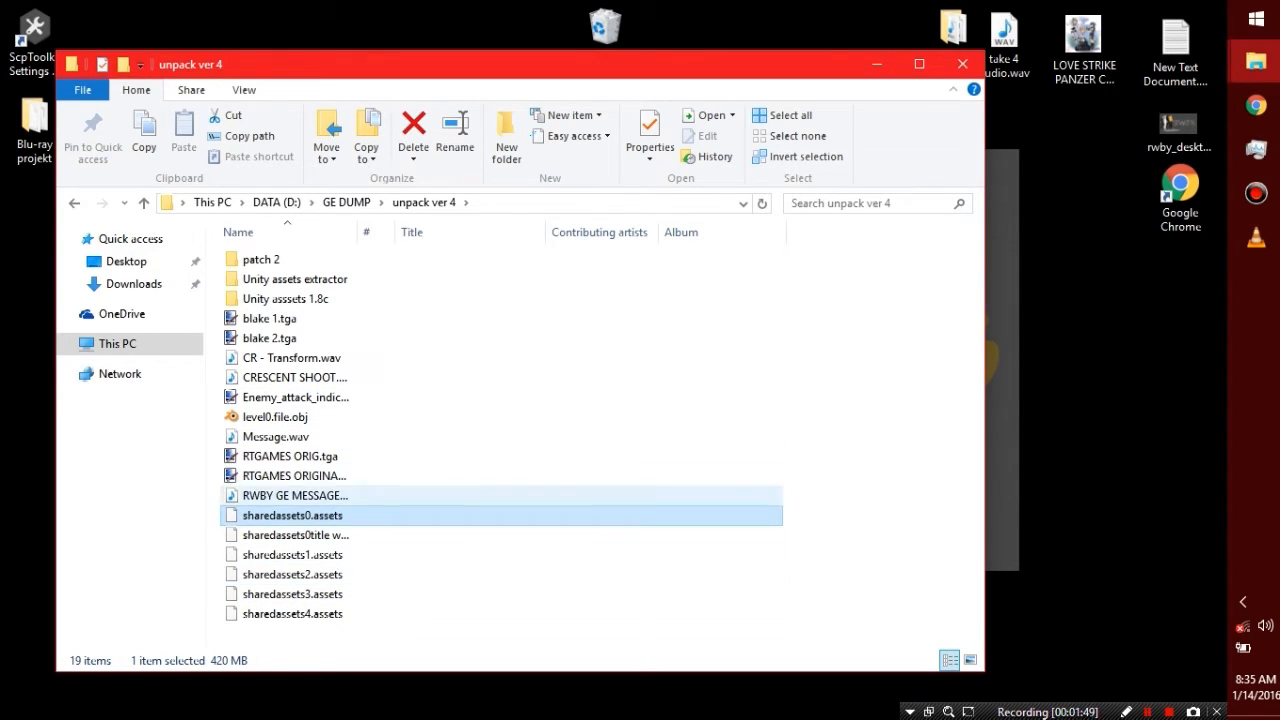
# Enter the Unity asssets 1.8c folder and select AssetsBundleExtractor.exe.
pyautogui.click(285, 298)
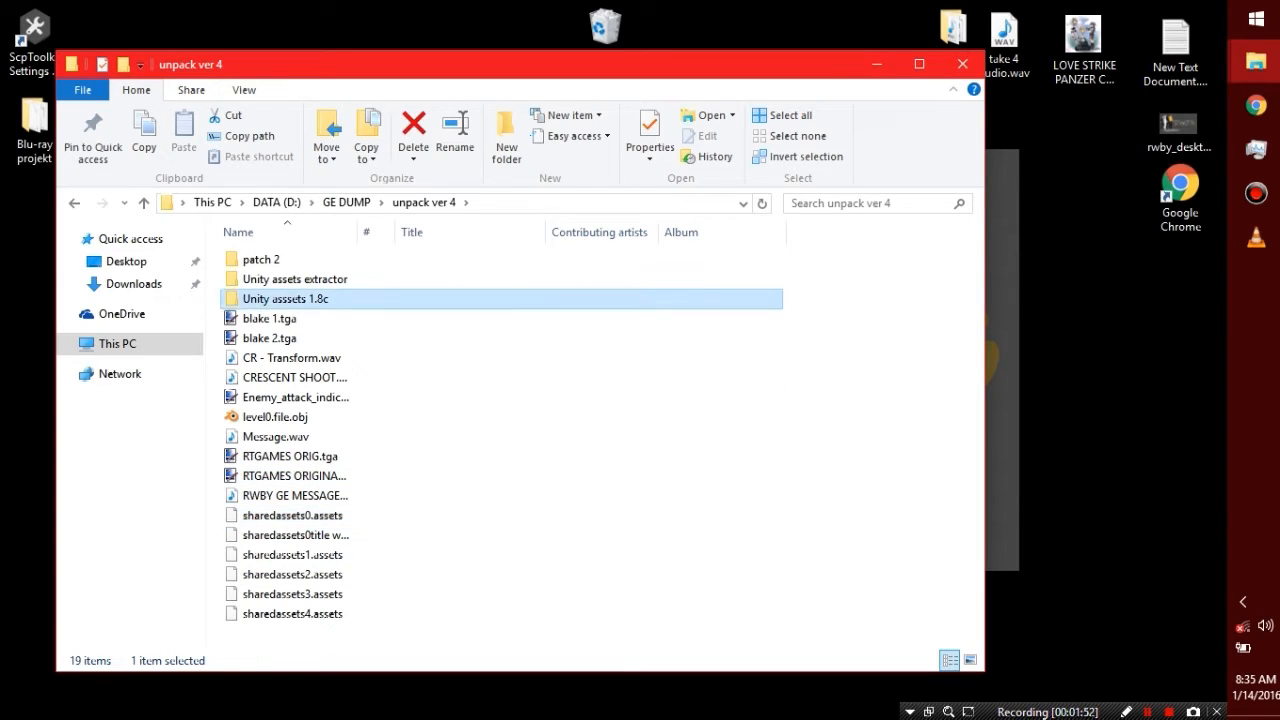
pyautogui.doubleClick(285, 298)
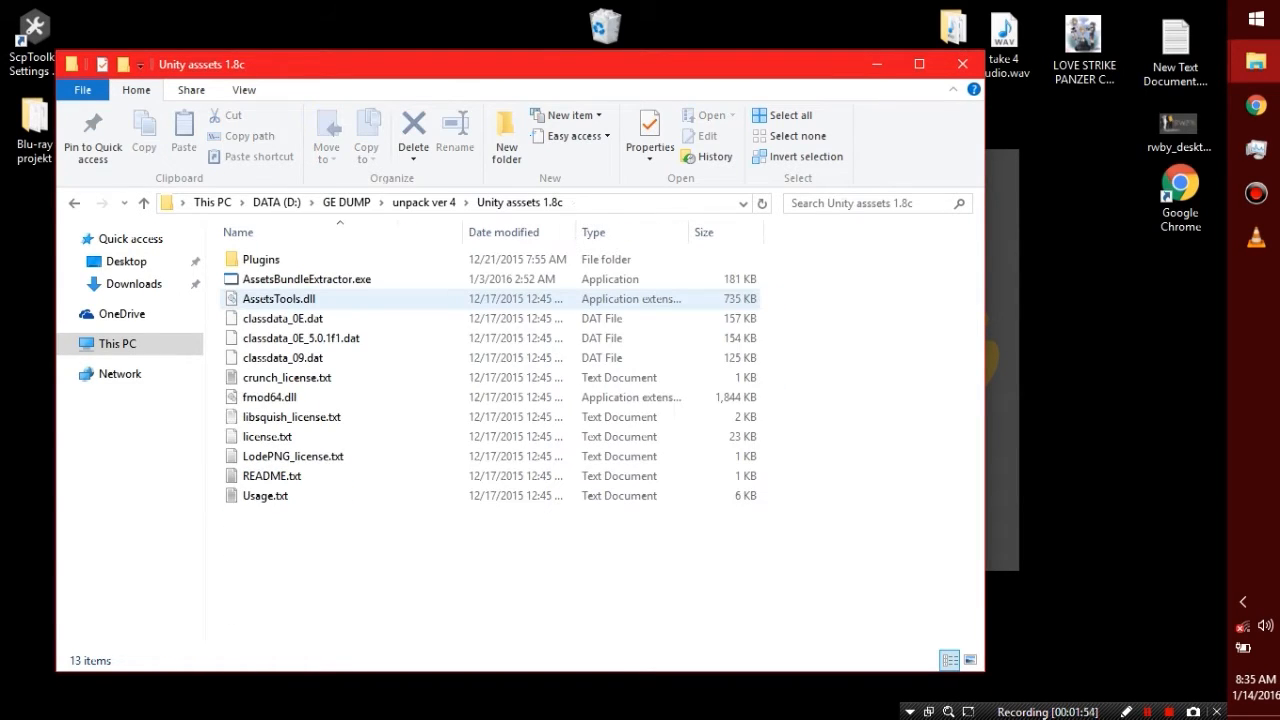
pyautogui.click(307, 279)
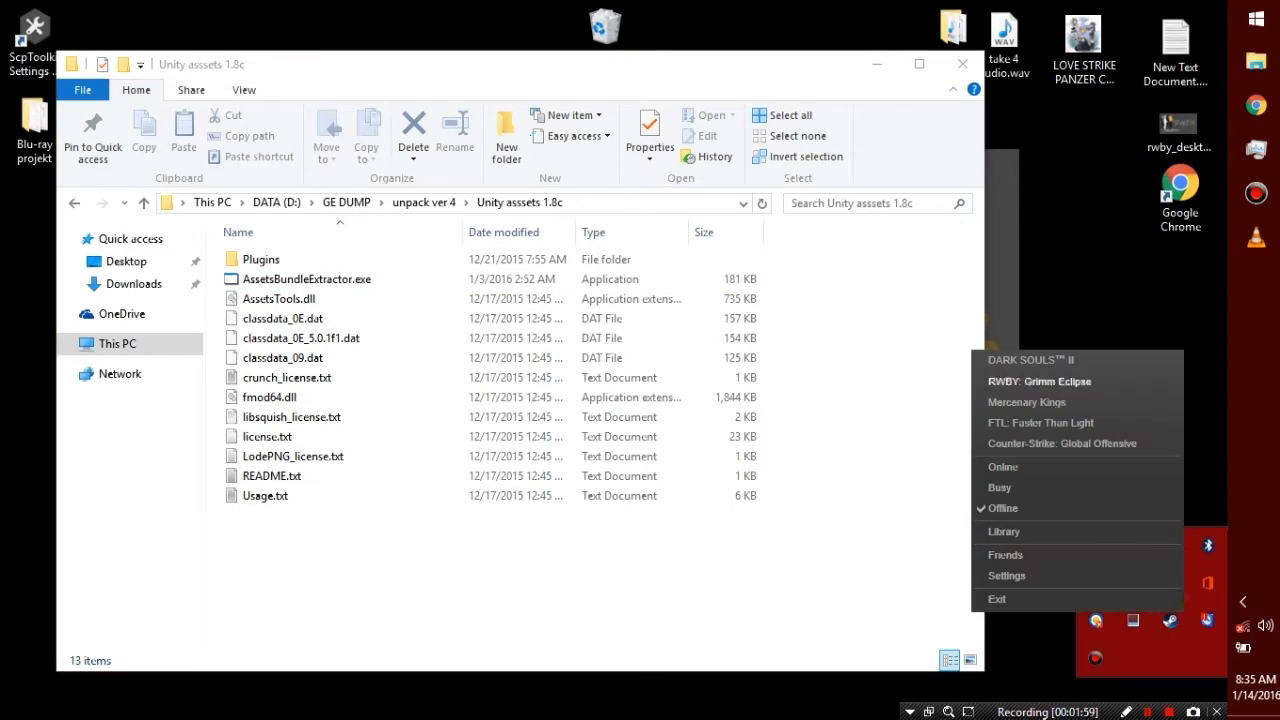
pyautogui.click(1039, 381)
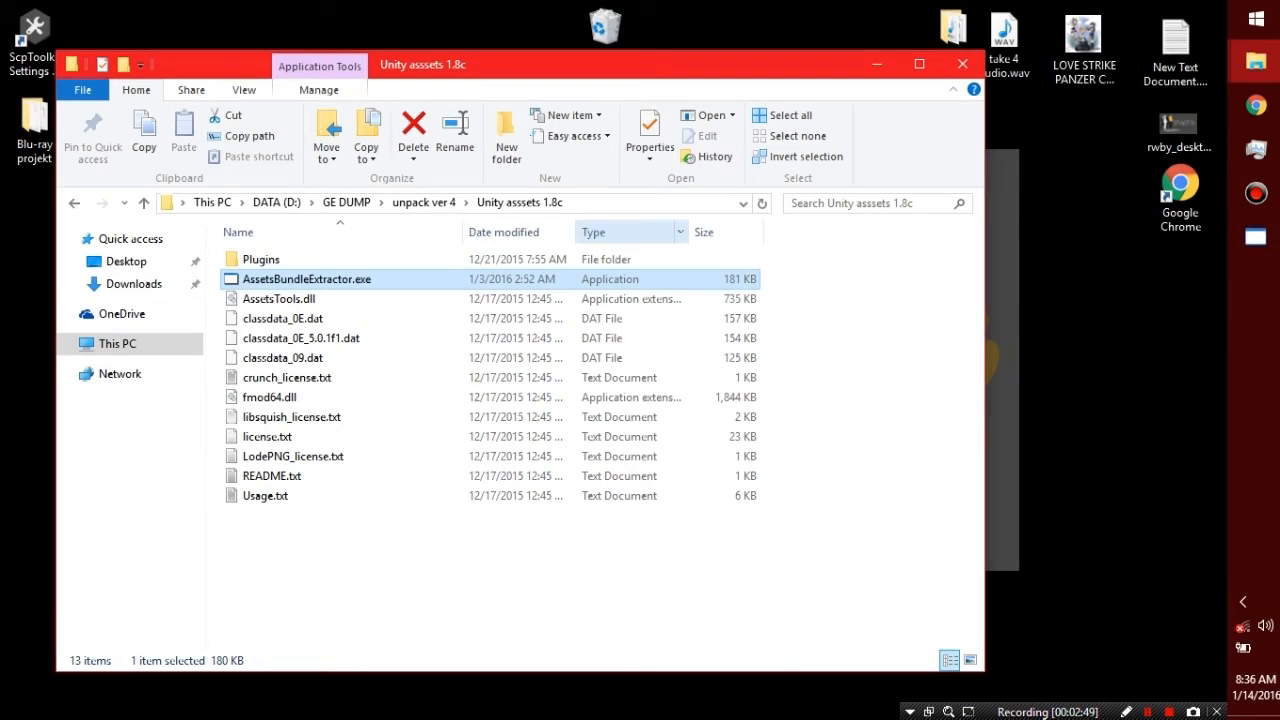
pyautogui.moveTo(305, 279)
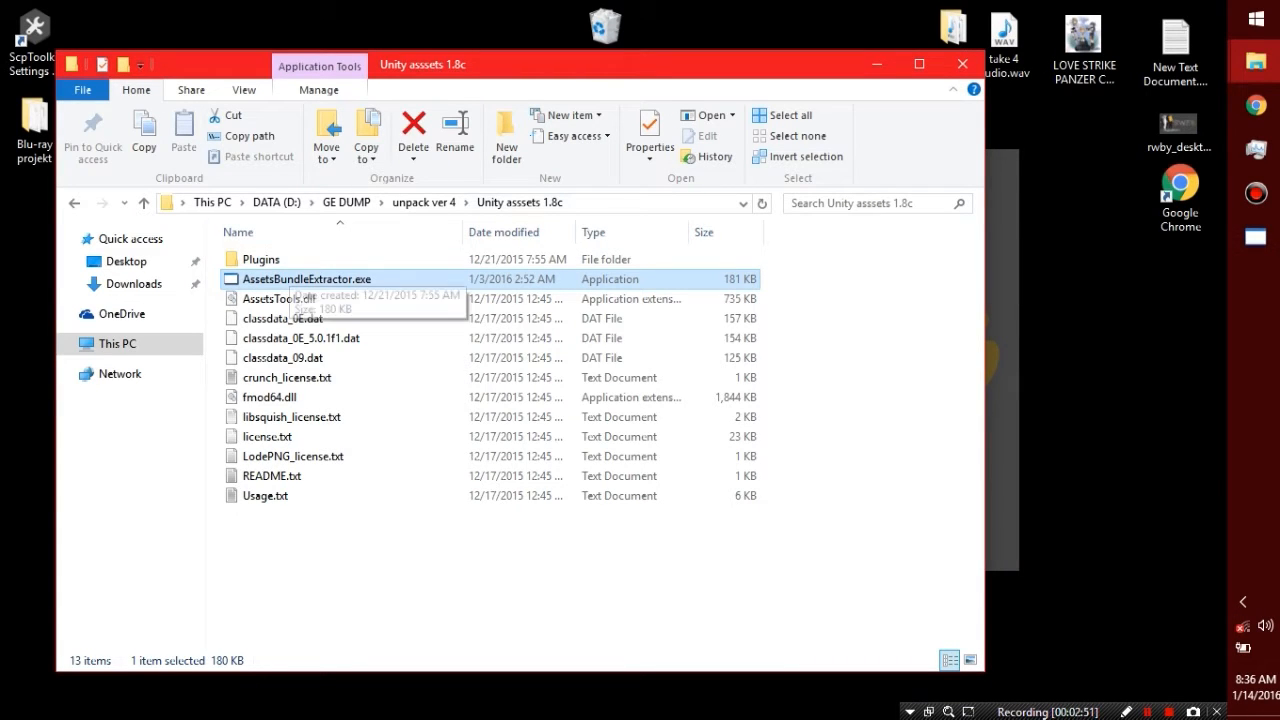
# Launch AssetsBundleExtractor.exe, return Explorer to unpack ver 4, and close Paint.NET without saving.
pyautogui.doubleClick(307, 279)
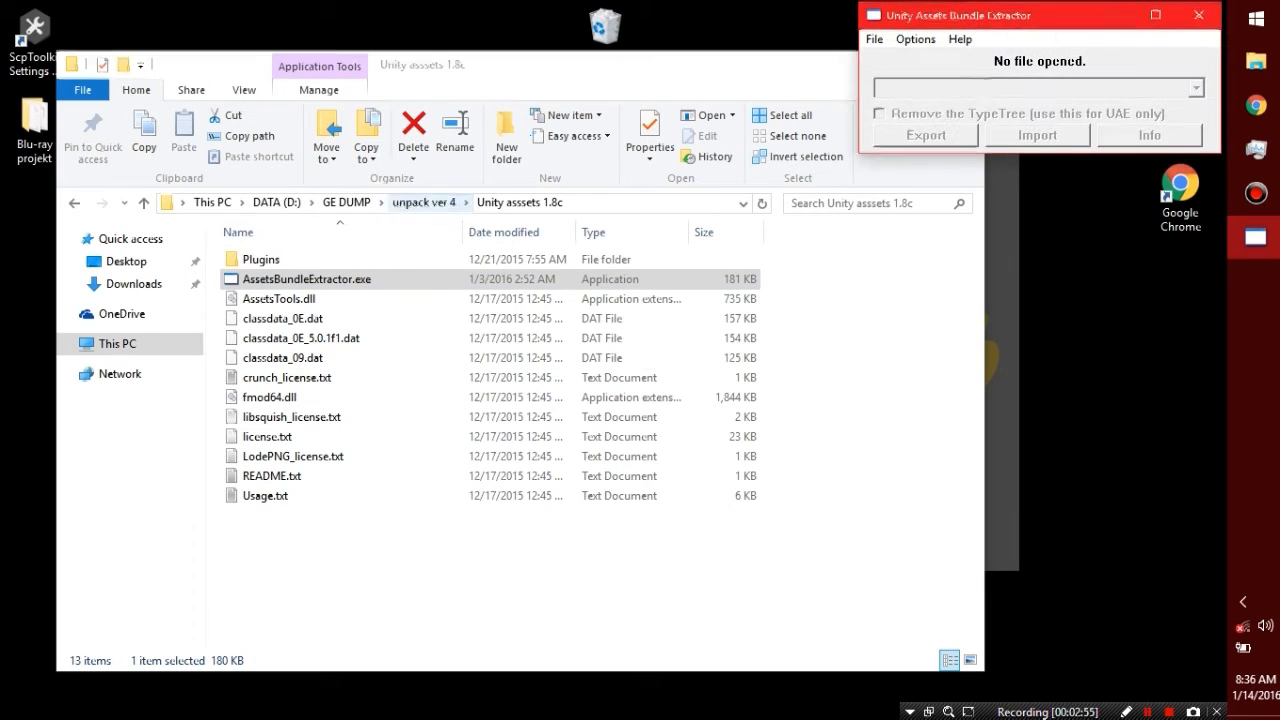
pyautogui.click(74, 202)
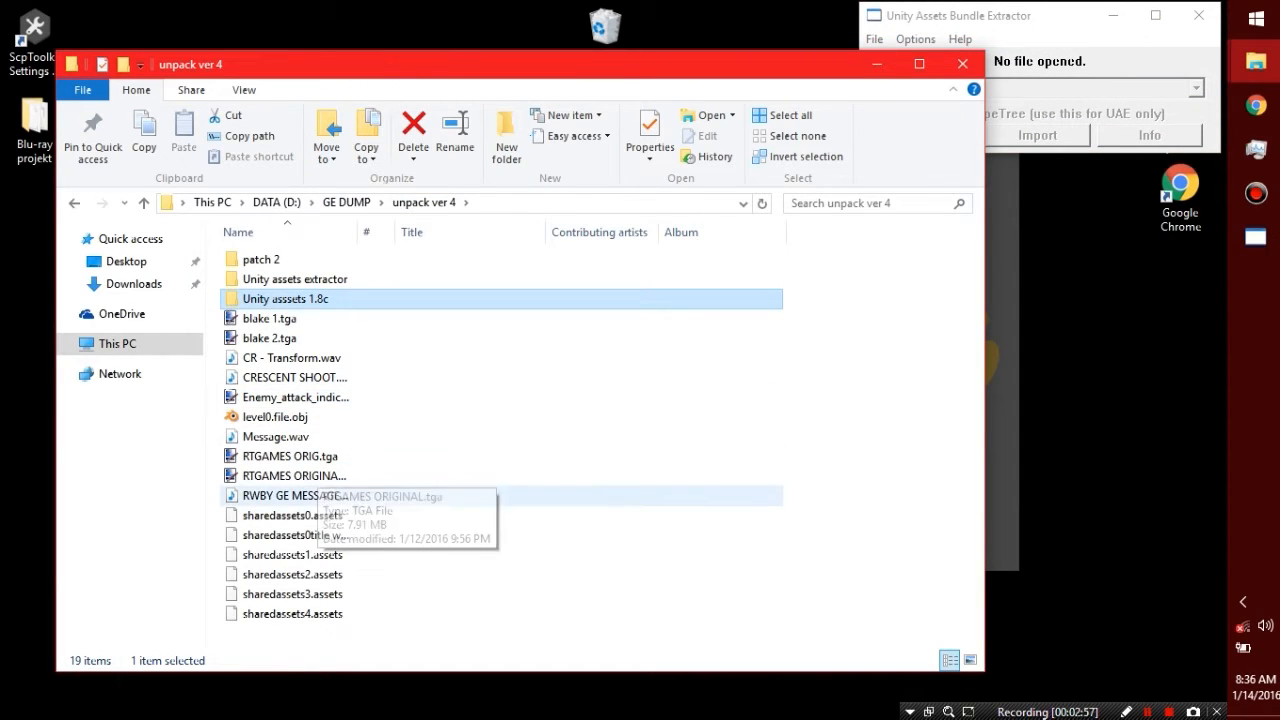
pyautogui.click(293, 456)
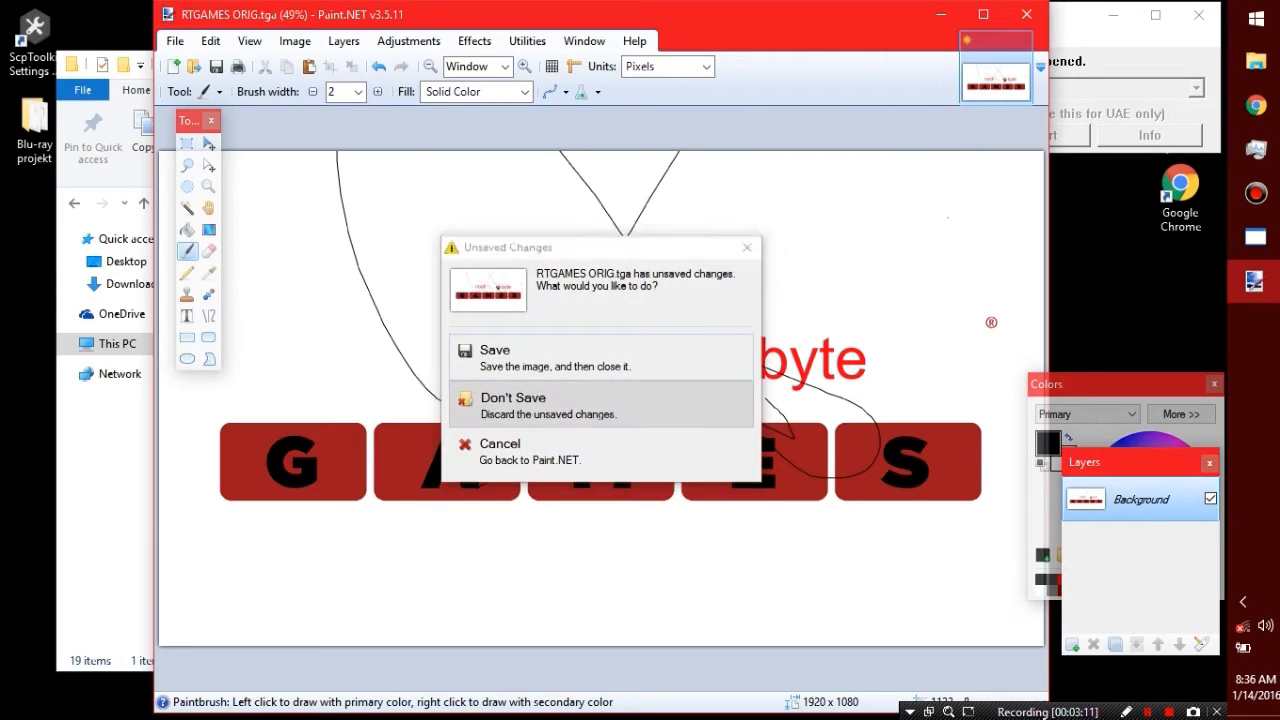
pyautogui.click(512, 405)
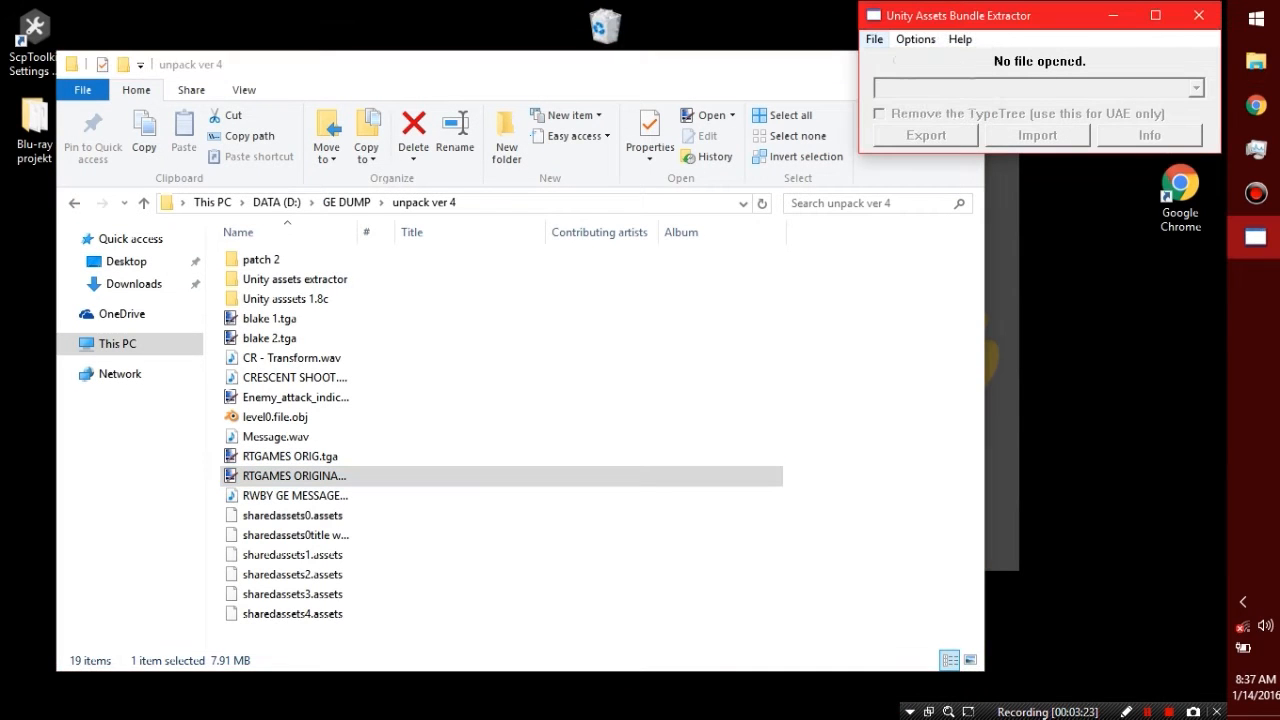
# Use File > Open to load sharedassets0.assets from unpack ver 4.
pyautogui.click(1037, 135)
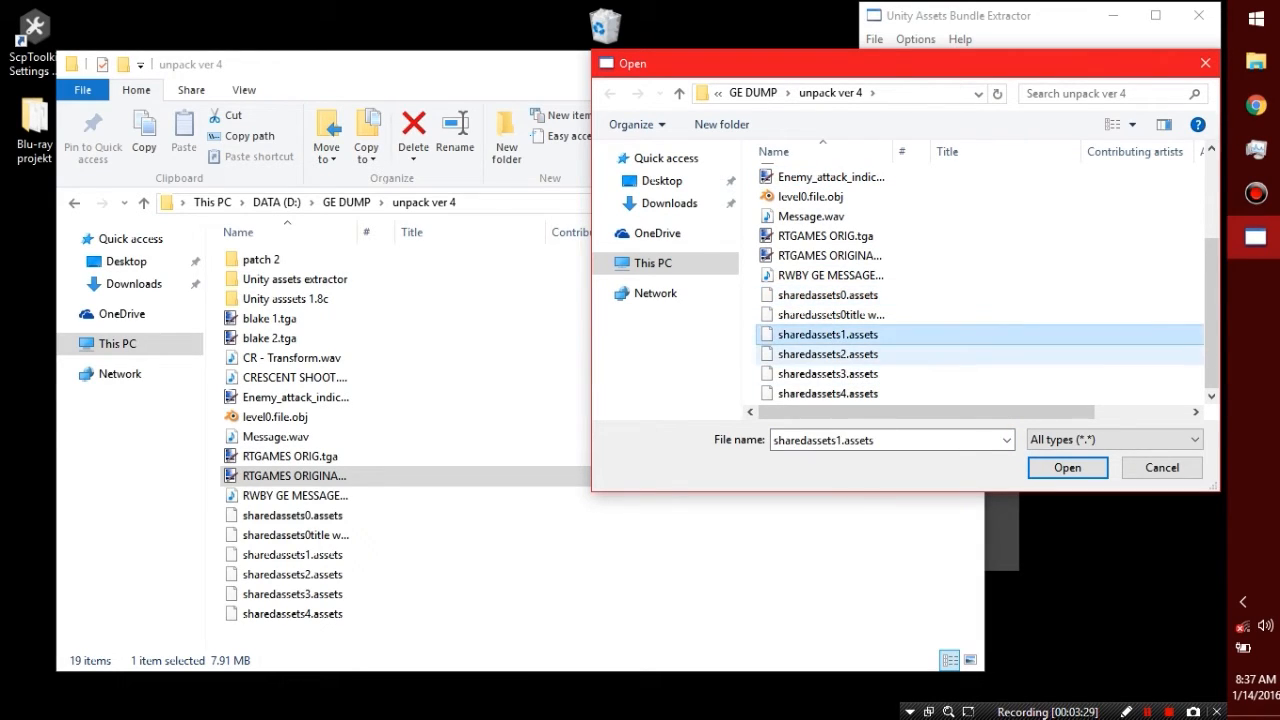
pyautogui.click(827, 393)
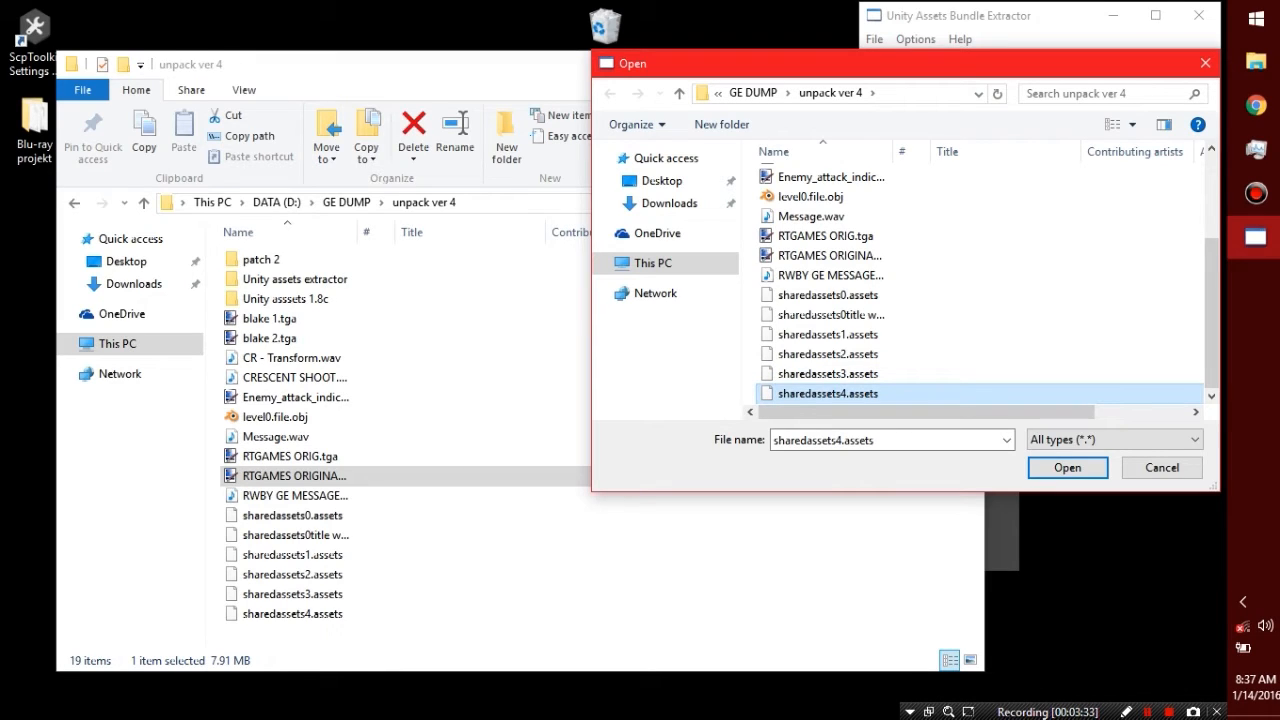
pyautogui.click(827, 373)
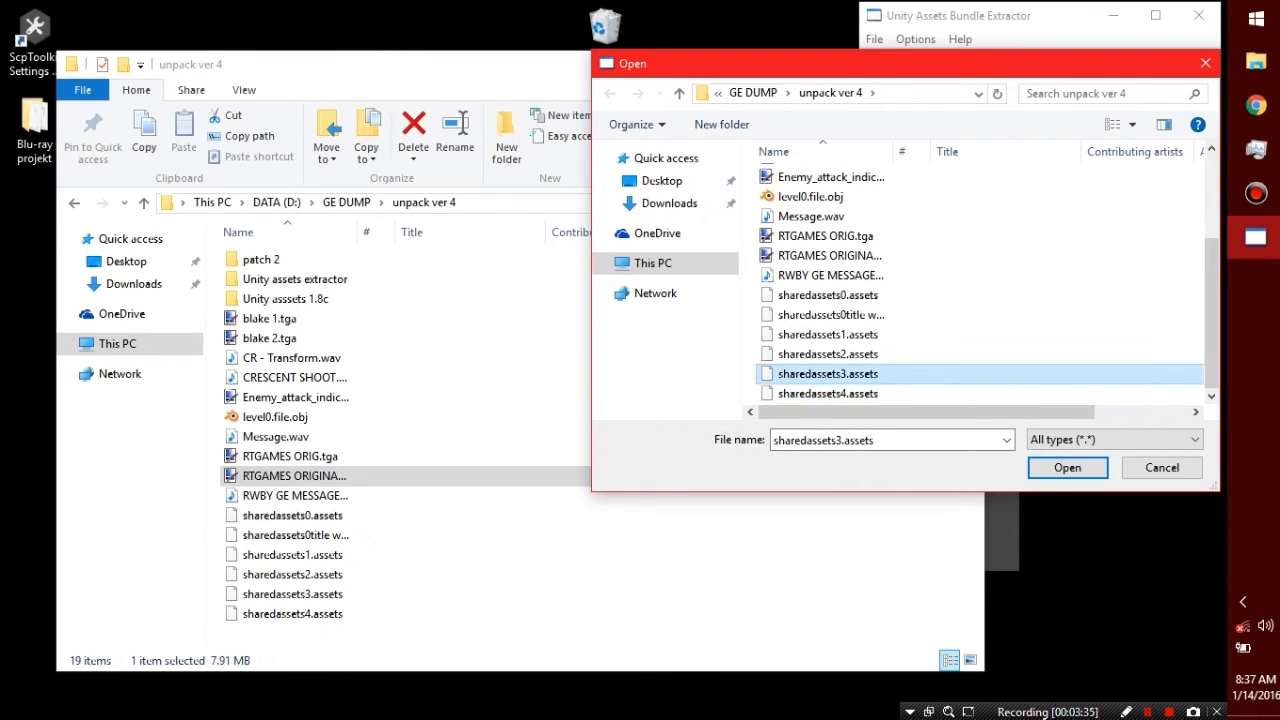
pyautogui.click(828, 354)
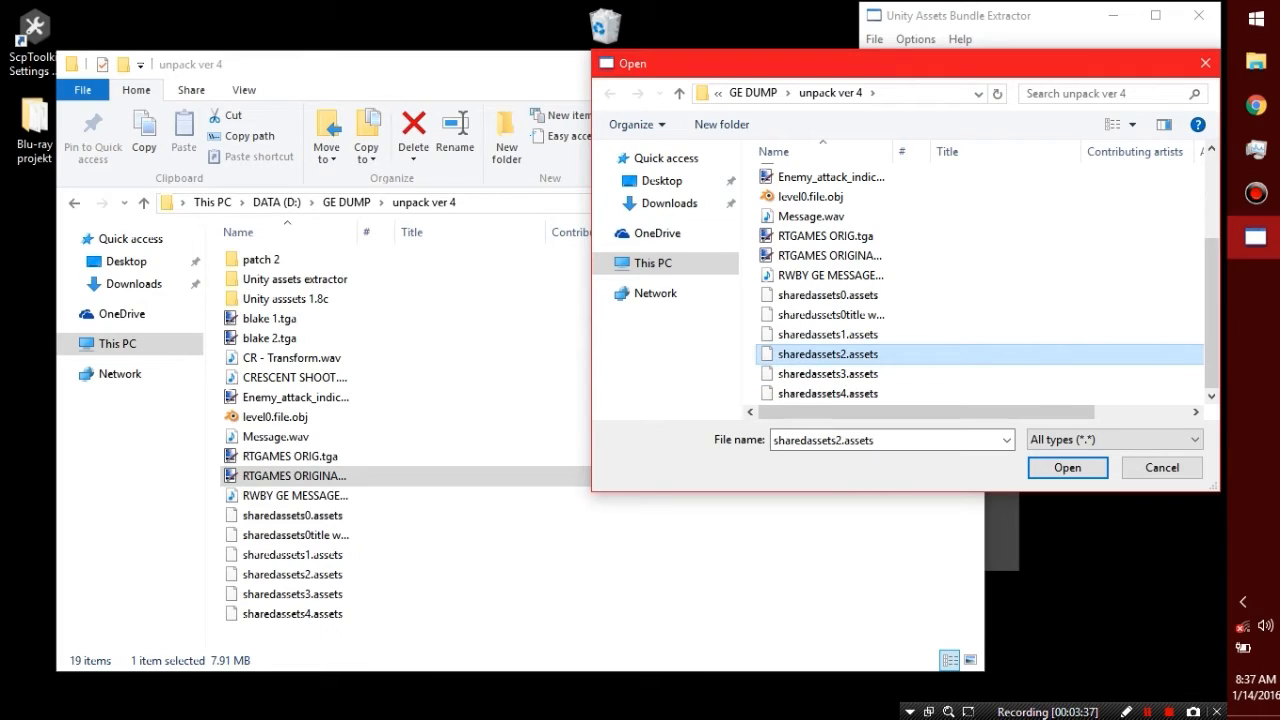
pyautogui.click(828, 334)
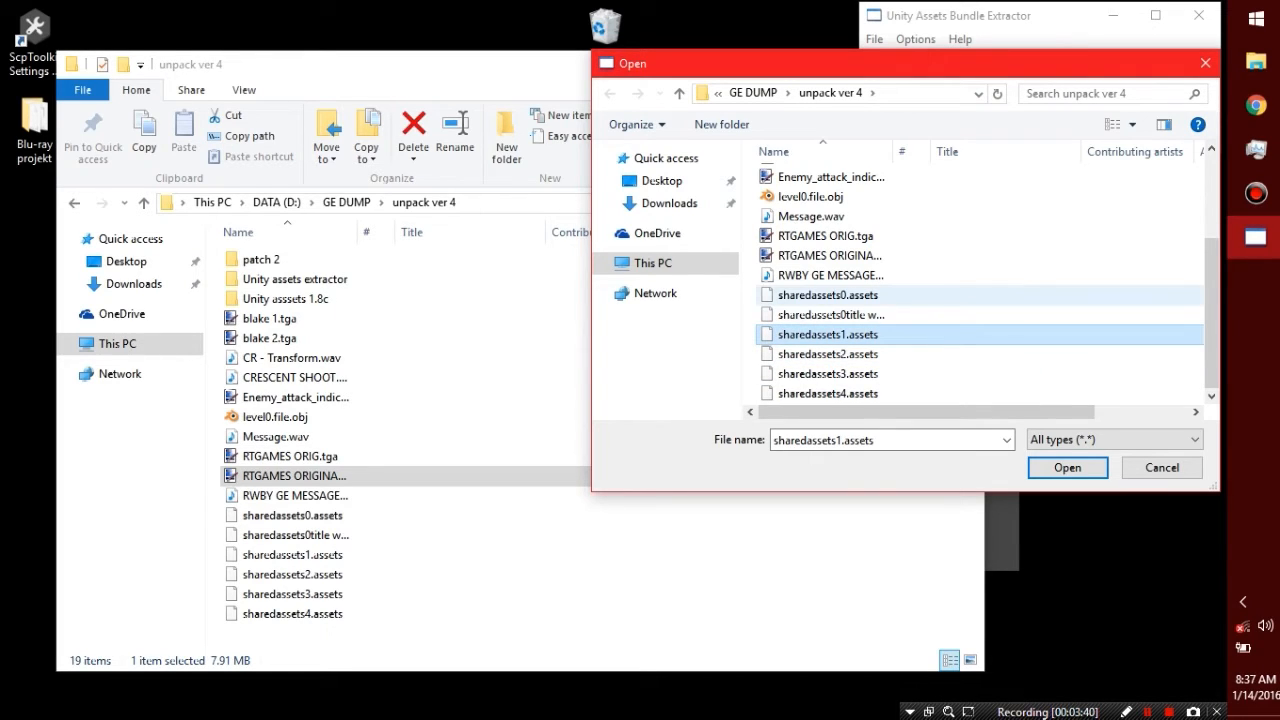
pyautogui.click(828, 294)
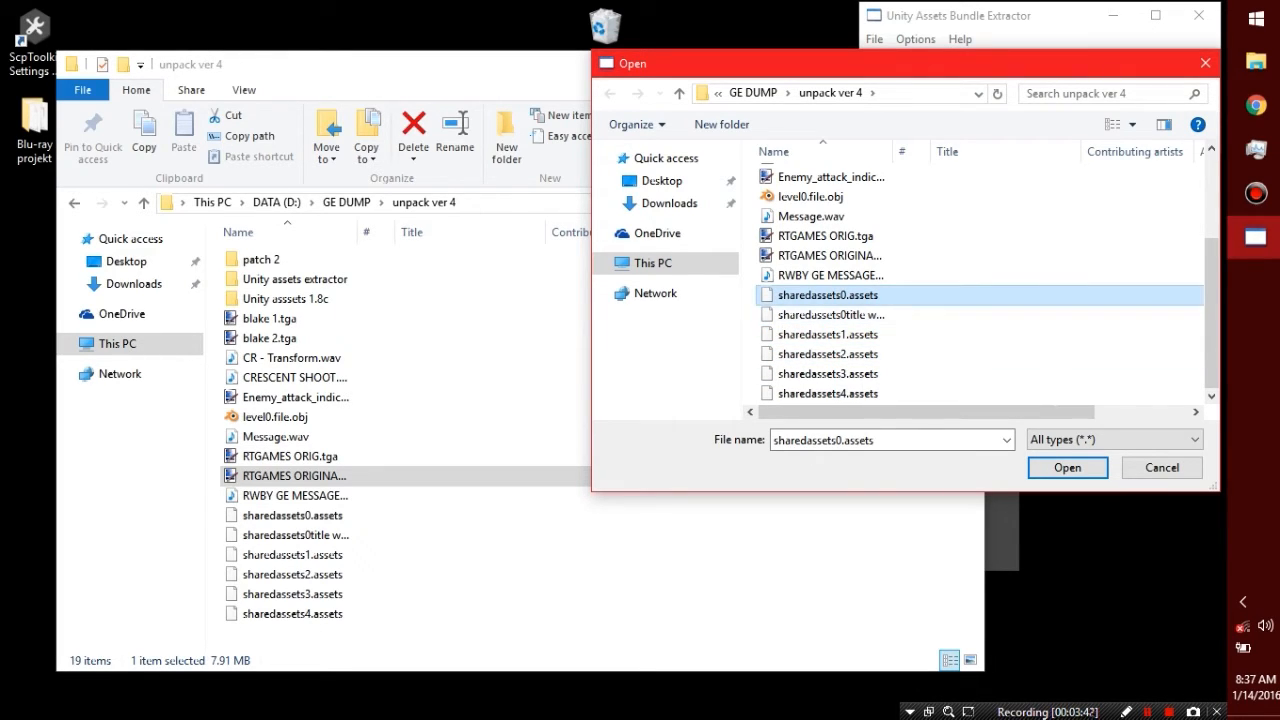
pyautogui.click(1161, 467)
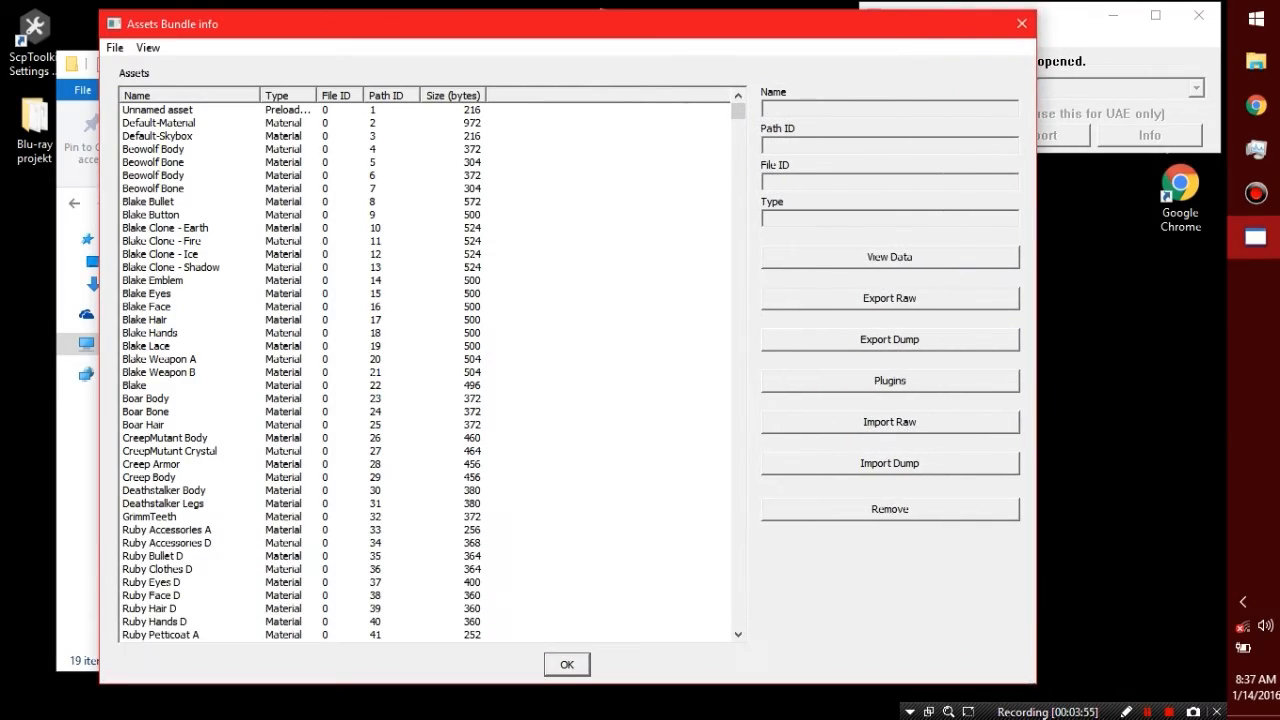
pyautogui.moveTo(570, 23); pyautogui.dragTo(385, 33)
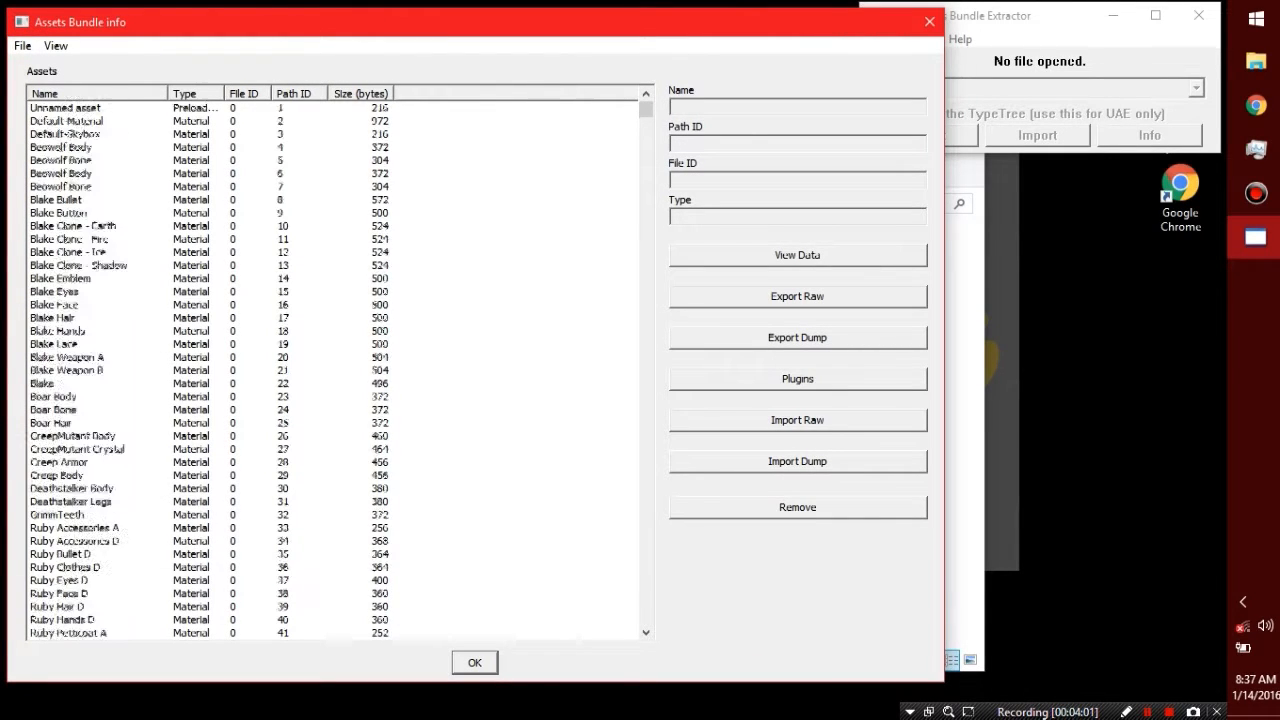
pyautogui.scroll(-3)
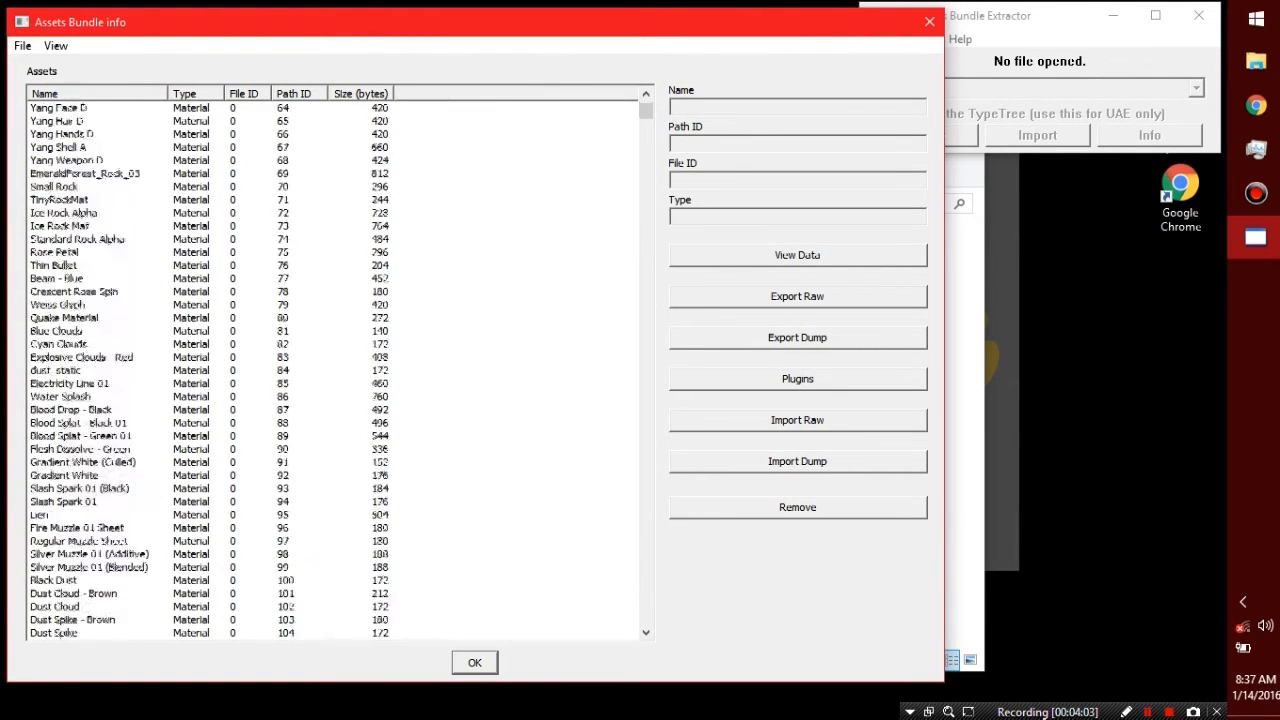
pyautogui.scroll(-3)
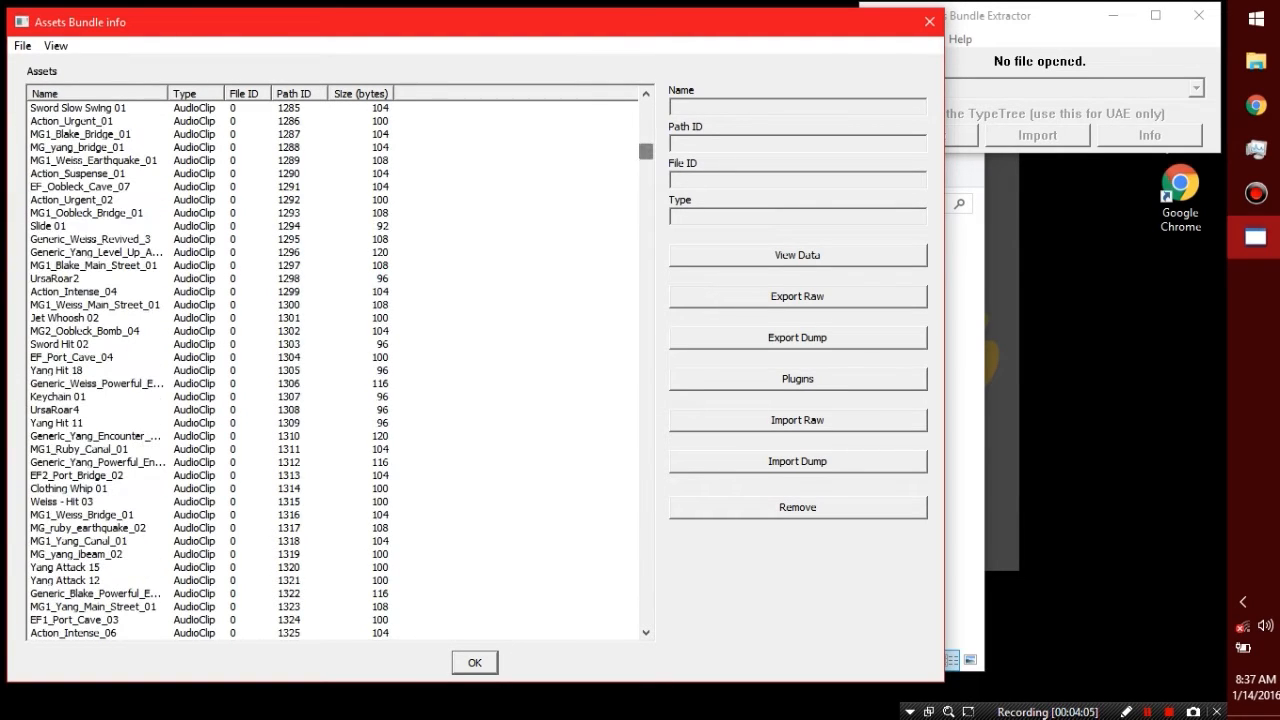
pyautogui.click(797, 378)
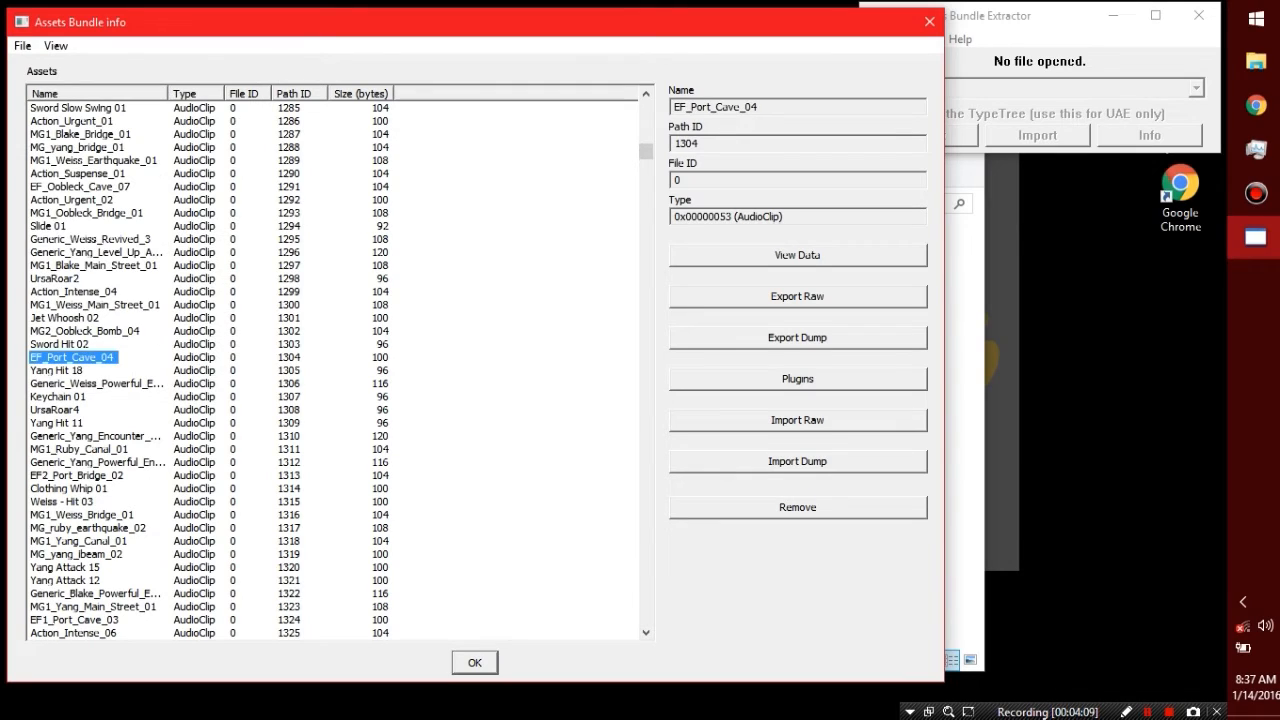
pyautogui.click(797, 378)
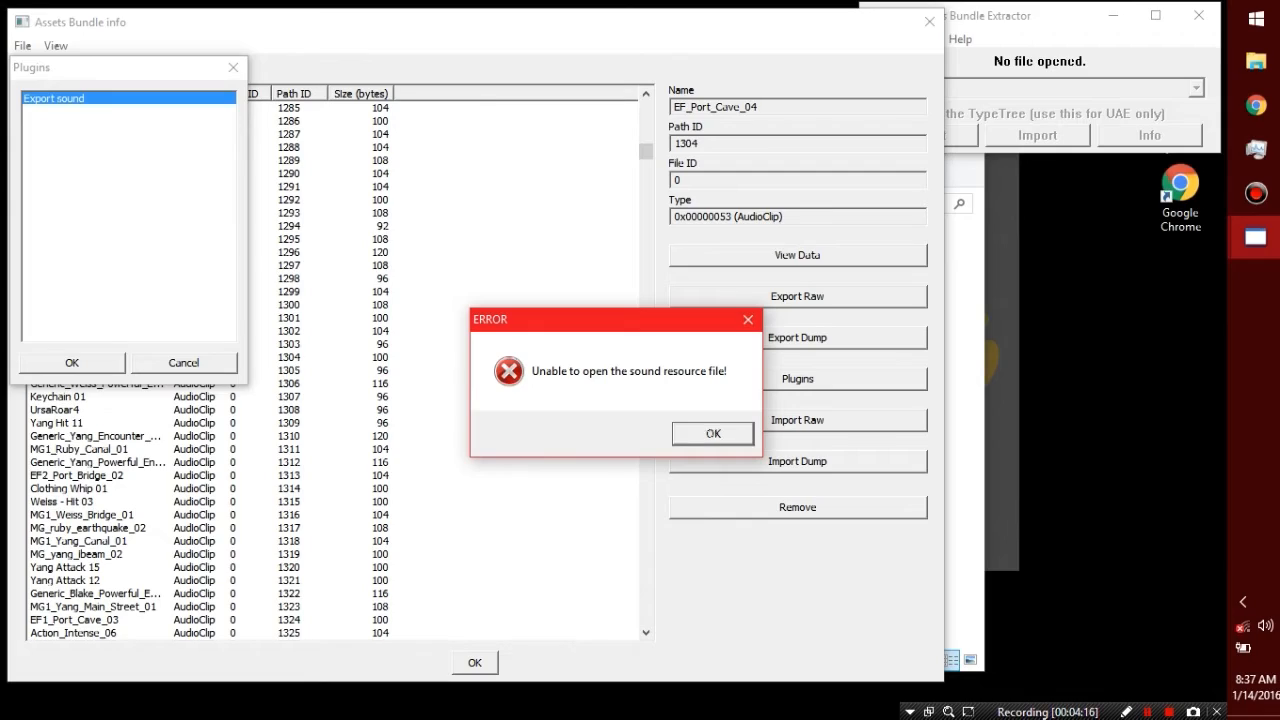
pyautogui.click(712, 433)
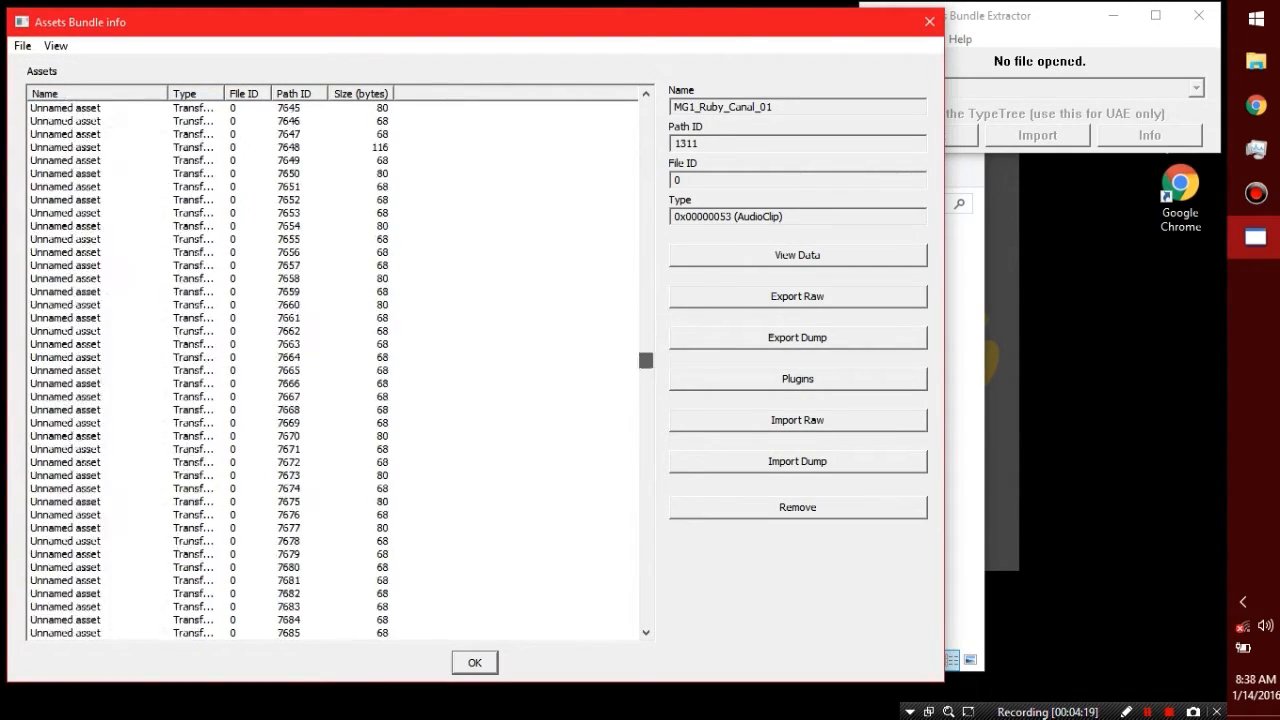
pyautogui.scroll(-3)
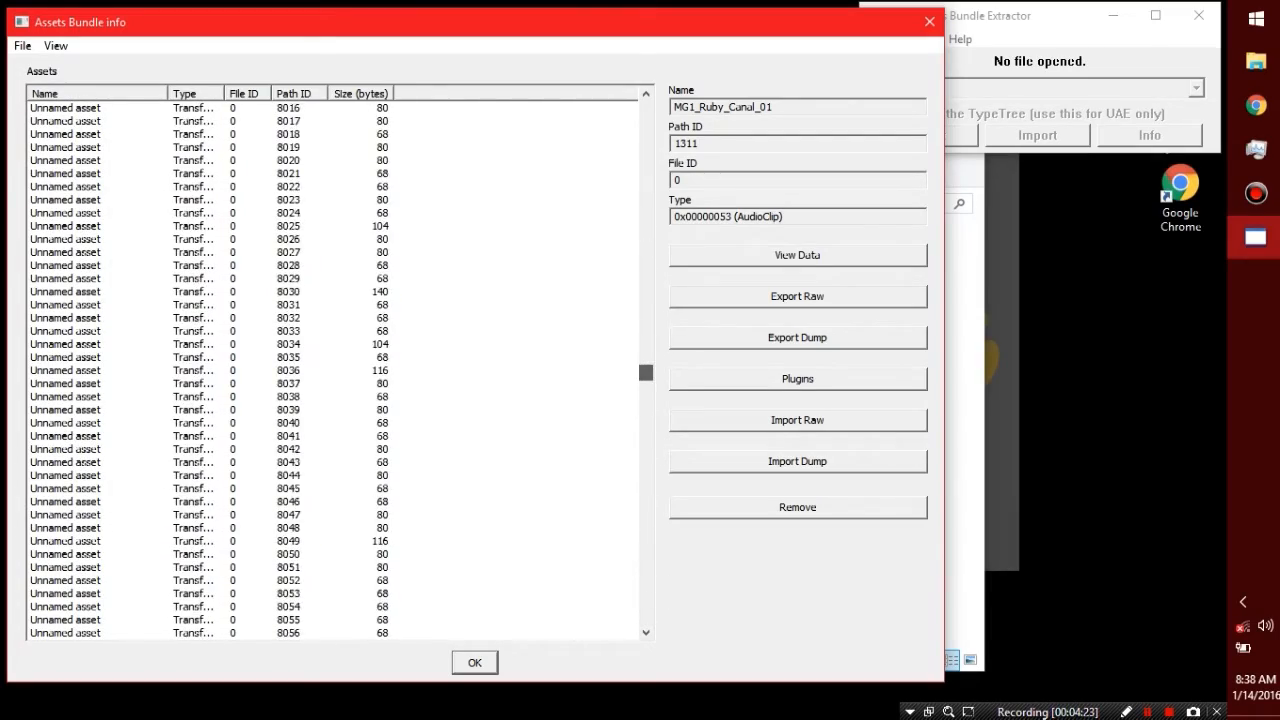
pyautogui.scroll(-3)
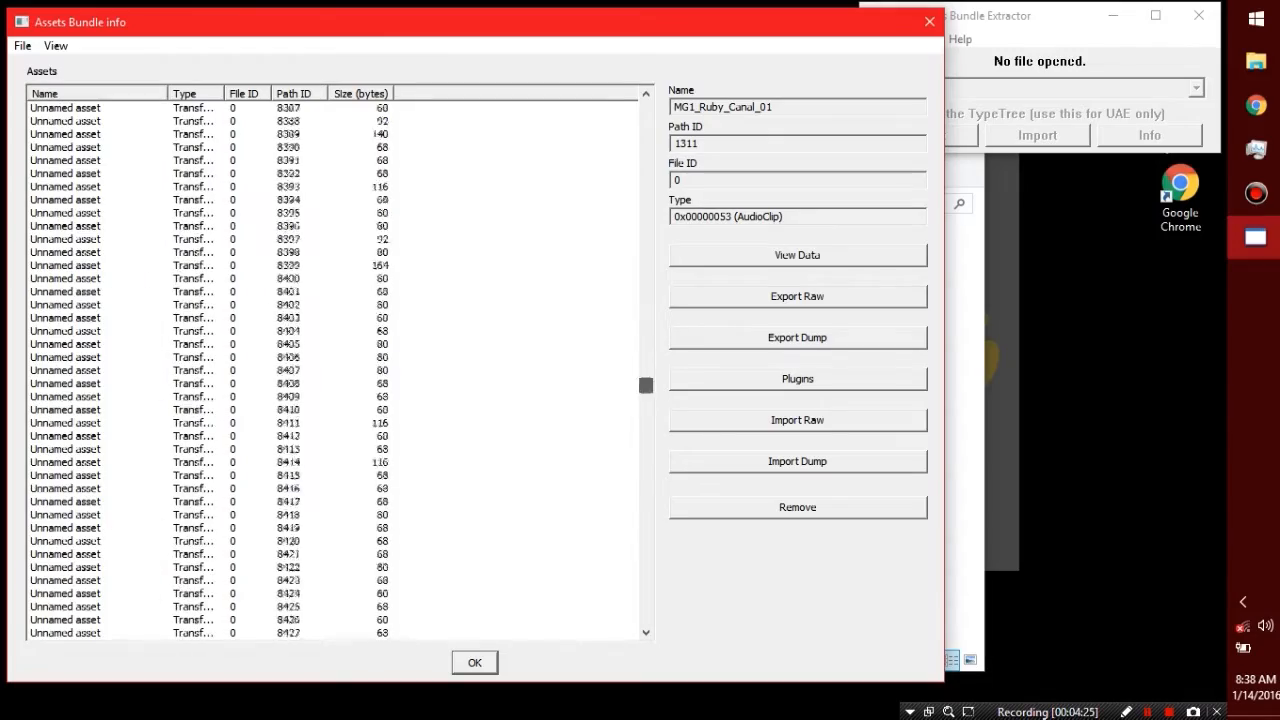
pyautogui.scroll(-3)
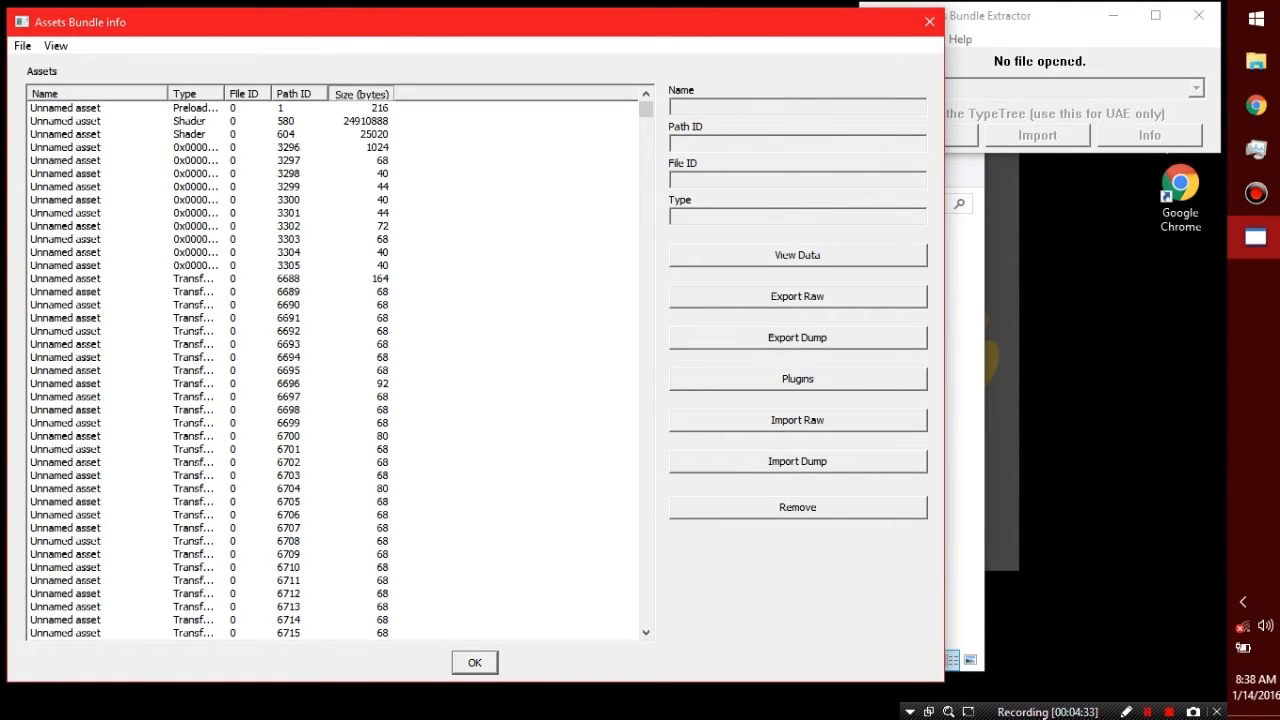
# Sort assets by size, largest first, and export the Blake texture as .tga.
pyautogui.click(361, 93)
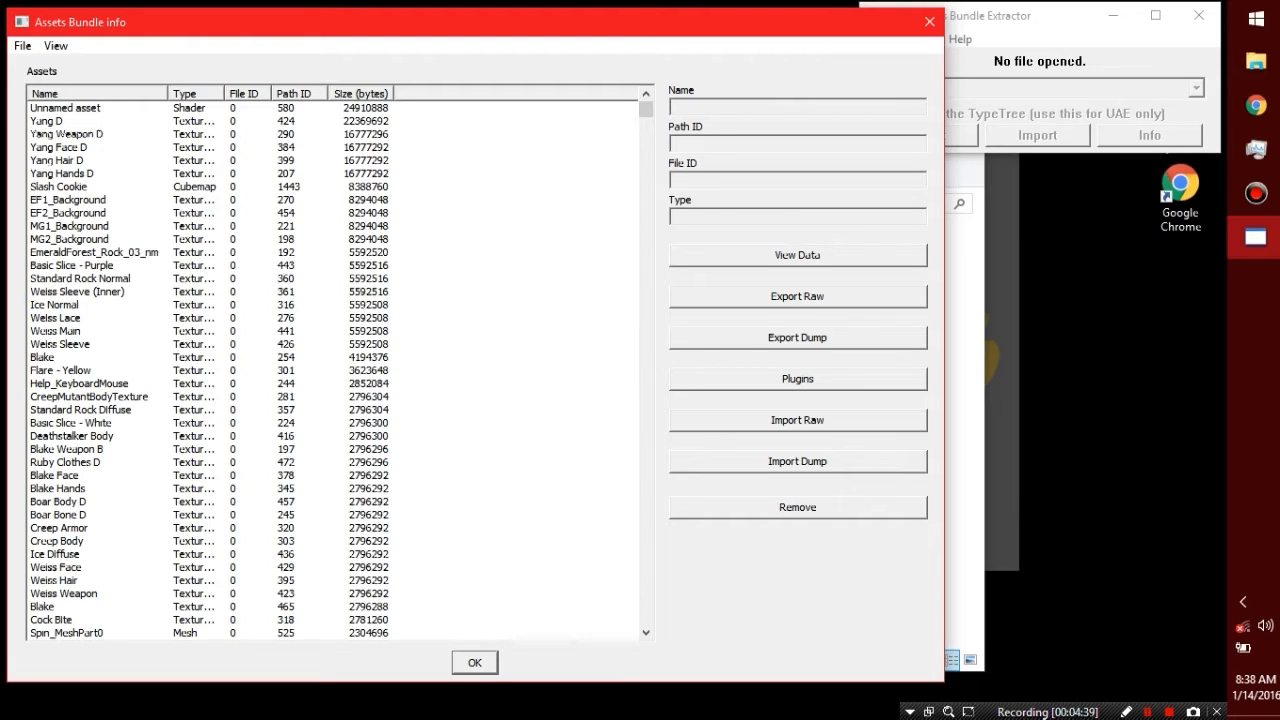
pyautogui.click(797, 378)
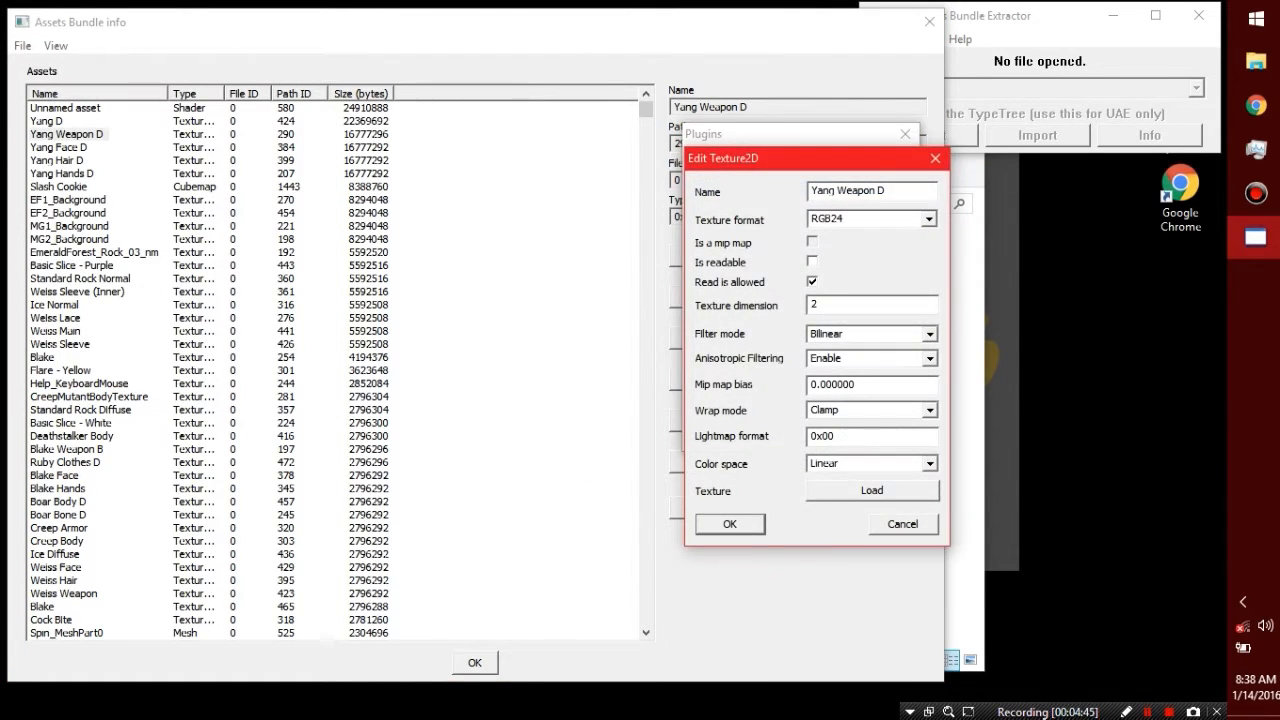
pyautogui.click(871, 490)
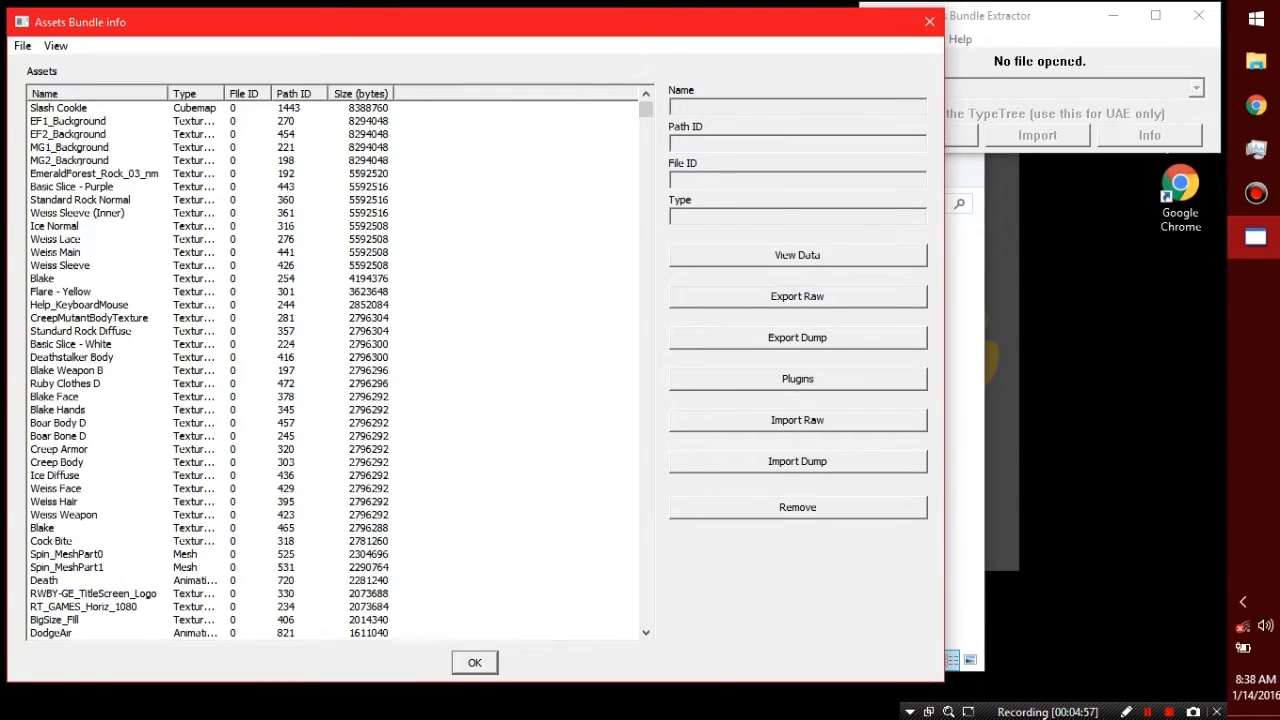
pyautogui.click(42, 278)
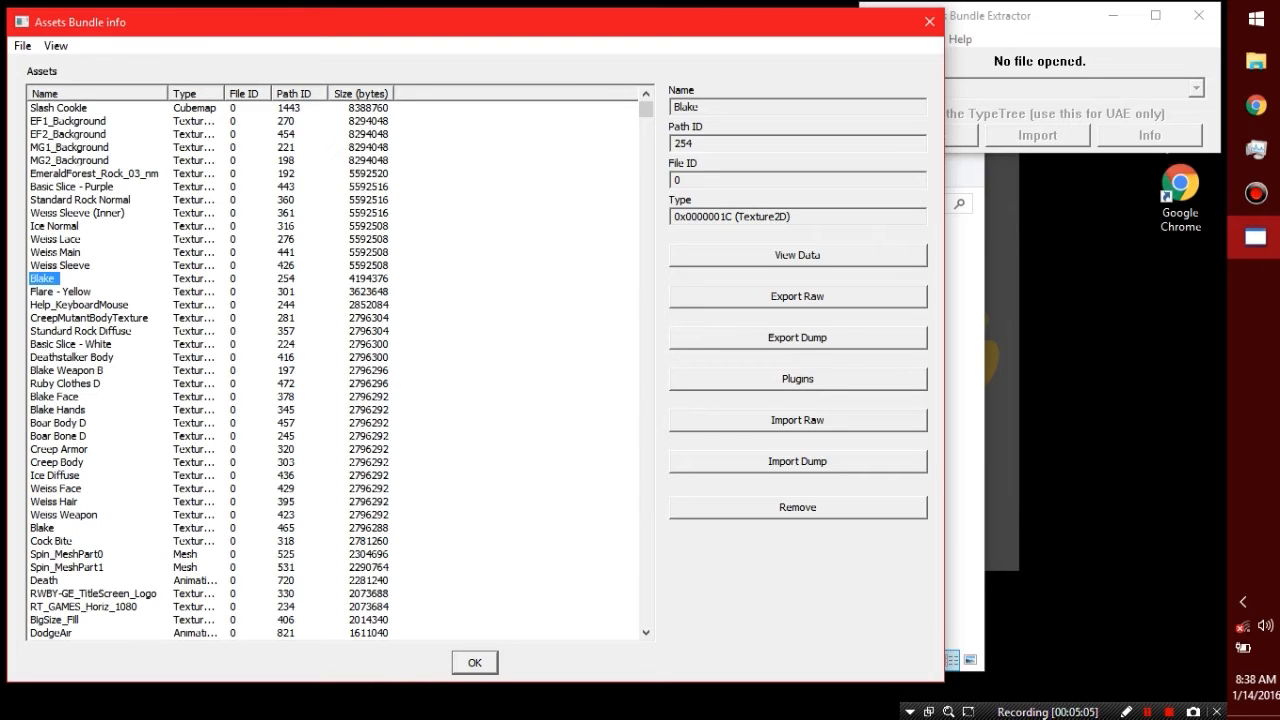
pyautogui.scroll(-3)
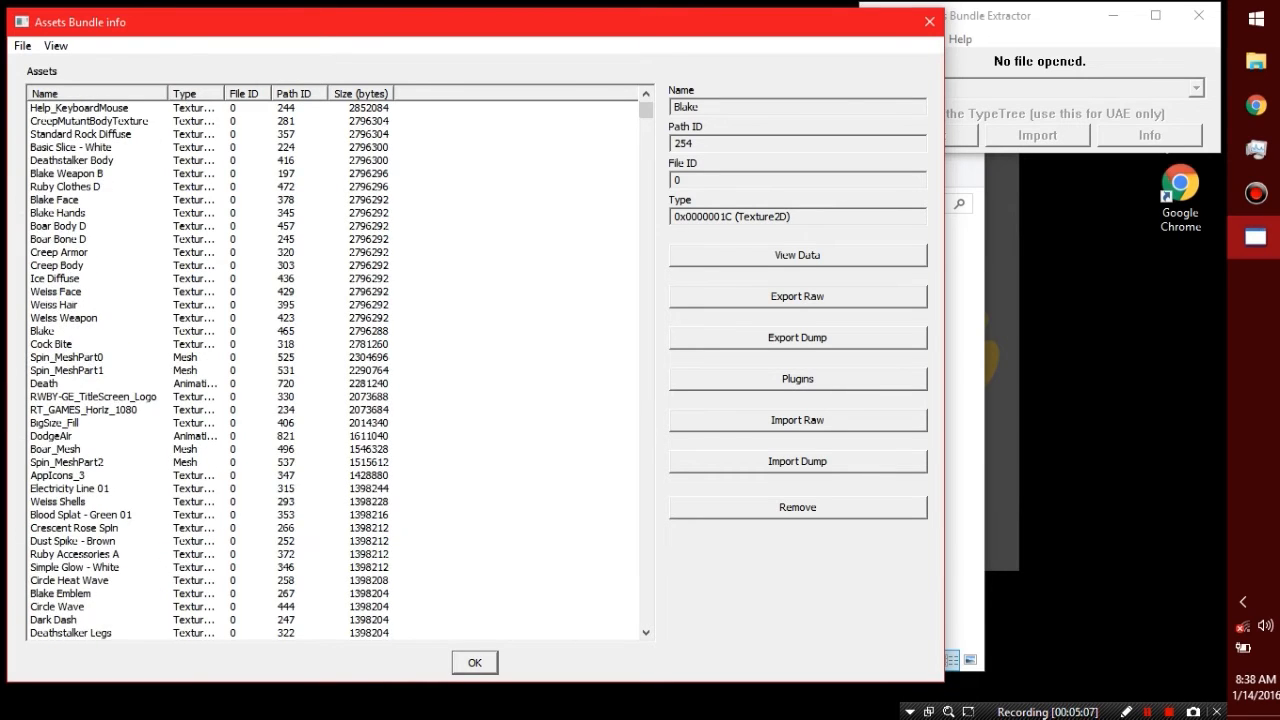
pyautogui.click(42, 330)
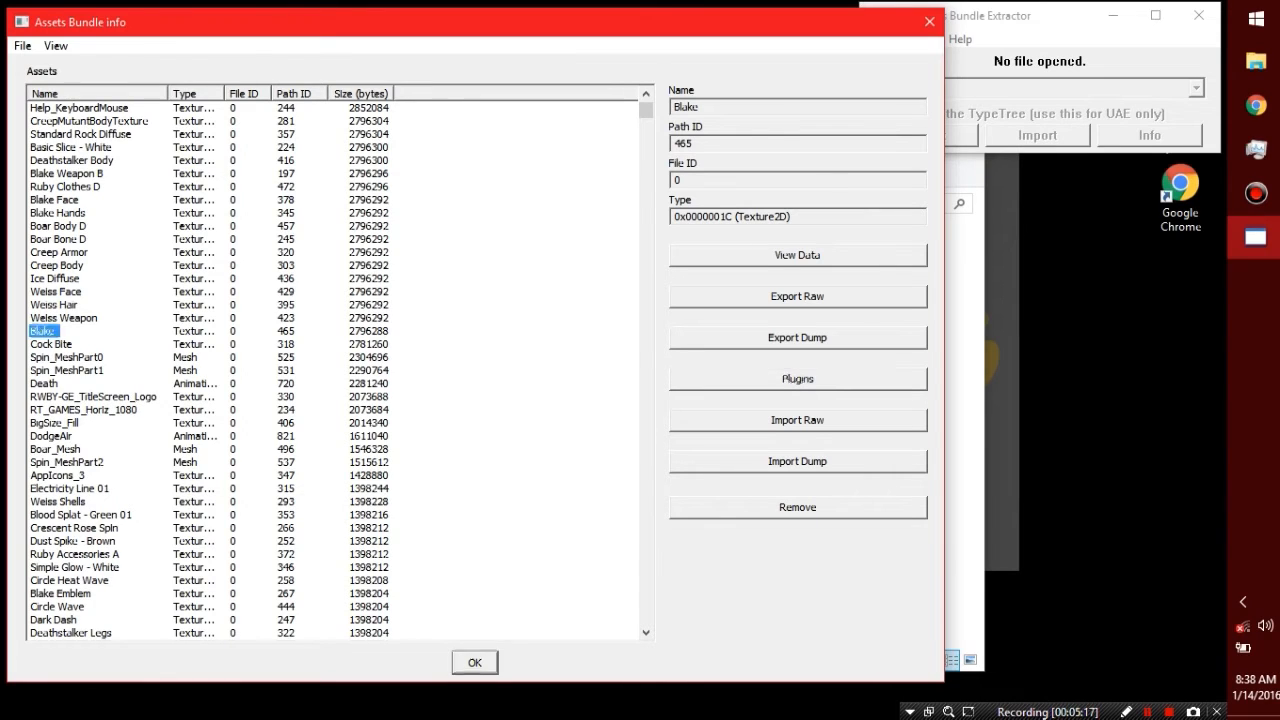
pyautogui.click(797, 378)
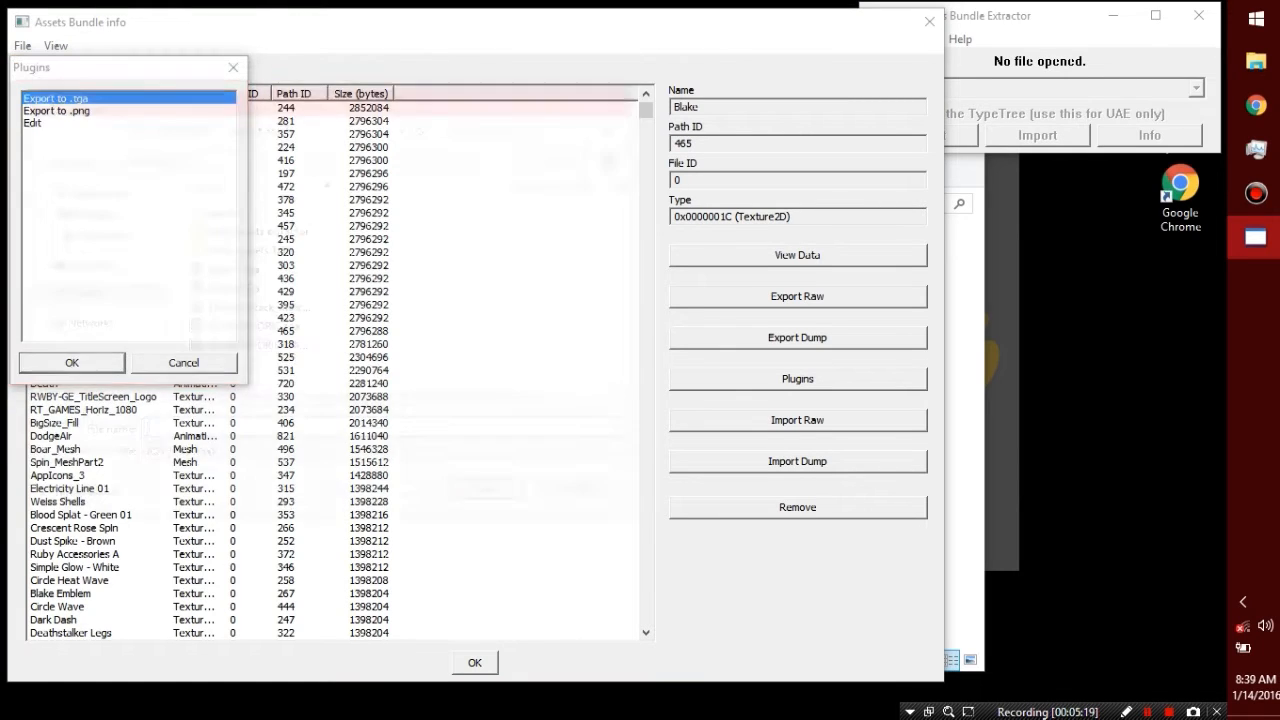
pyautogui.click(71, 362)
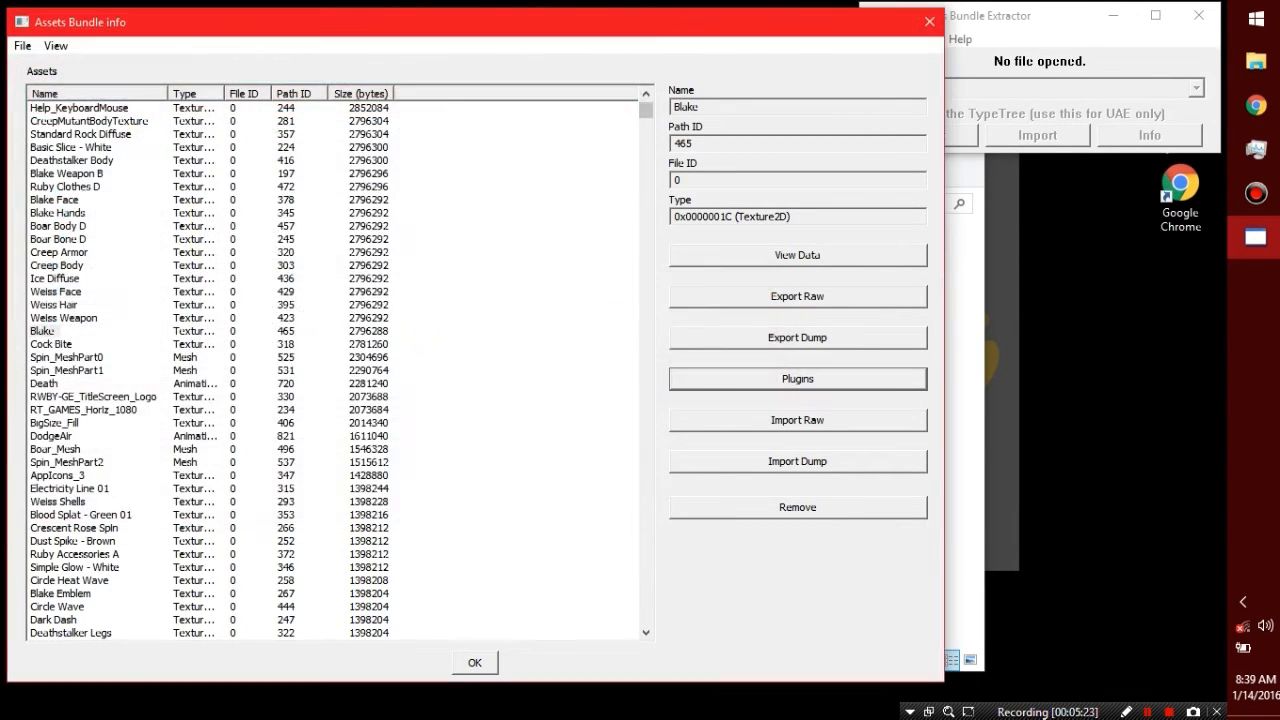
# Export the RT_GAMES_Horiz_1080 texture as .tga into unpack ver 4.
pyautogui.click(92, 409)
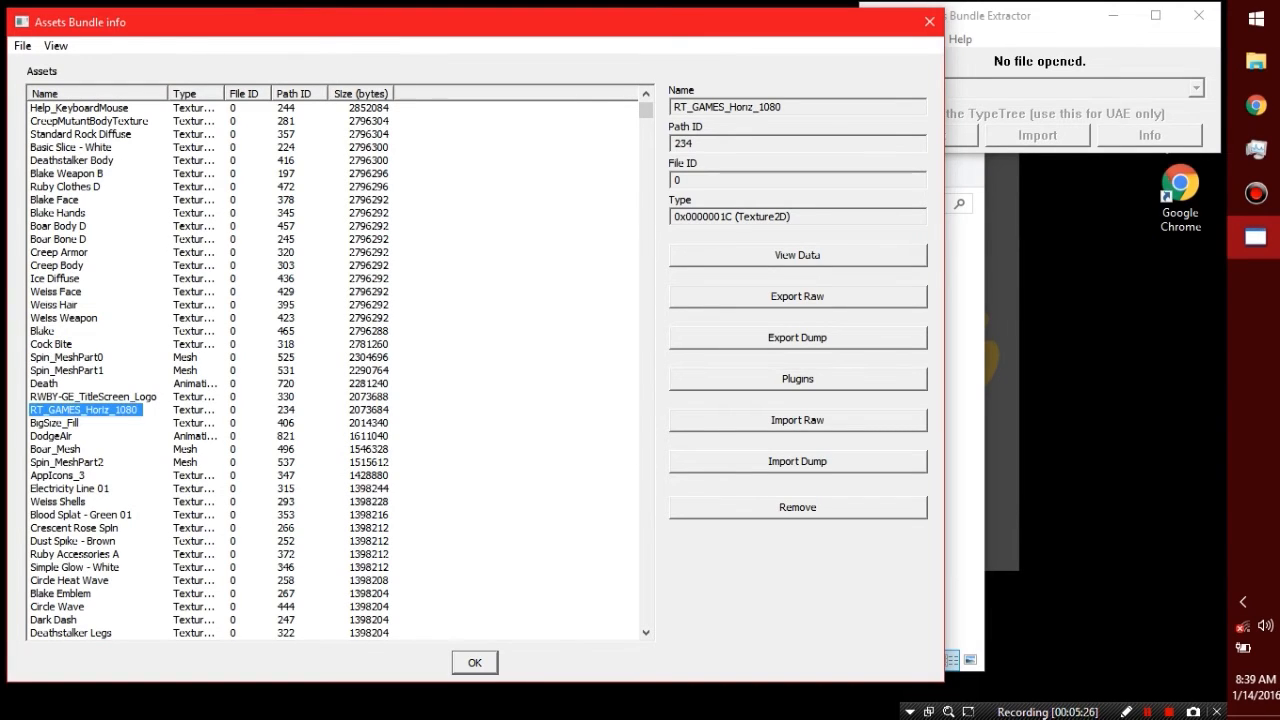
pyautogui.click(797, 378)
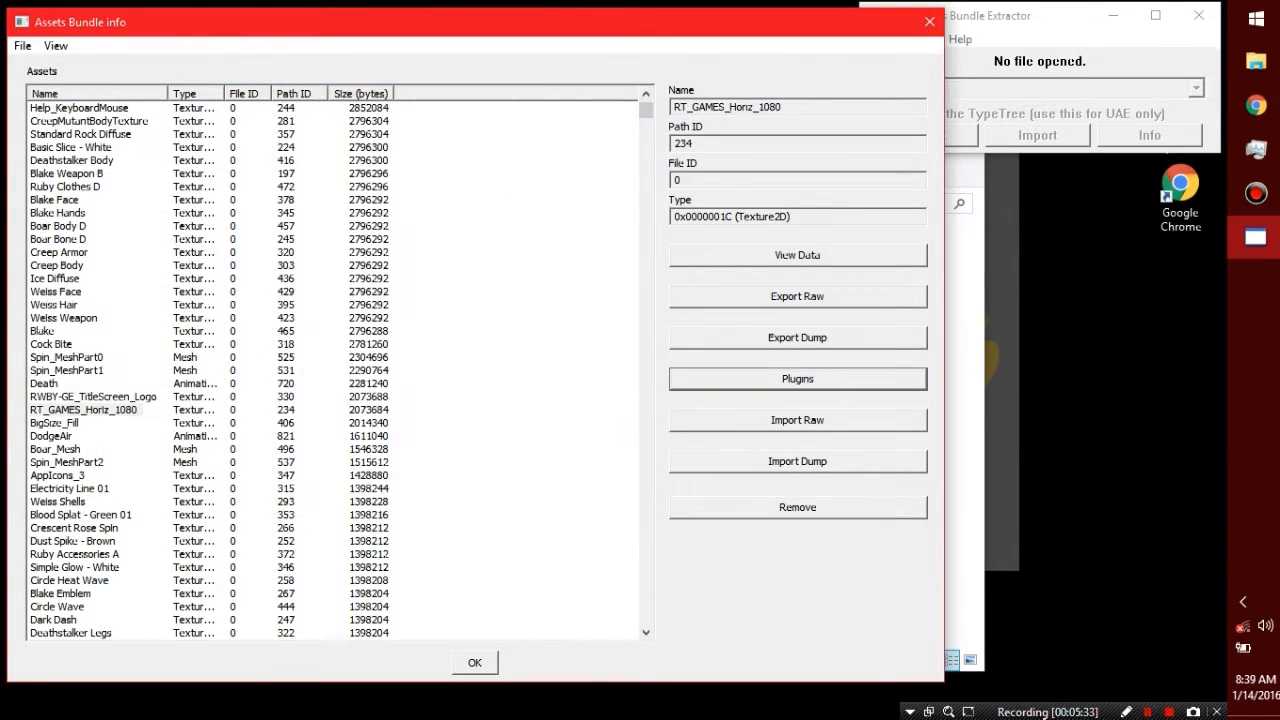
pyautogui.click(92, 396)
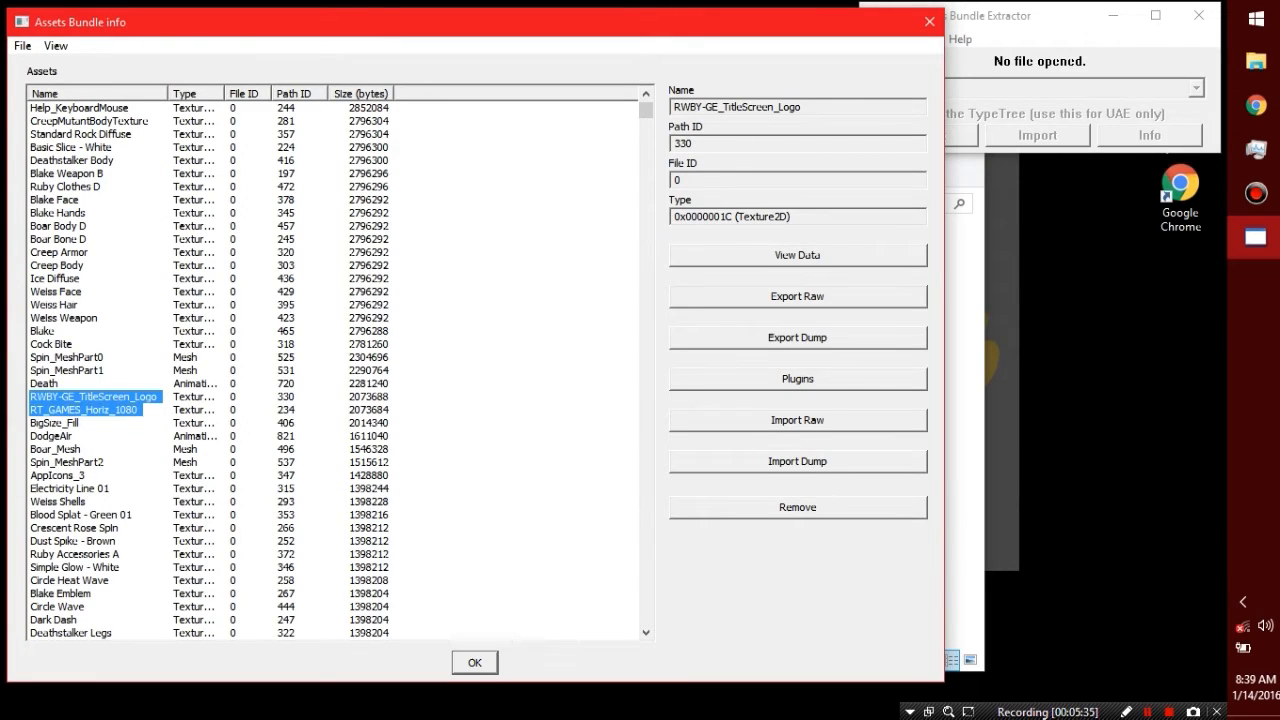
pyautogui.click(797, 378)
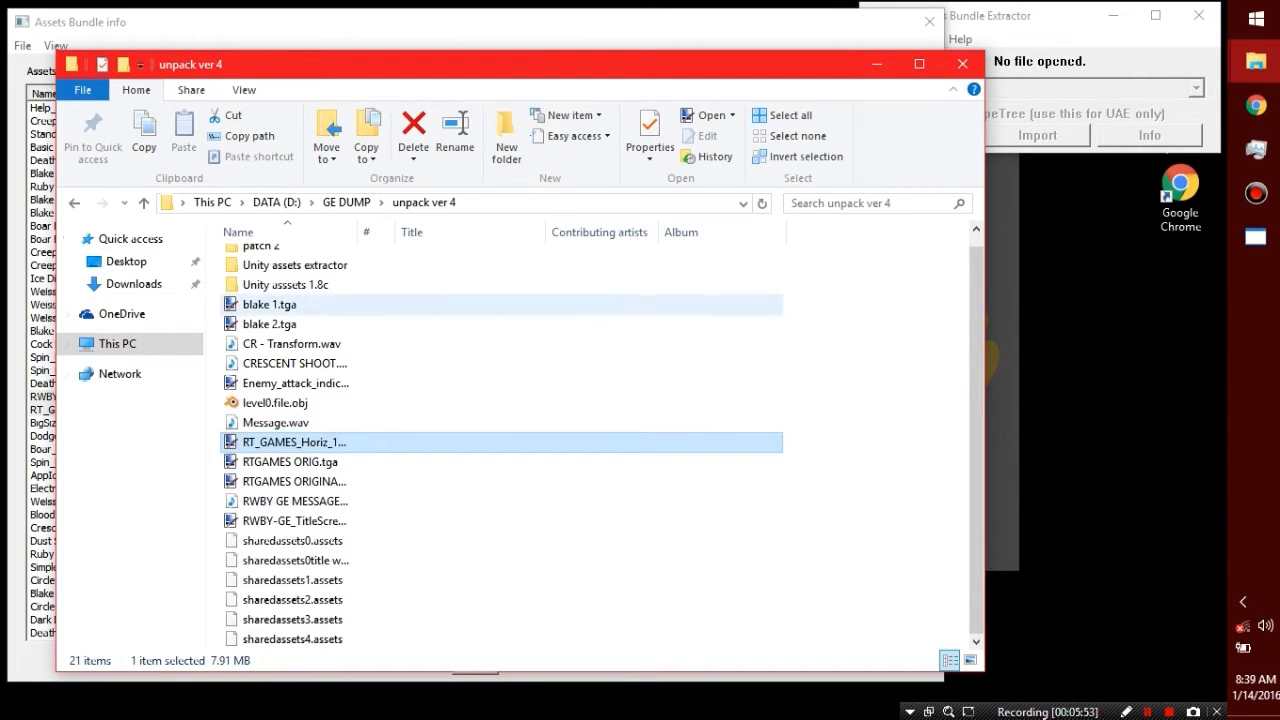
# Delete the ROOSTER TEETH wordmark from RTGAMES ORIGINAL.tga and save the image.
pyautogui.click(294, 481)
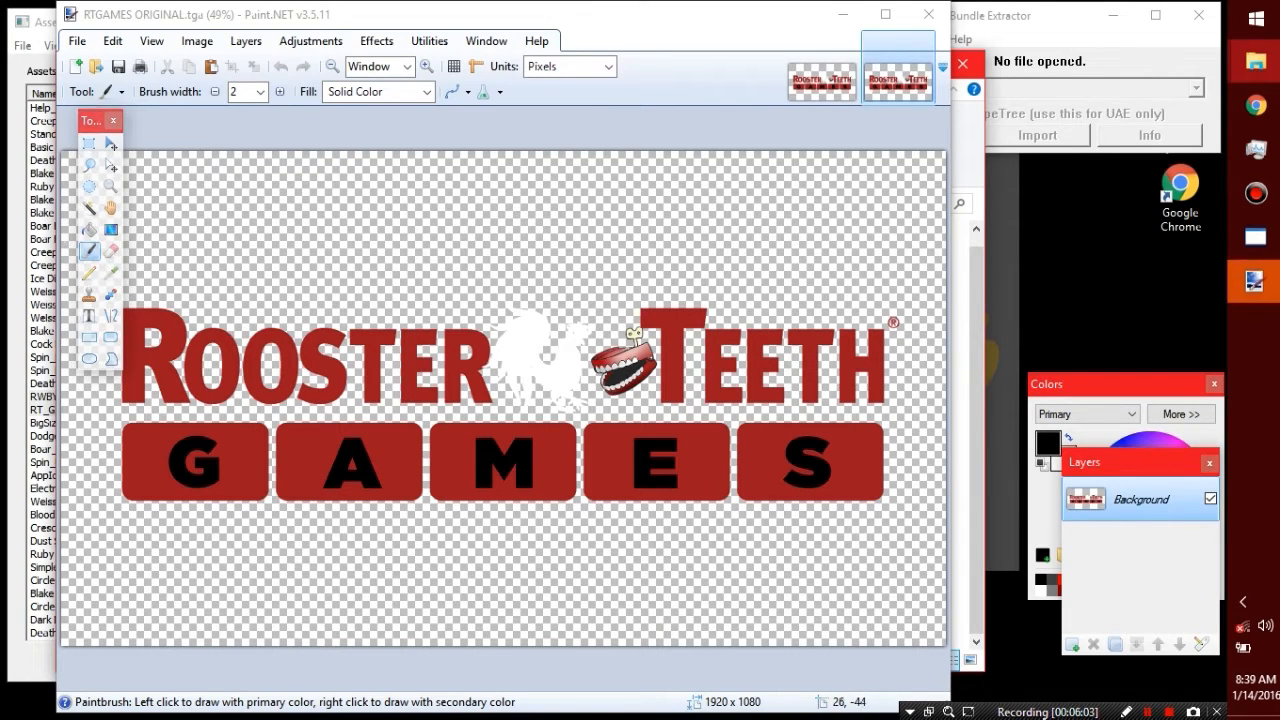
pyautogui.moveTo(146, 306); pyautogui.dragTo(880, 393)
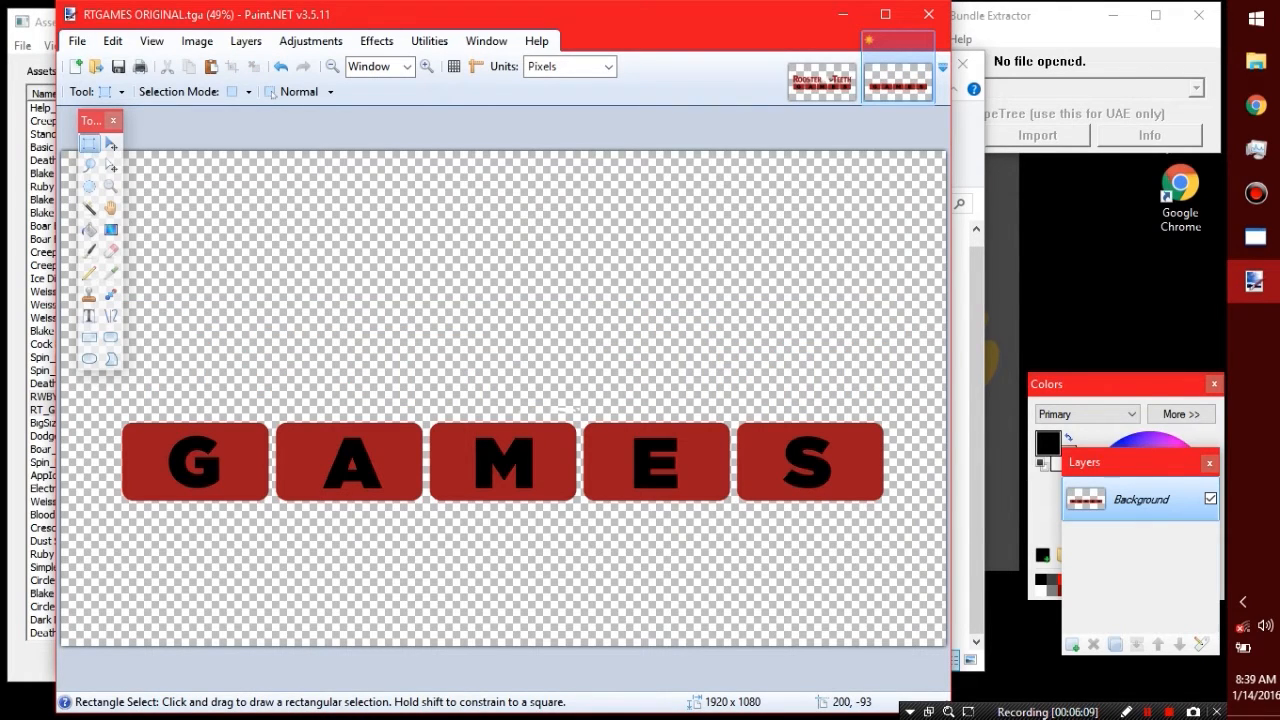
pyautogui.click(118, 66)
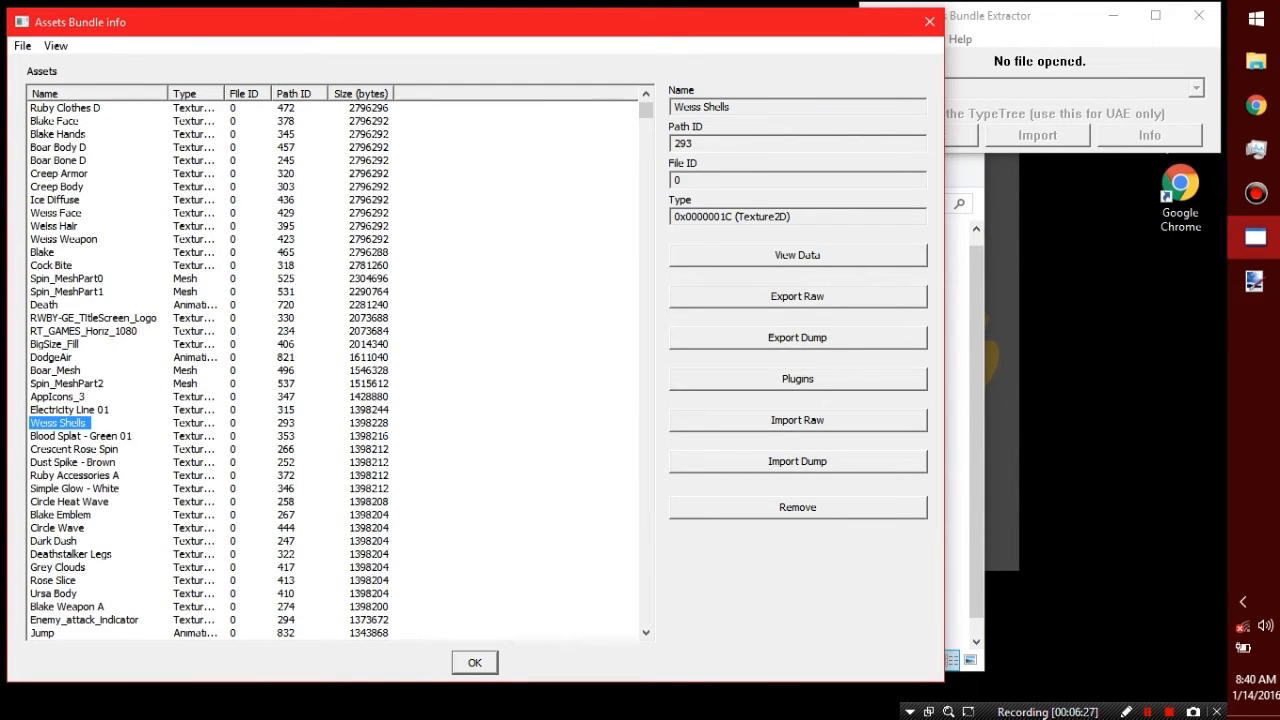
# Load games.tga as the replacement image for the RT_GAMES_Horiz_1080 texture.
pyautogui.click(85, 330)
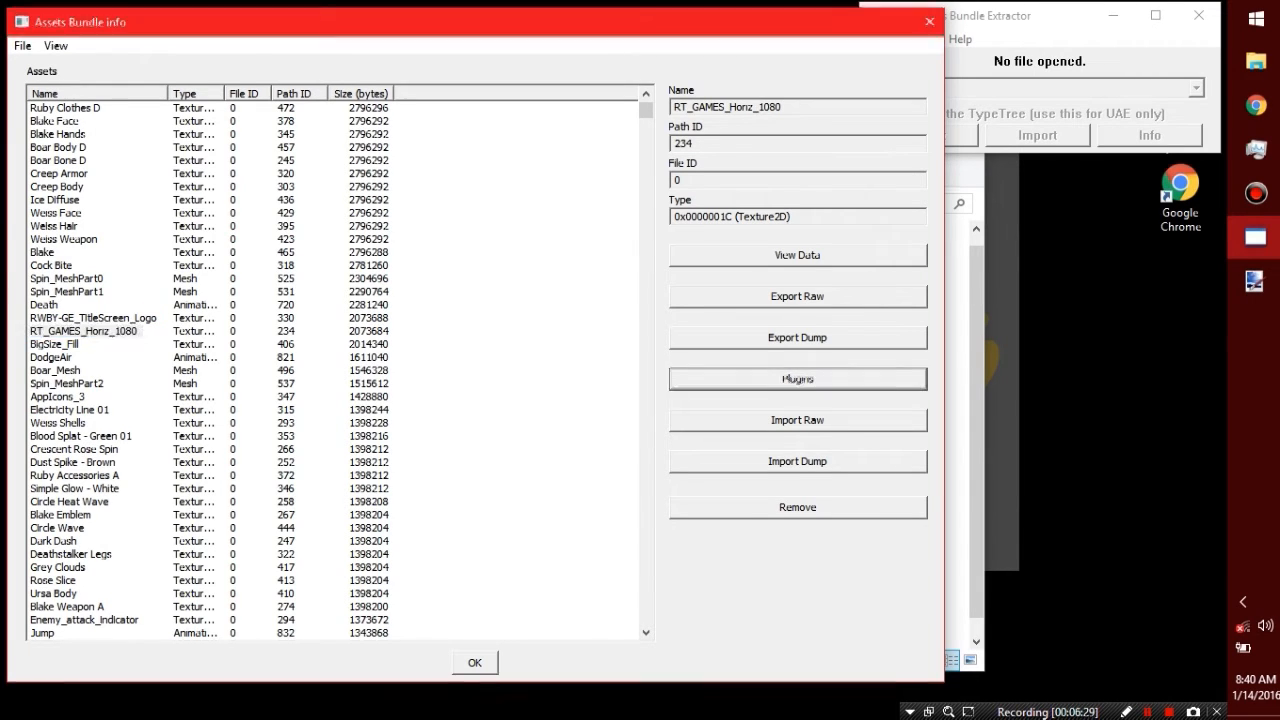
pyautogui.click(797, 378)
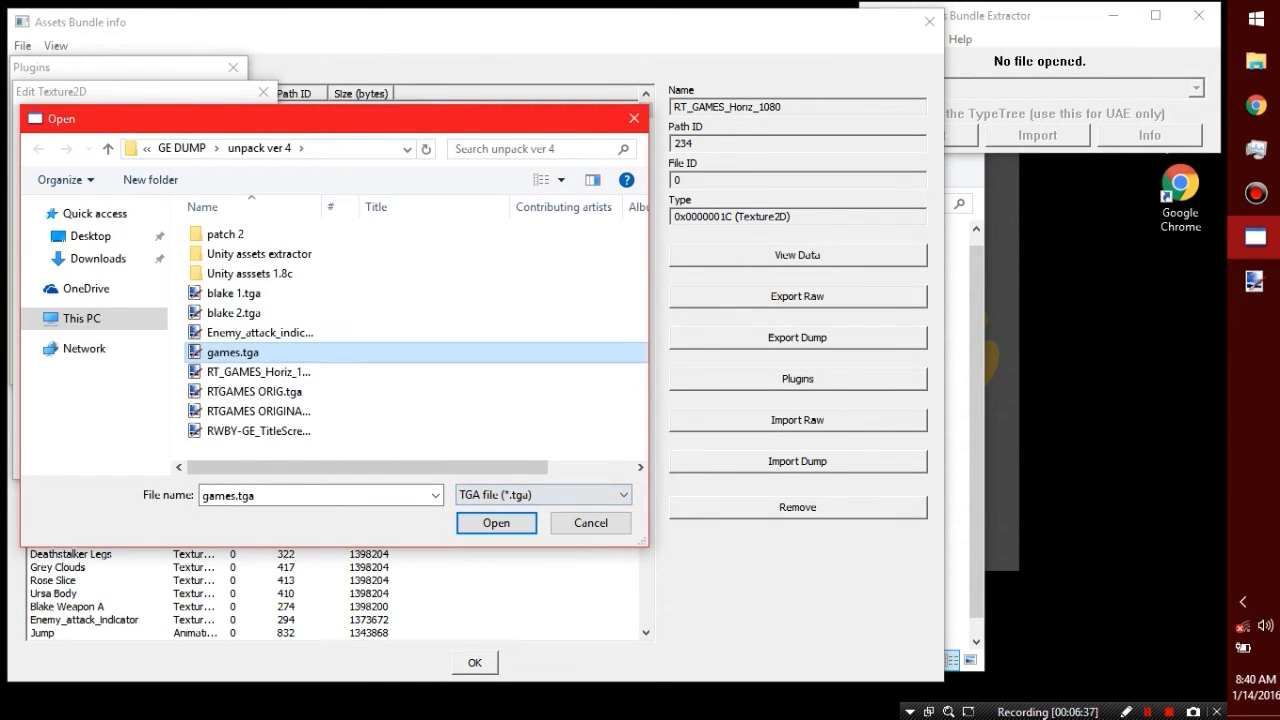
pyautogui.click(496, 523)
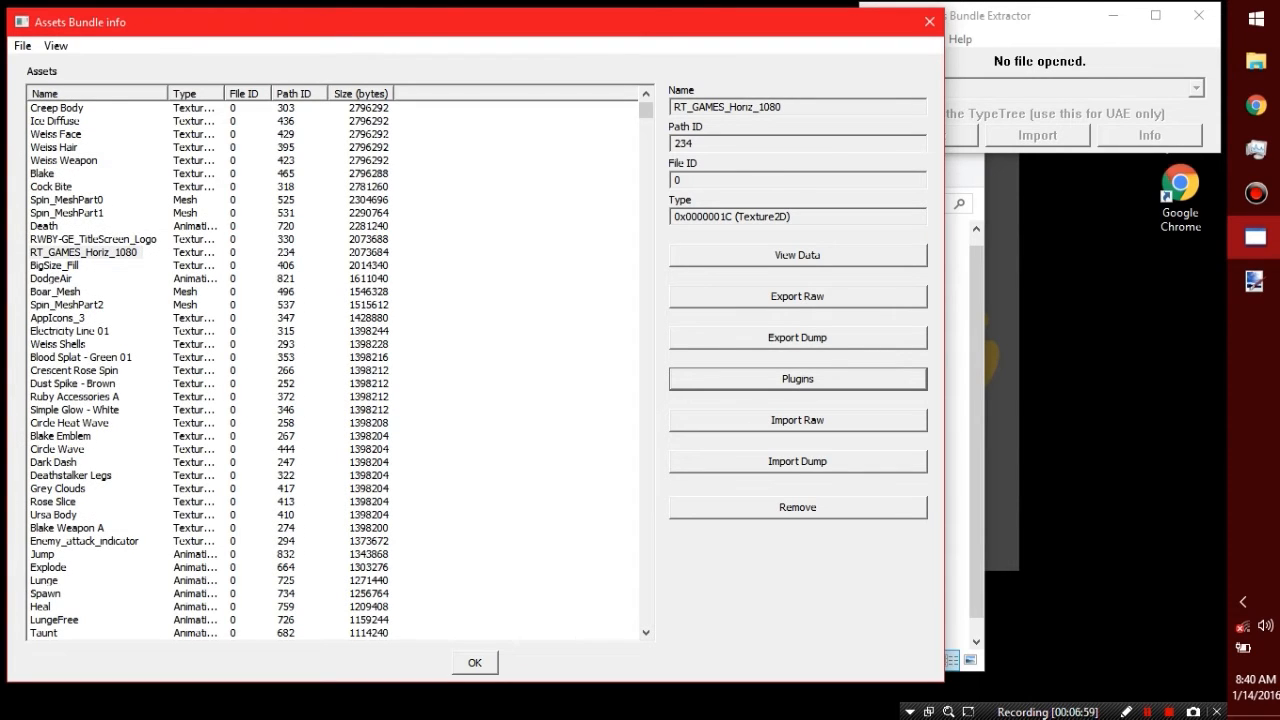
# Save the modified asset bundle via File > Save.
pyautogui.click(21, 45)
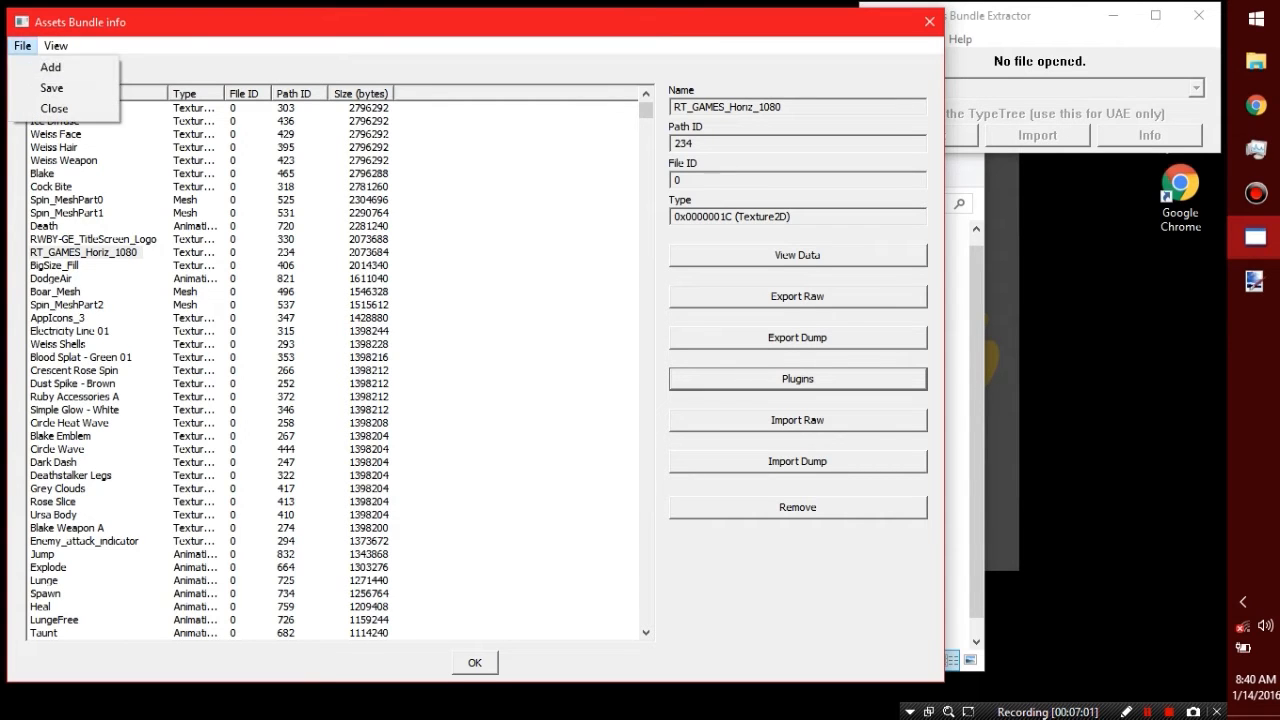
pyautogui.click(51, 88)
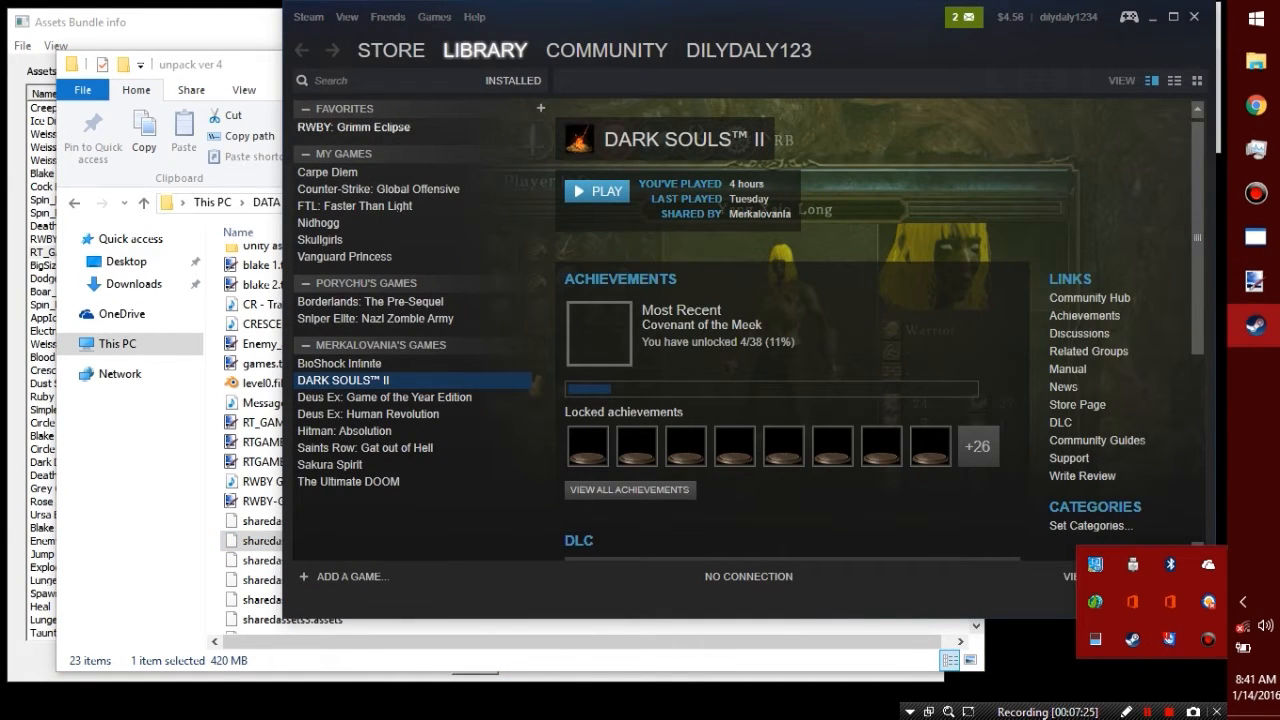
# Browse RWBY: Grimm Eclipse local files from Steam, enter rwby-ge_Data, and switch to unpack ver 4.
pyautogui.rightClick(353, 127)
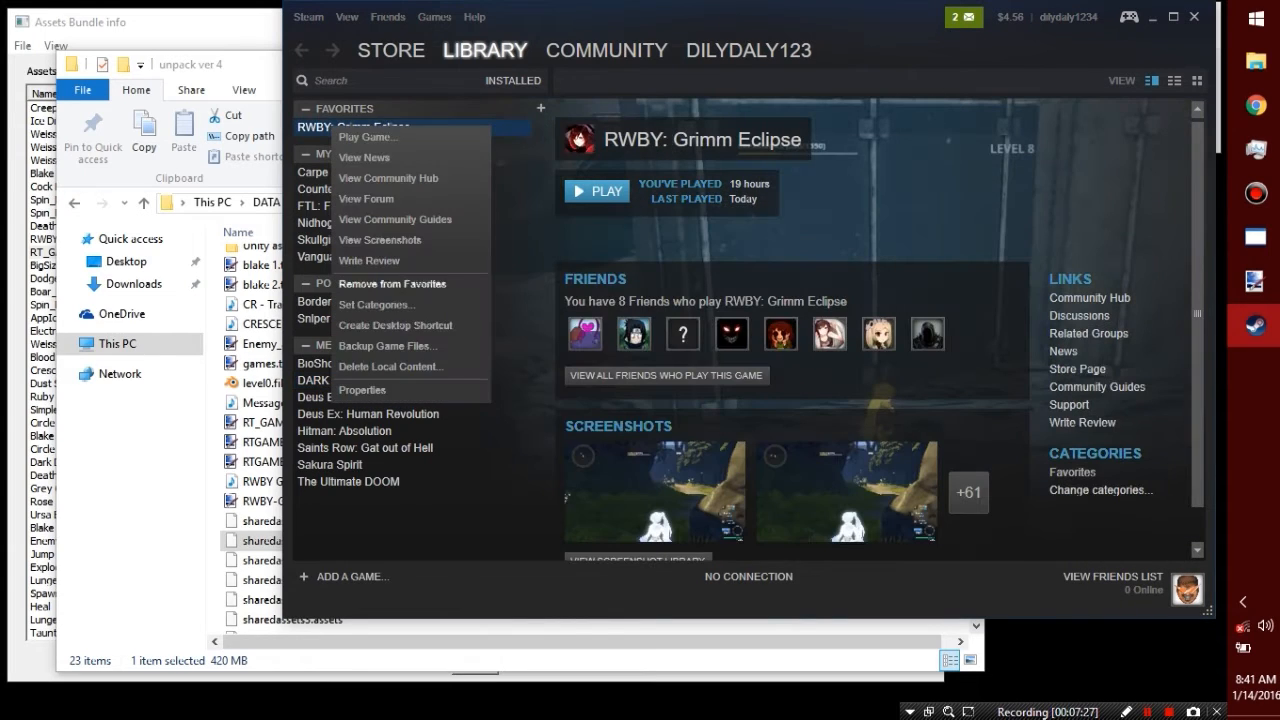
pyautogui.click(362, 390)
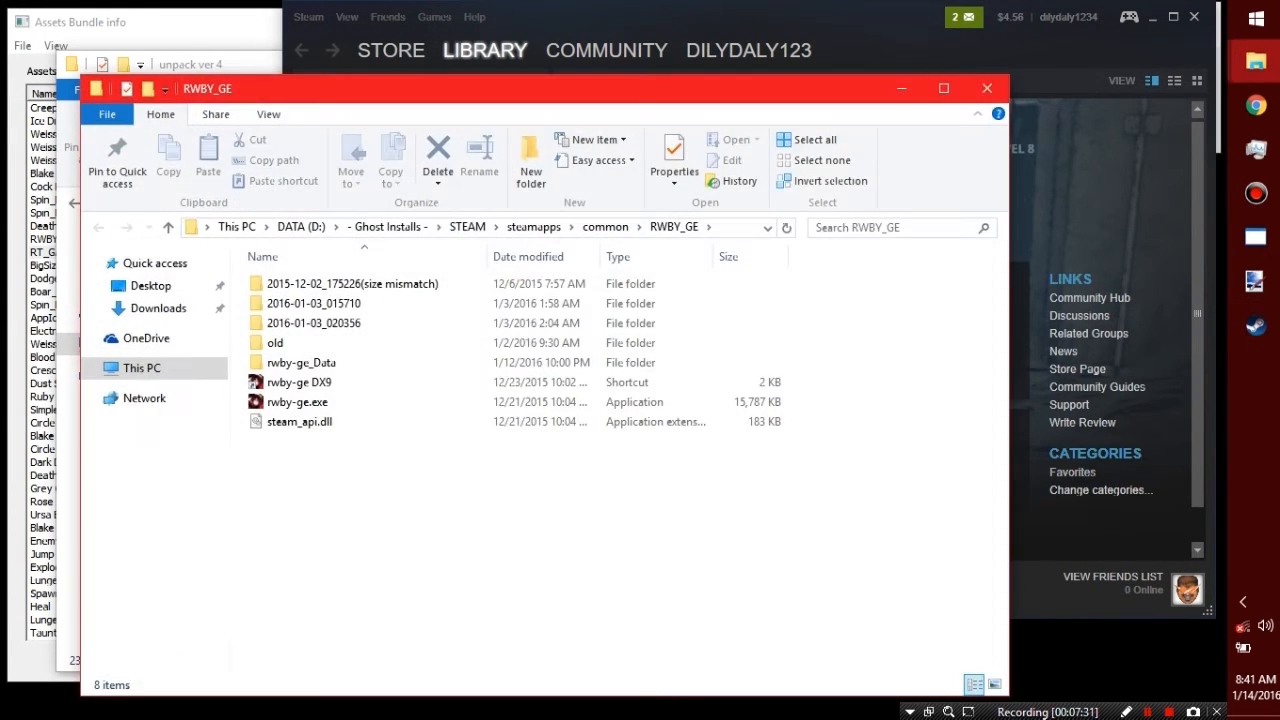
pyautogui.click(301, 362)
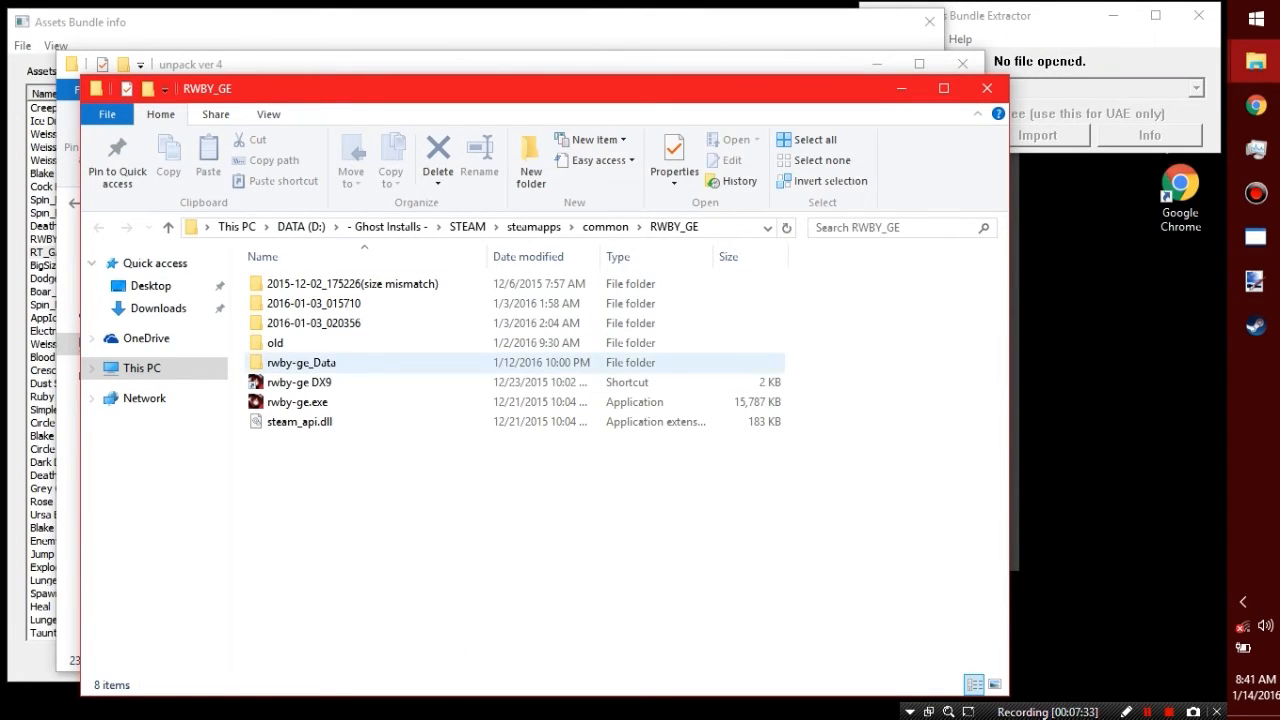
pyautogui.doubleClick(305, 362)
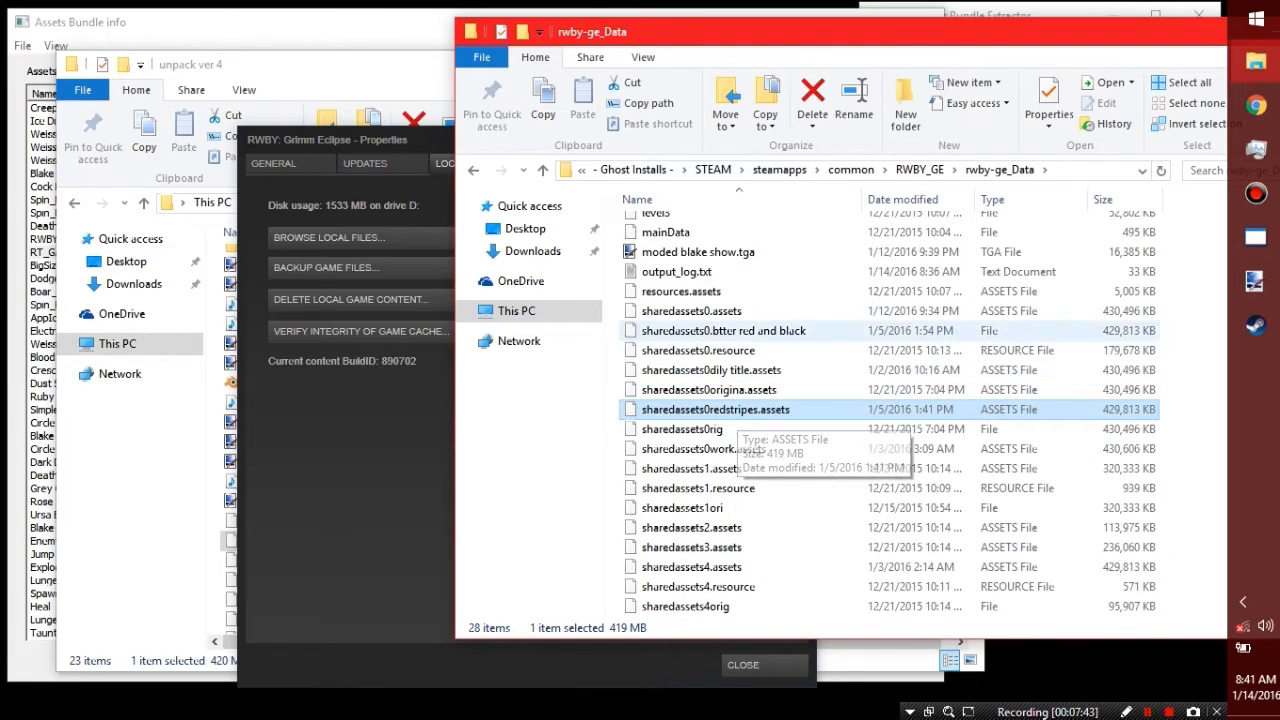
pyautogui.click(700, 310)
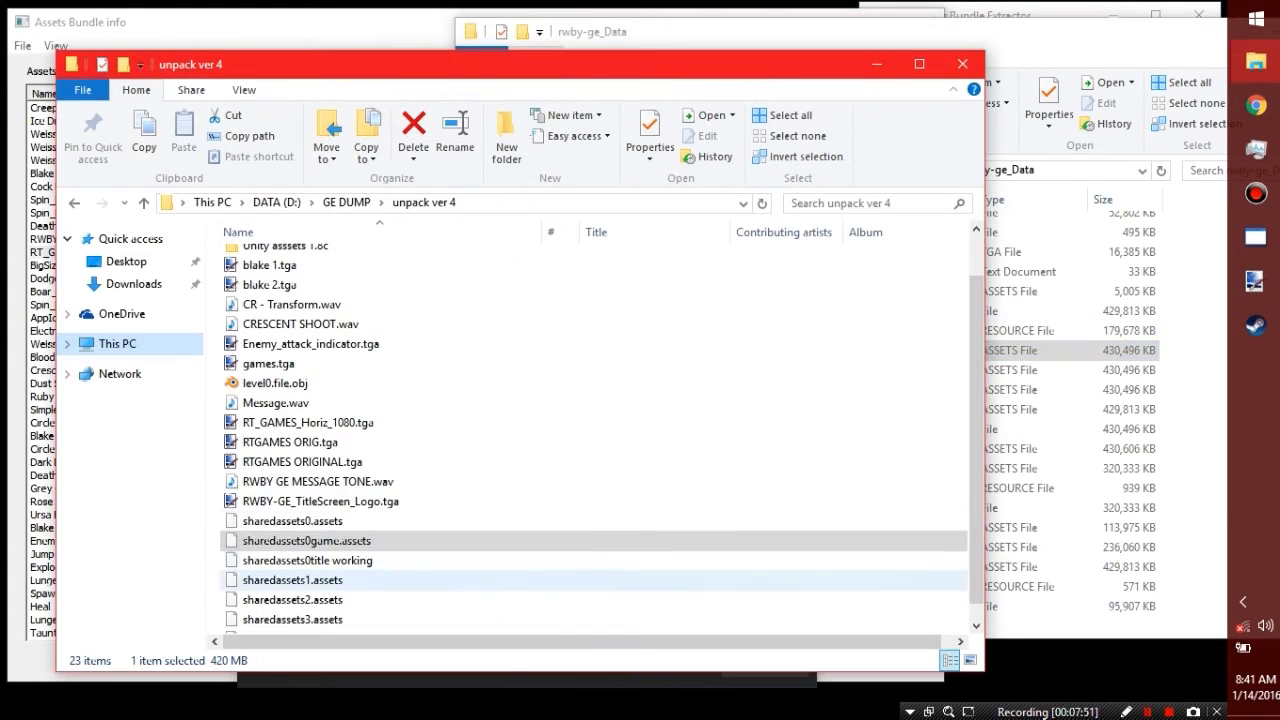
# Copy the modified sharedassets0 file into rwby-ge_Data and launch RWBY: Grimm Eclipse.
pyautogui.click(307, 540)
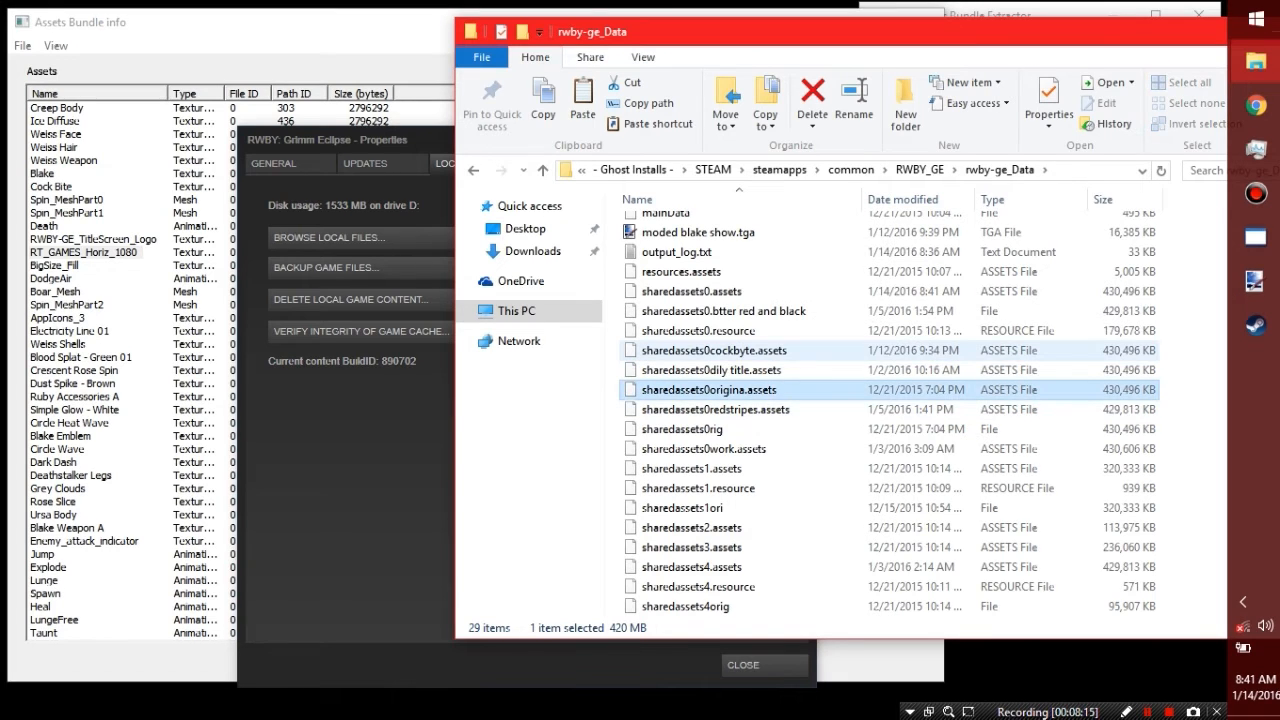
pyautogui.click(710, 369)
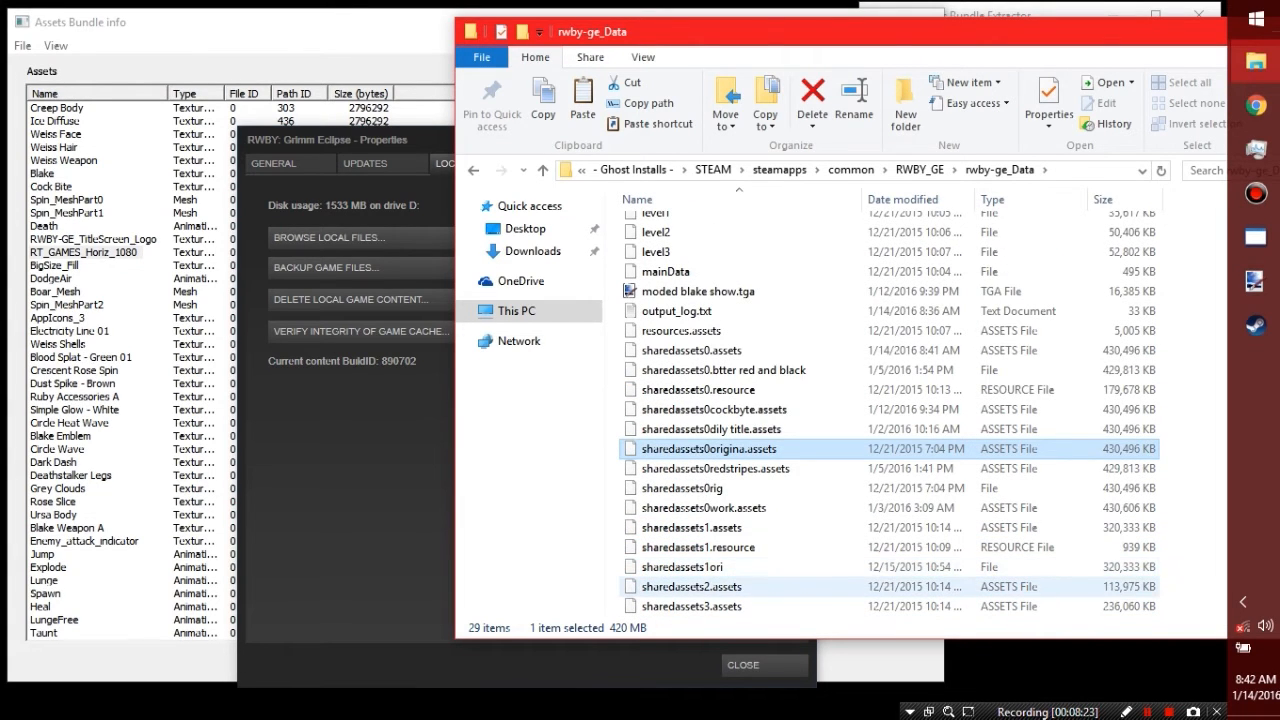
pyautogui.scroll(-3)
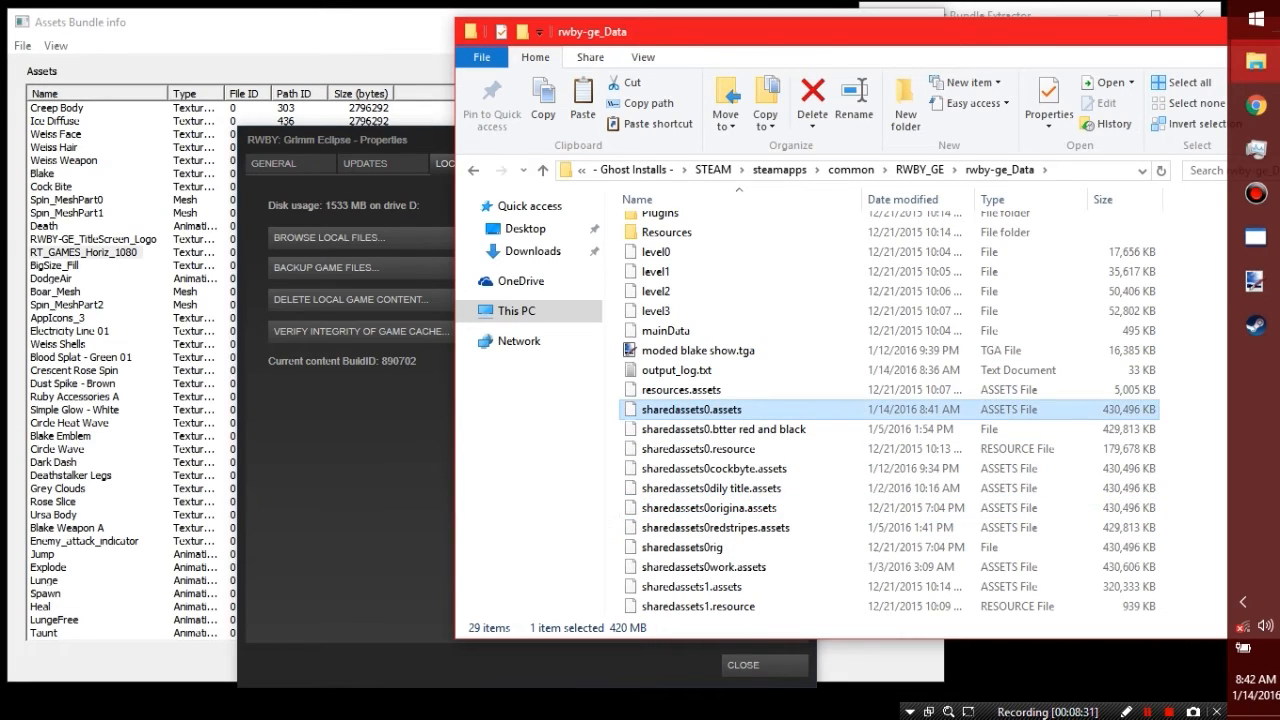
pyautogui.click(543, 169)
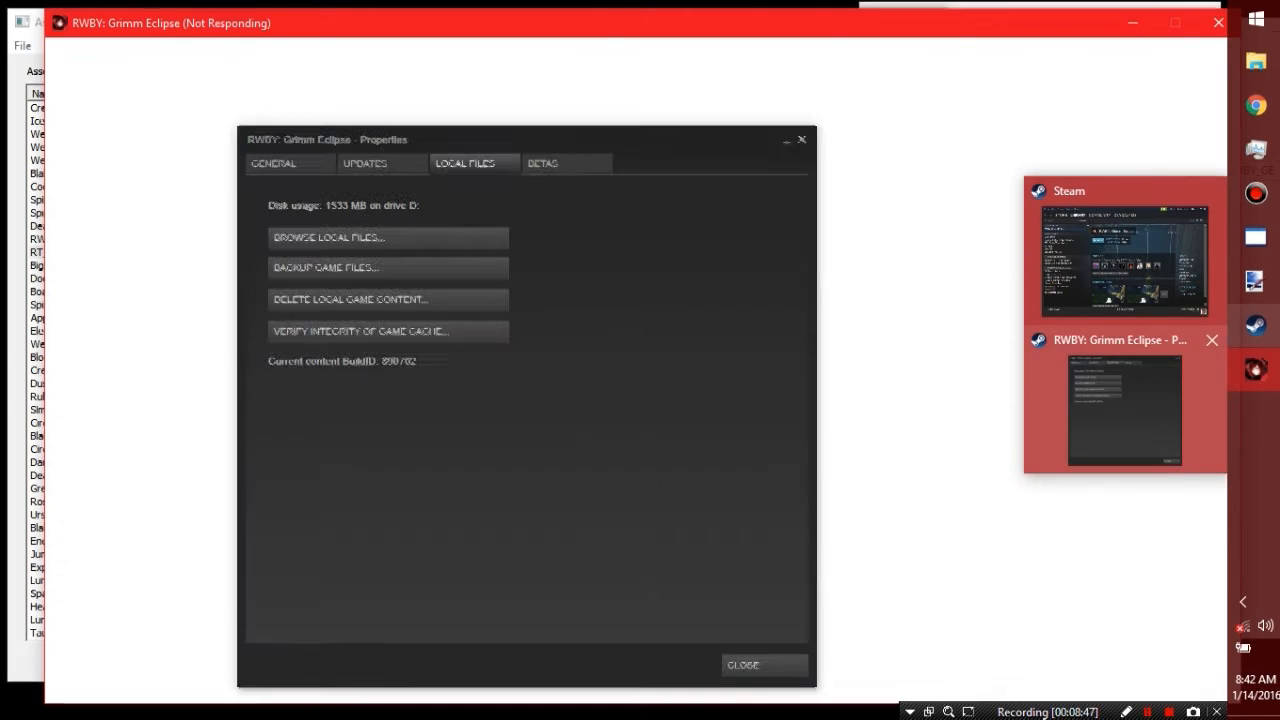
# Launch RWBY: Grimm Eclipse from the Steam tray menu, choosing Play Game past the cloud-sync warning.
pyautogui.click(742, 664)
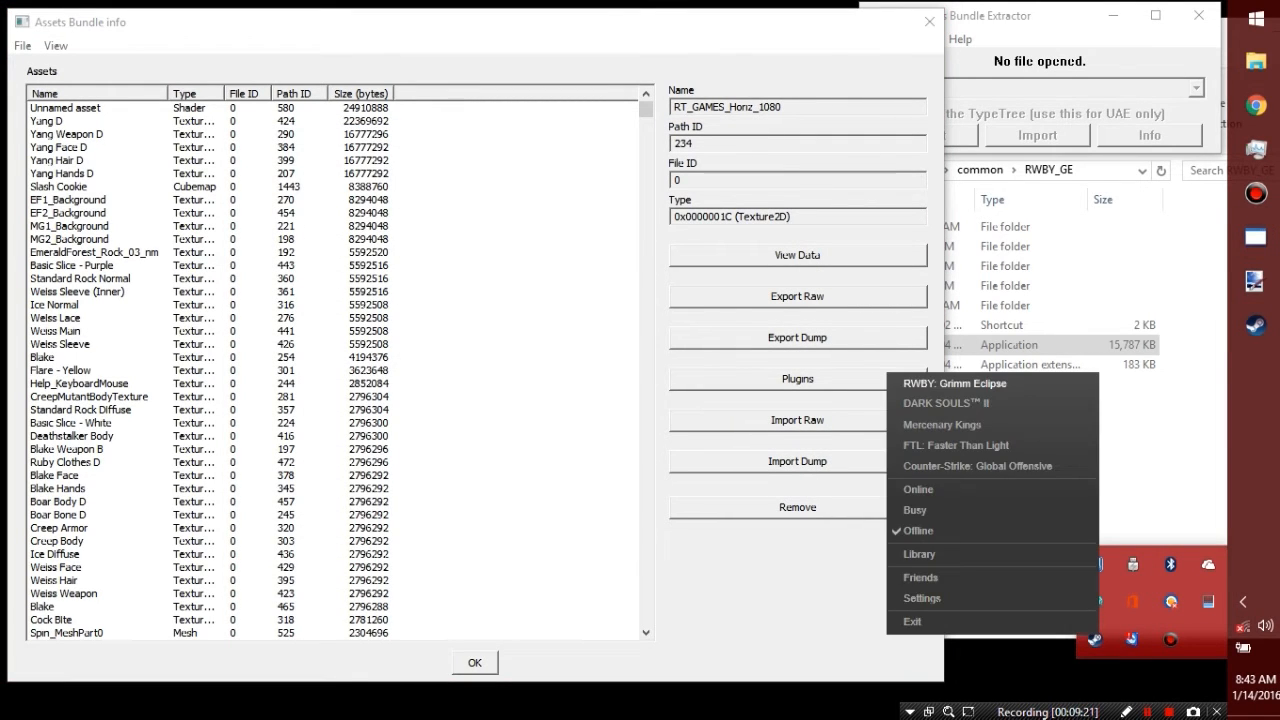
pyautogui.click(964, 383)
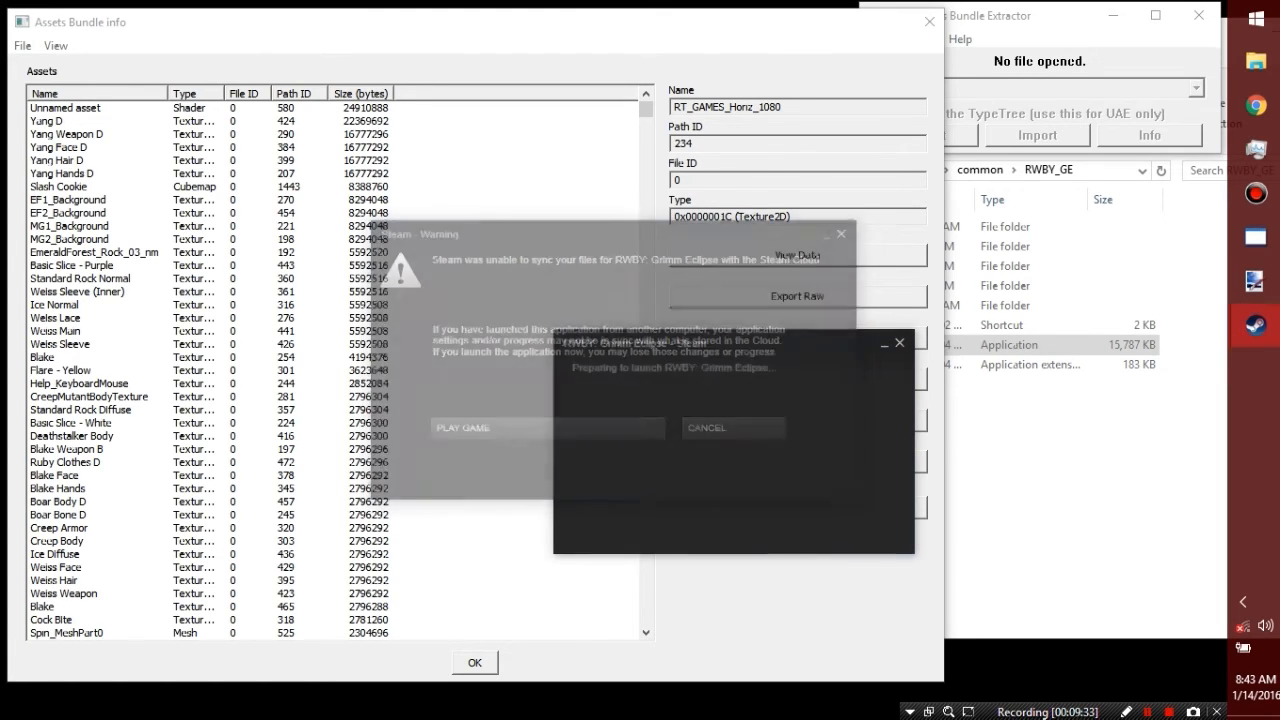
pyautogui.click(461, 427)
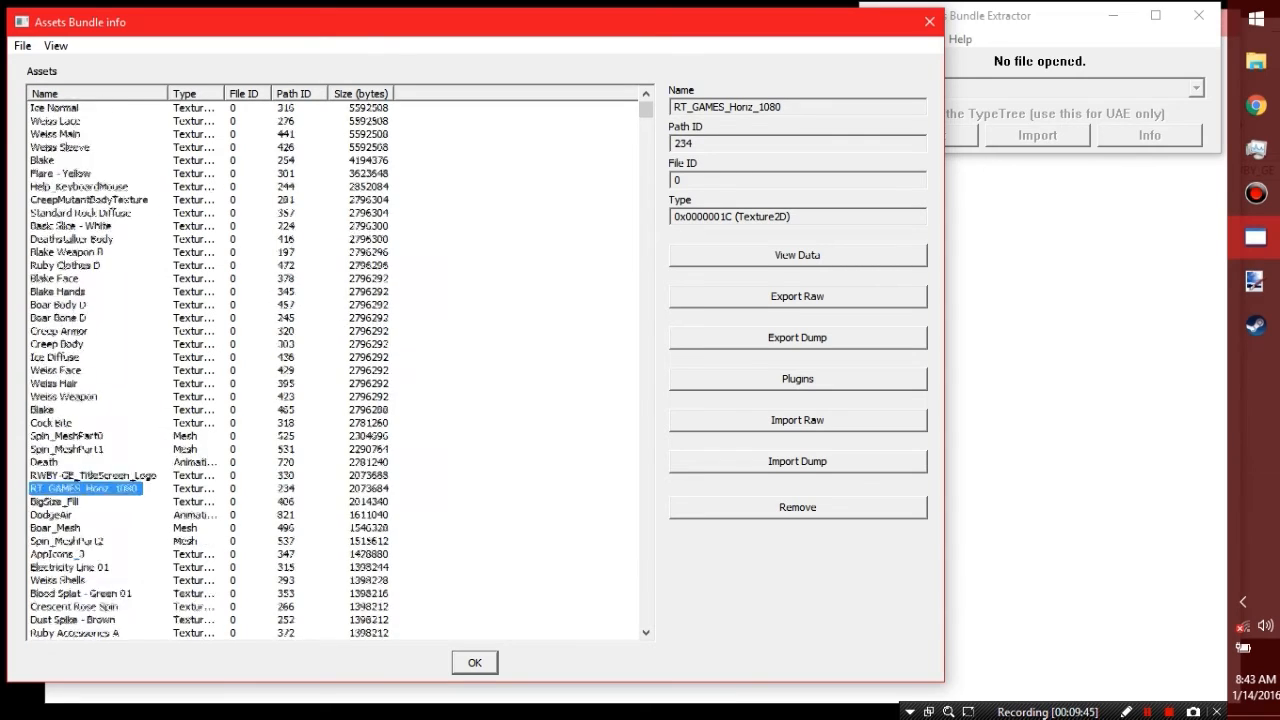
# Select the Blake texture (path ID 465) and export it as 'blake orig' TGA.
pyautogui.scroll(3)
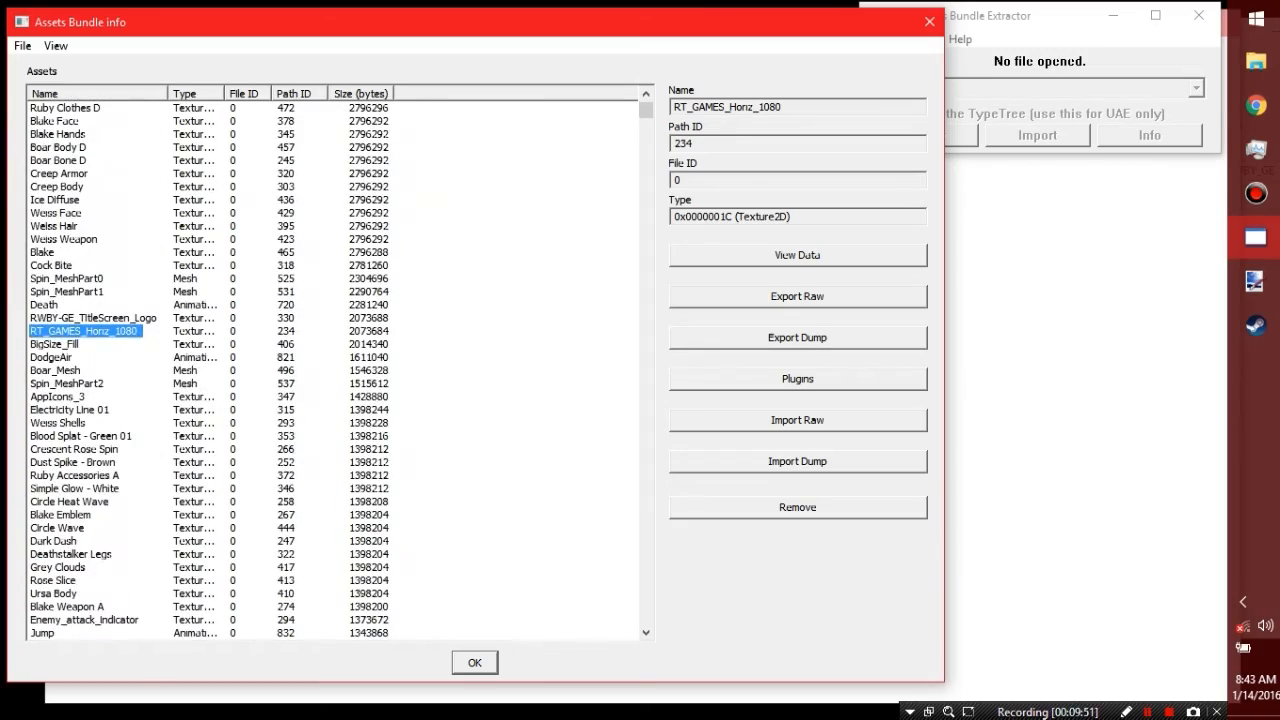
pyautogui.scroll(-3)
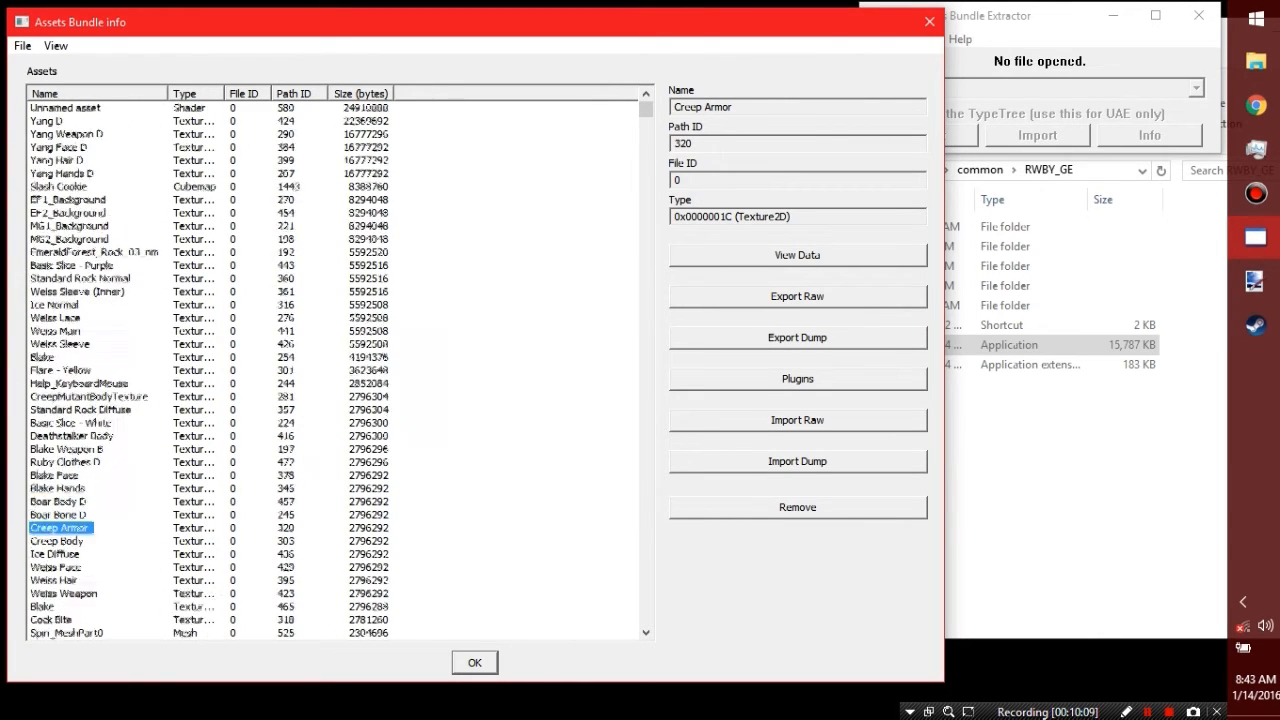
pyautogui.click(42, 606)
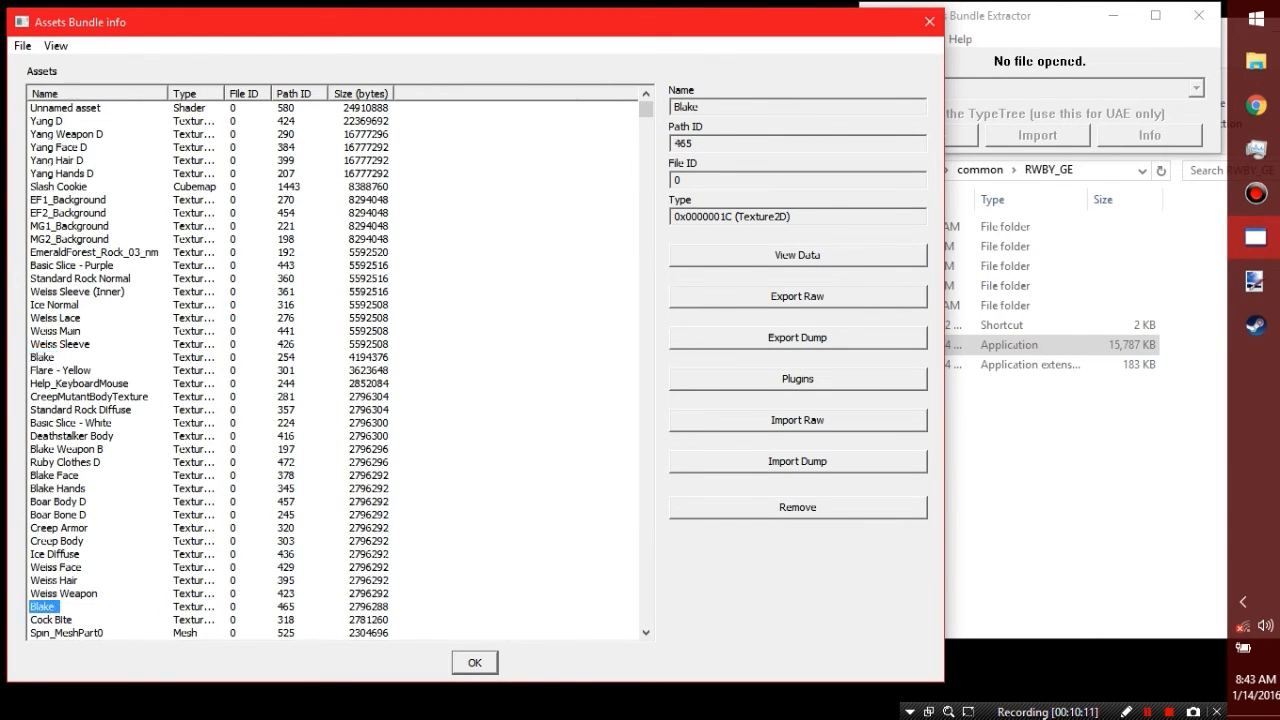
pyautogui.click(797, 378)
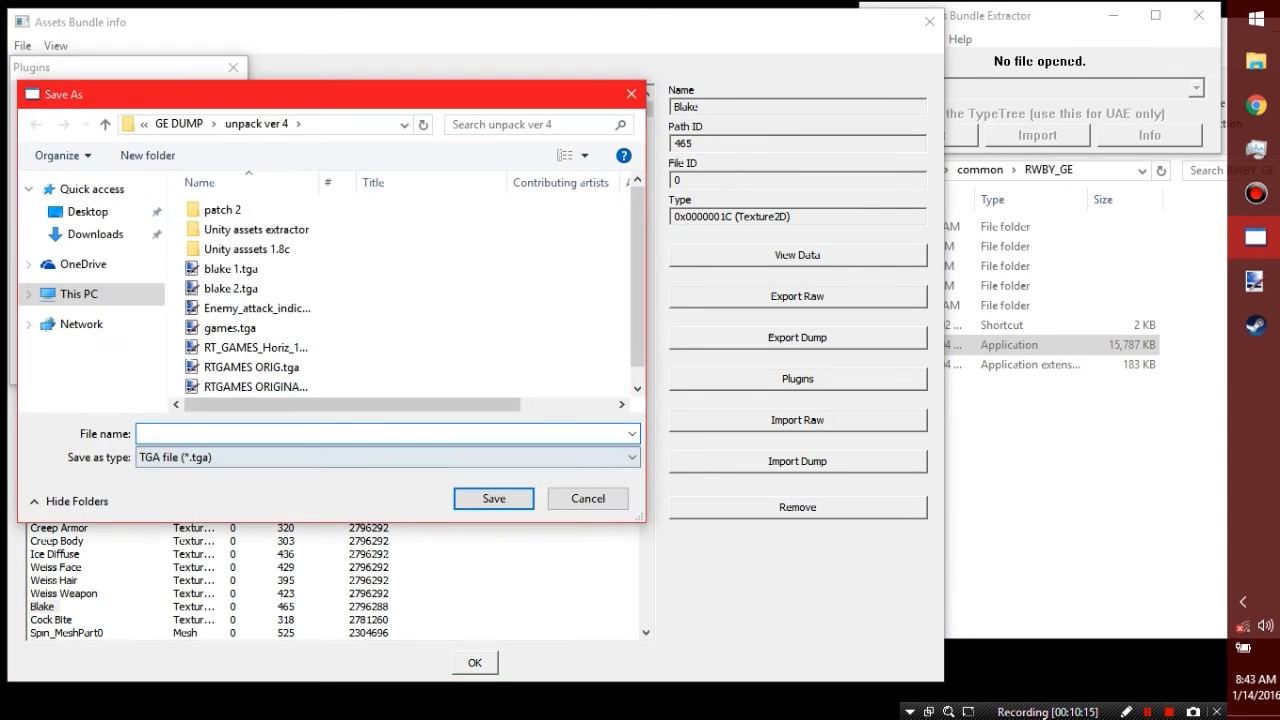
pyautogui.write('bla')
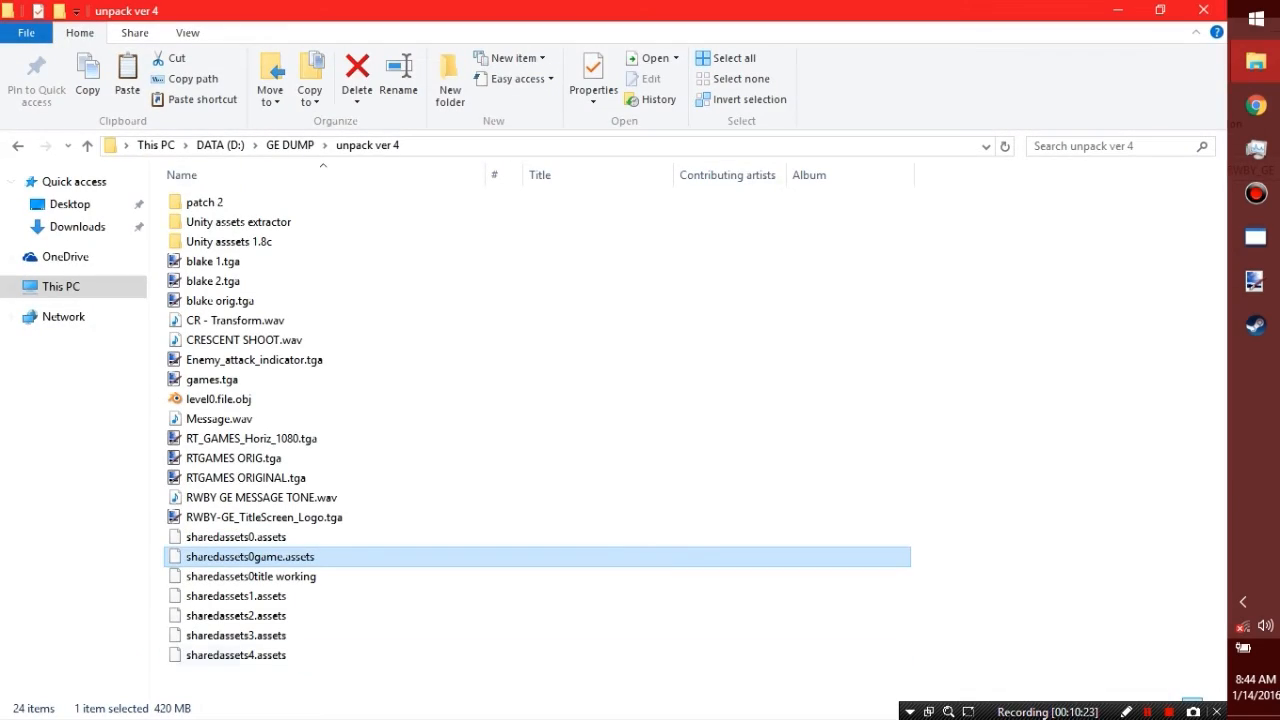
# Open blake orig.tga from Explorer in Paint.NET.
pyautogui.click(220, 300)
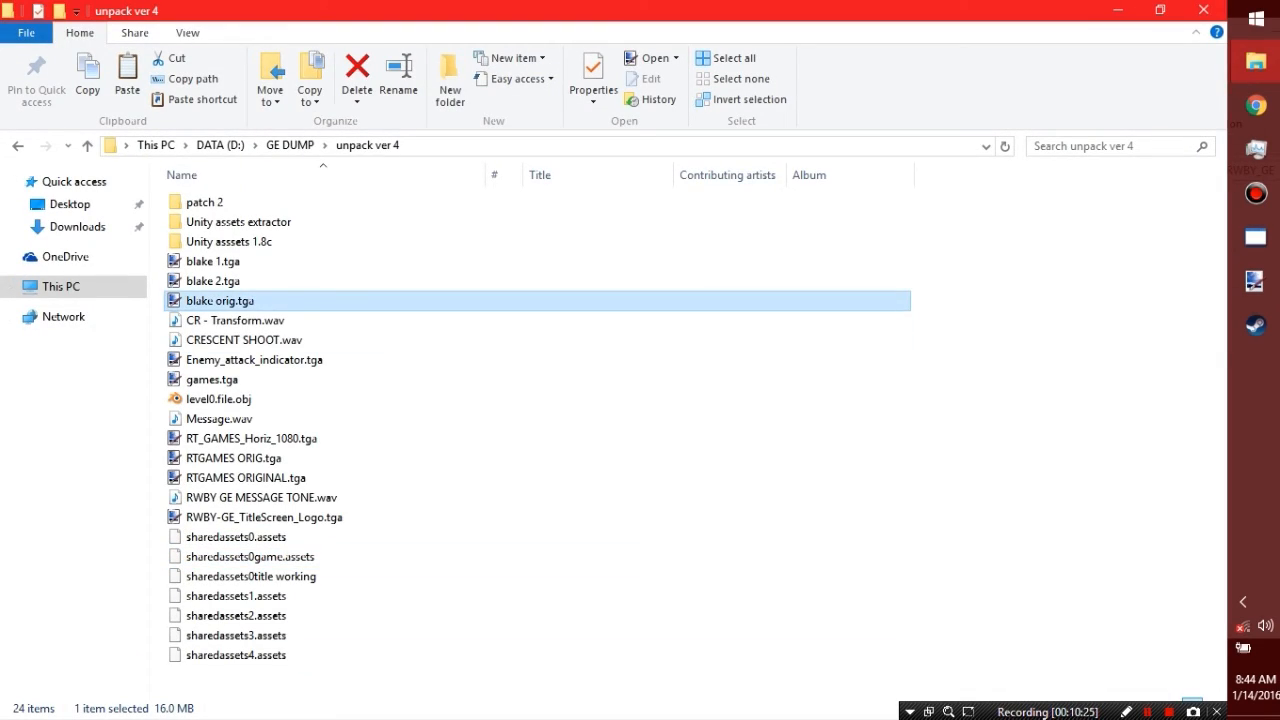
pyautogui.doubleClick(215, 379)
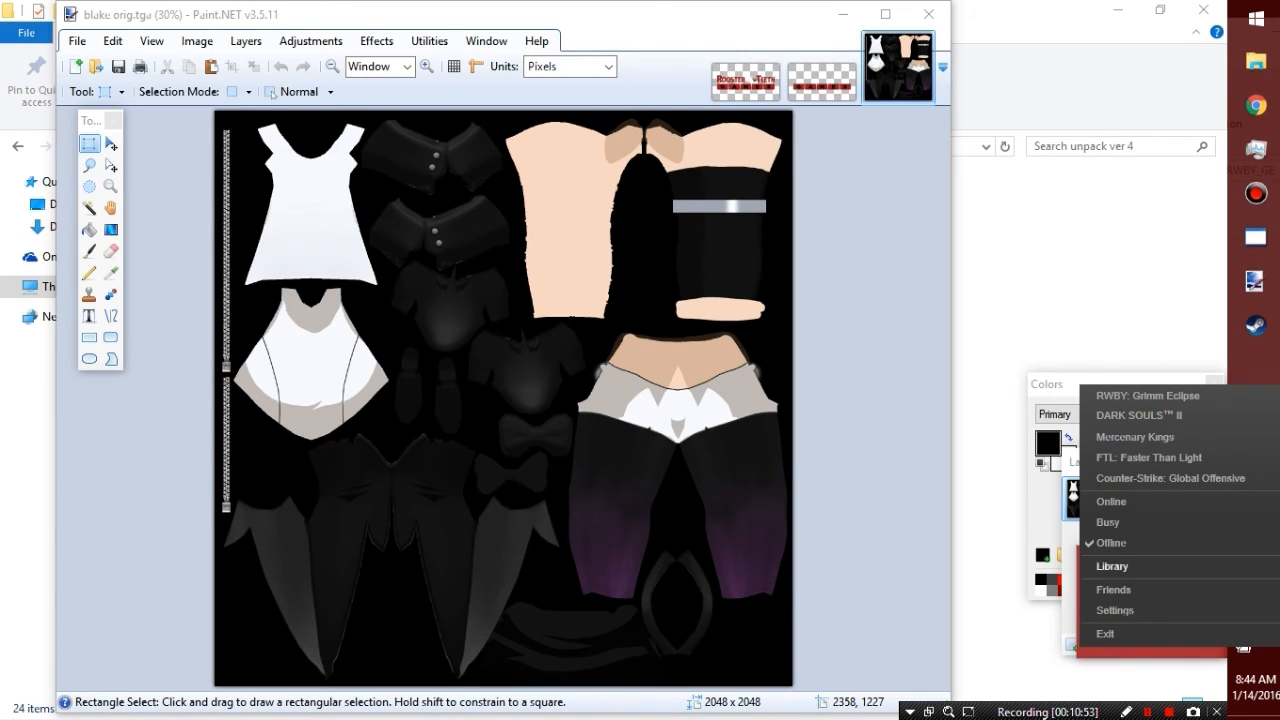
# Open RWBY: Grimm Eclipse screenshots on disk and view screenshot 2016-01-05_00005.
pyautogui.click(1110, 566)
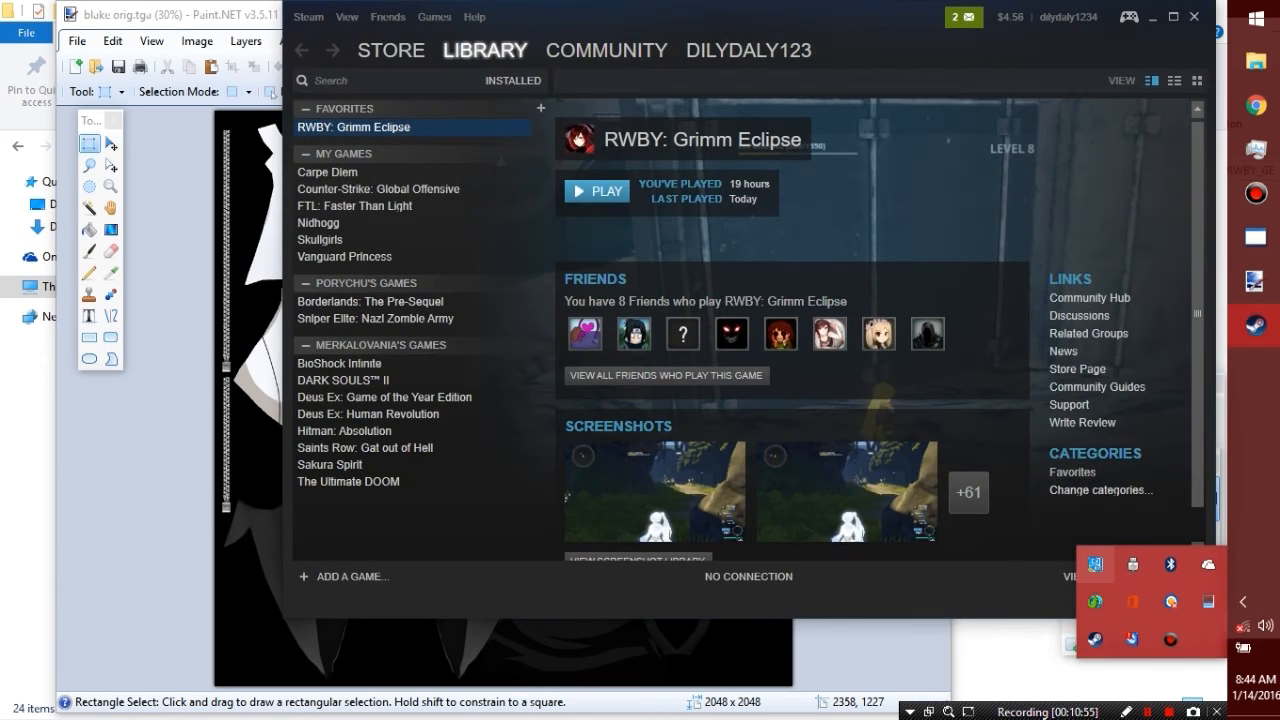
pyautogui.click(390, 50)
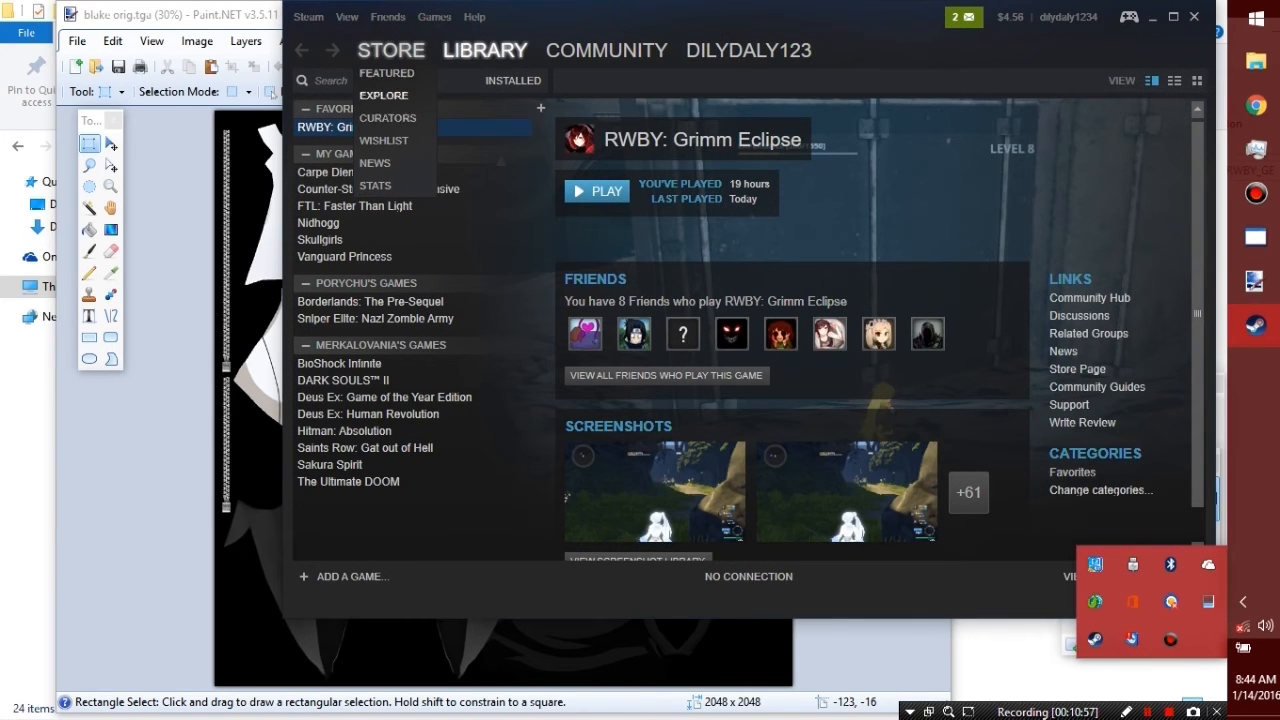
pyautogui.click(484, 50)
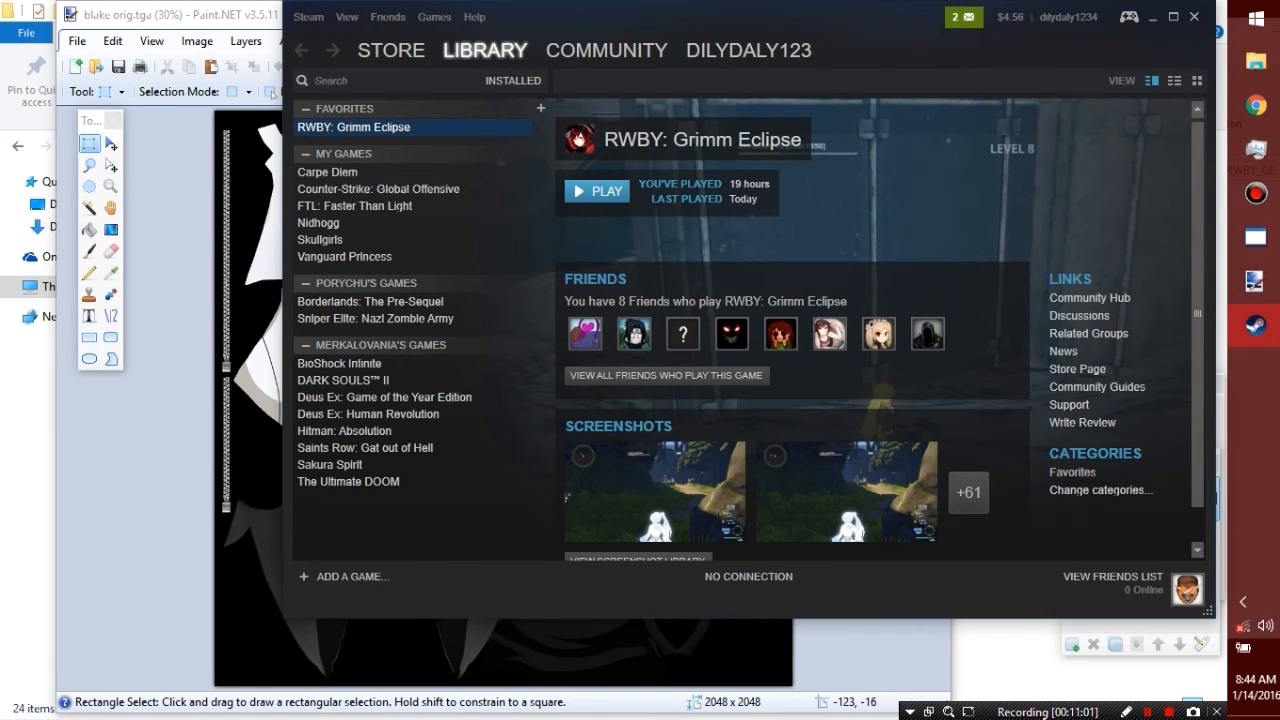
pyautogui.rightClick(353, 127)
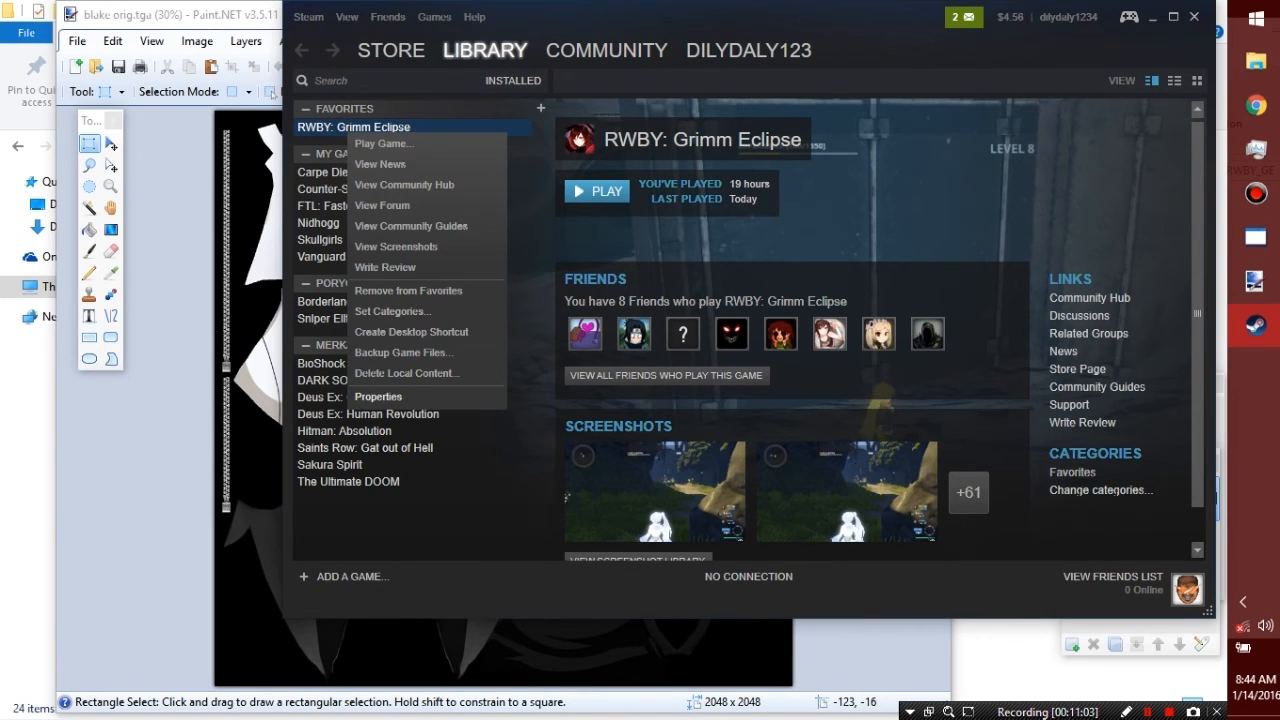
pyautogui.click(396, 246)
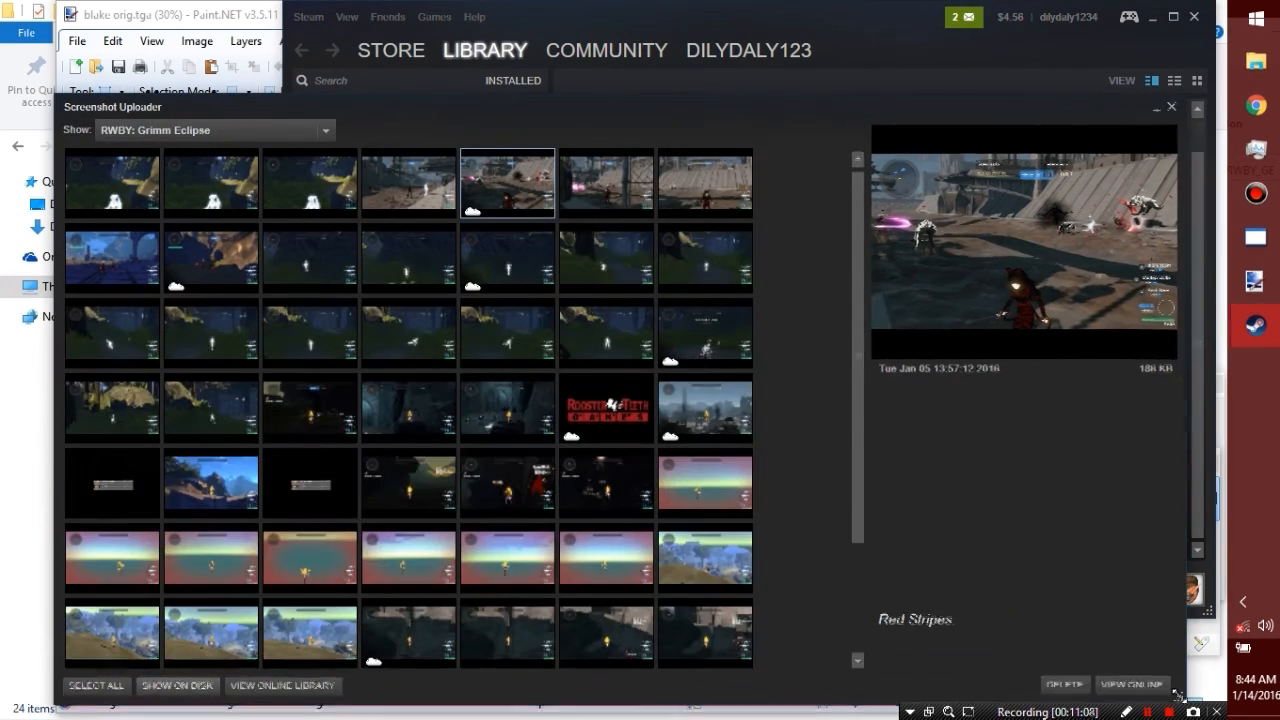
pyautogui.click(177, 685)
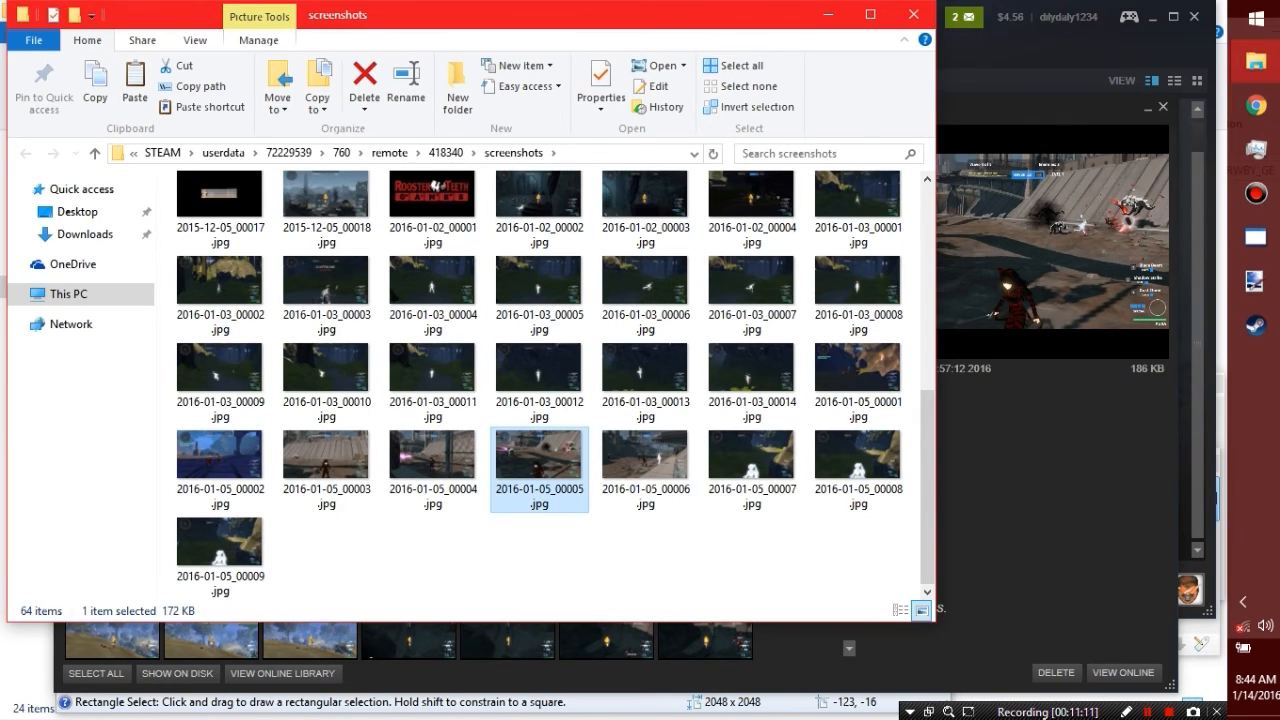
pyautogui.doubleClick(539, 462)
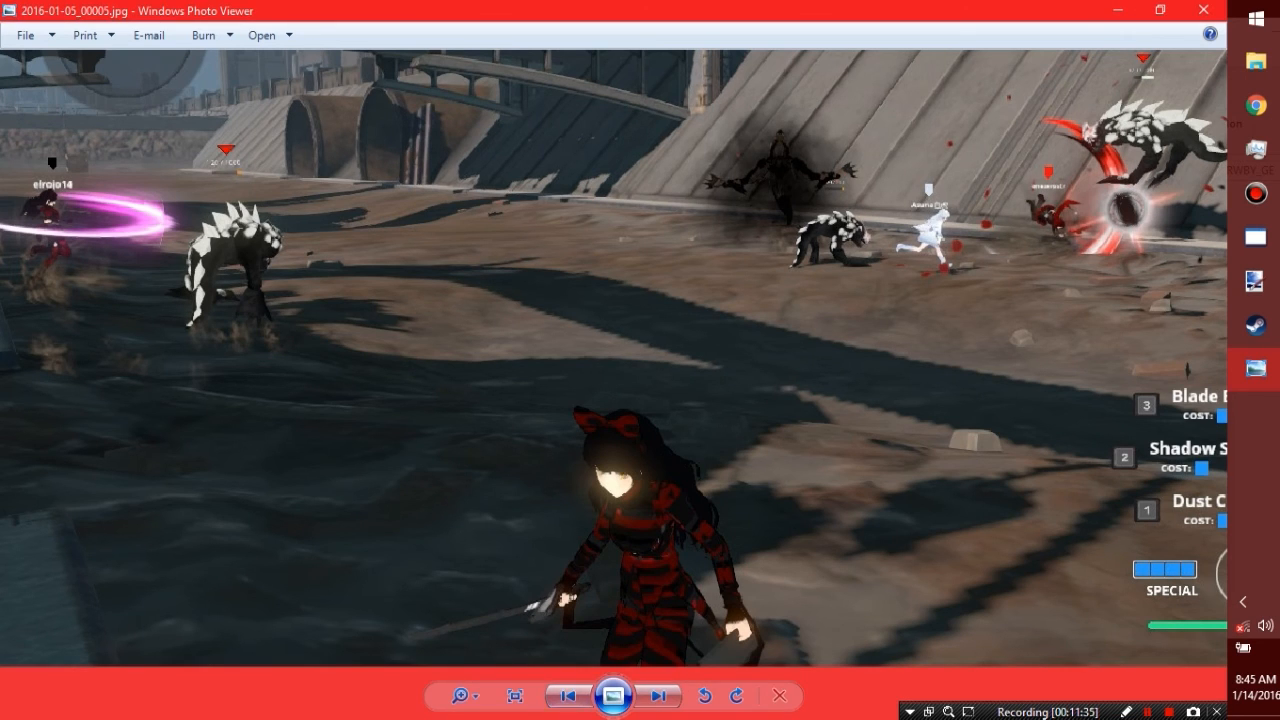
# Step back through earlier screenshots to 2016-01-03_00014 showing the glowing character on grass.
pyautogui.click(568, 695)
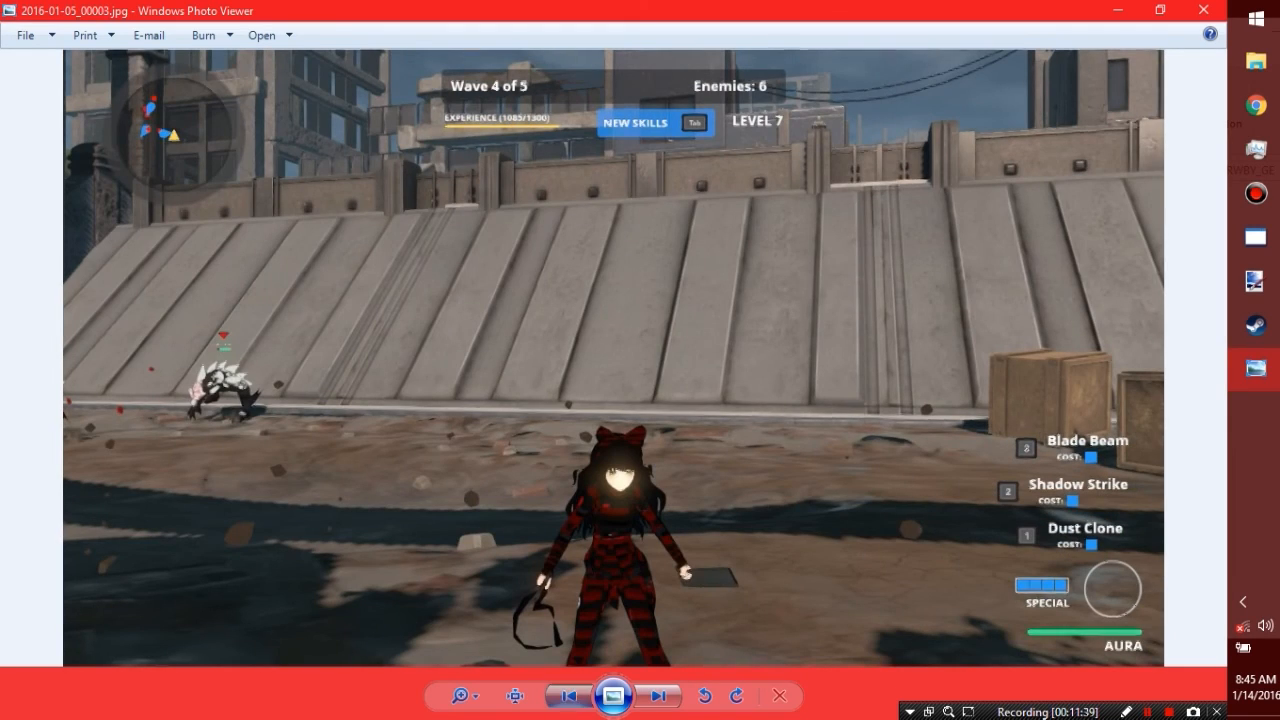
pyautogui.click(567, 696)
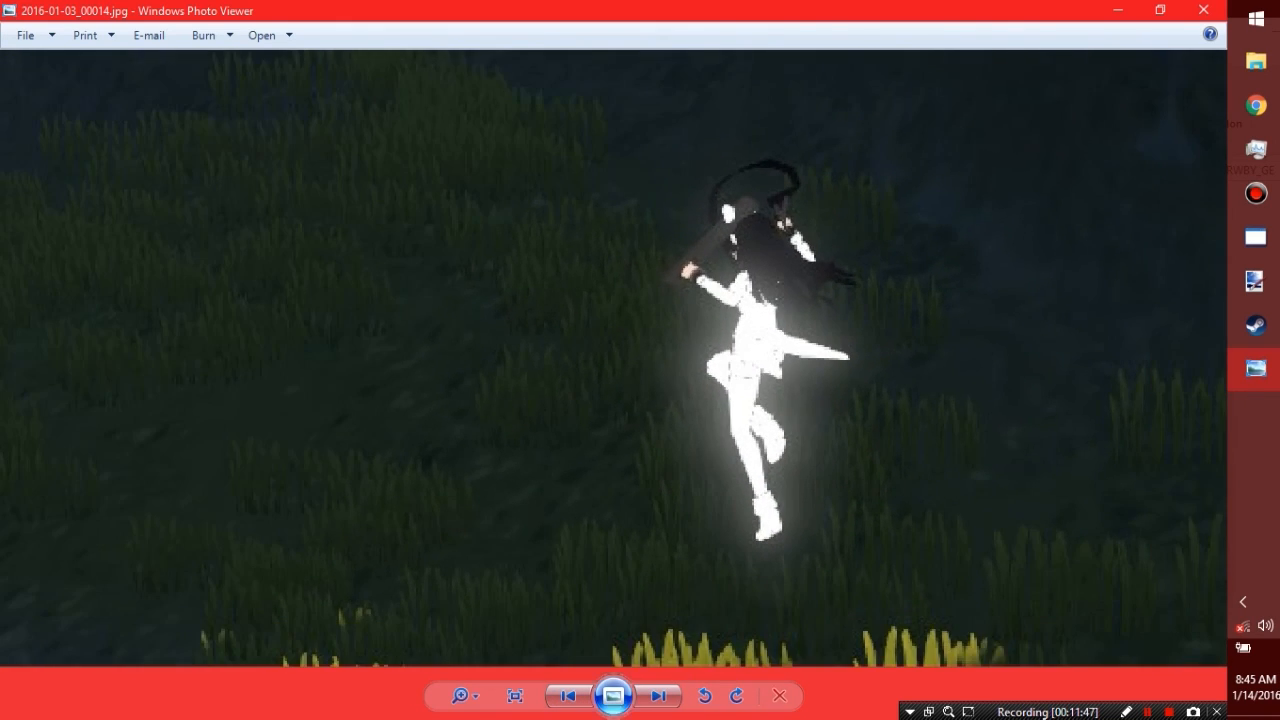
# Go back to screenshot 2016-01-03_00008, the level-1 forest scene with the white outfit.
pyautogui.click(567, 695)
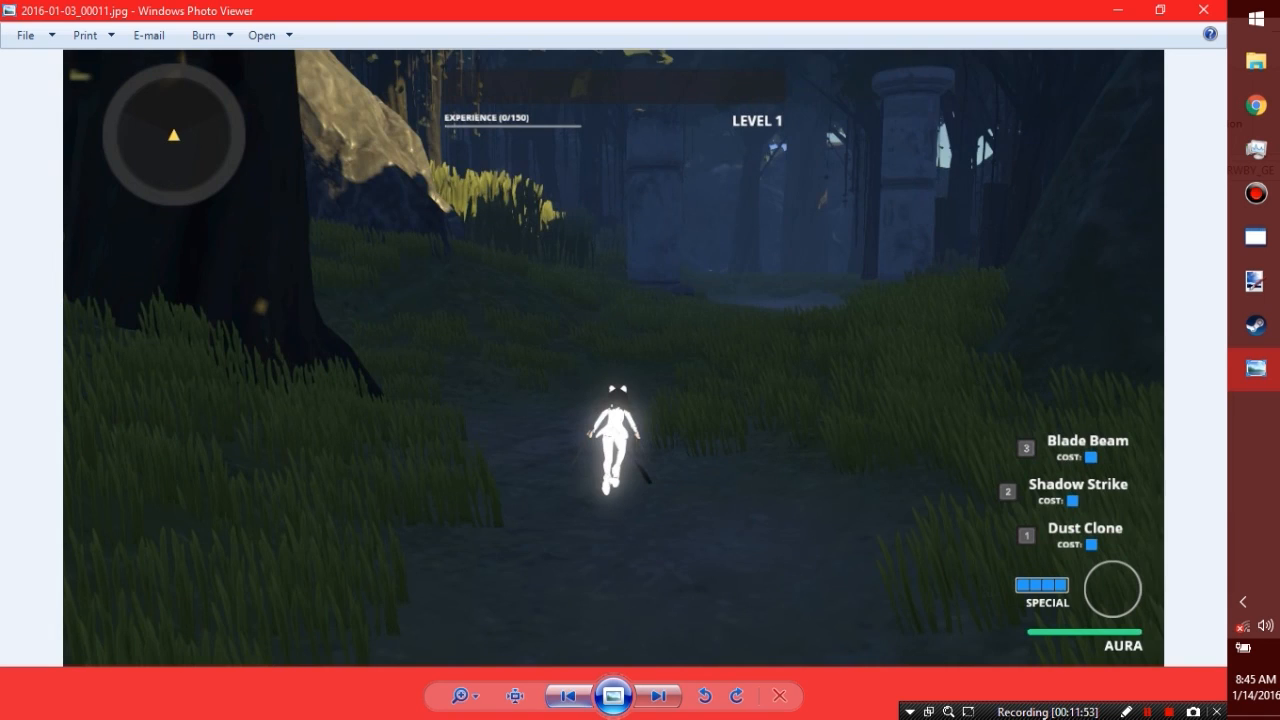
pyautogui.click(566, 695)
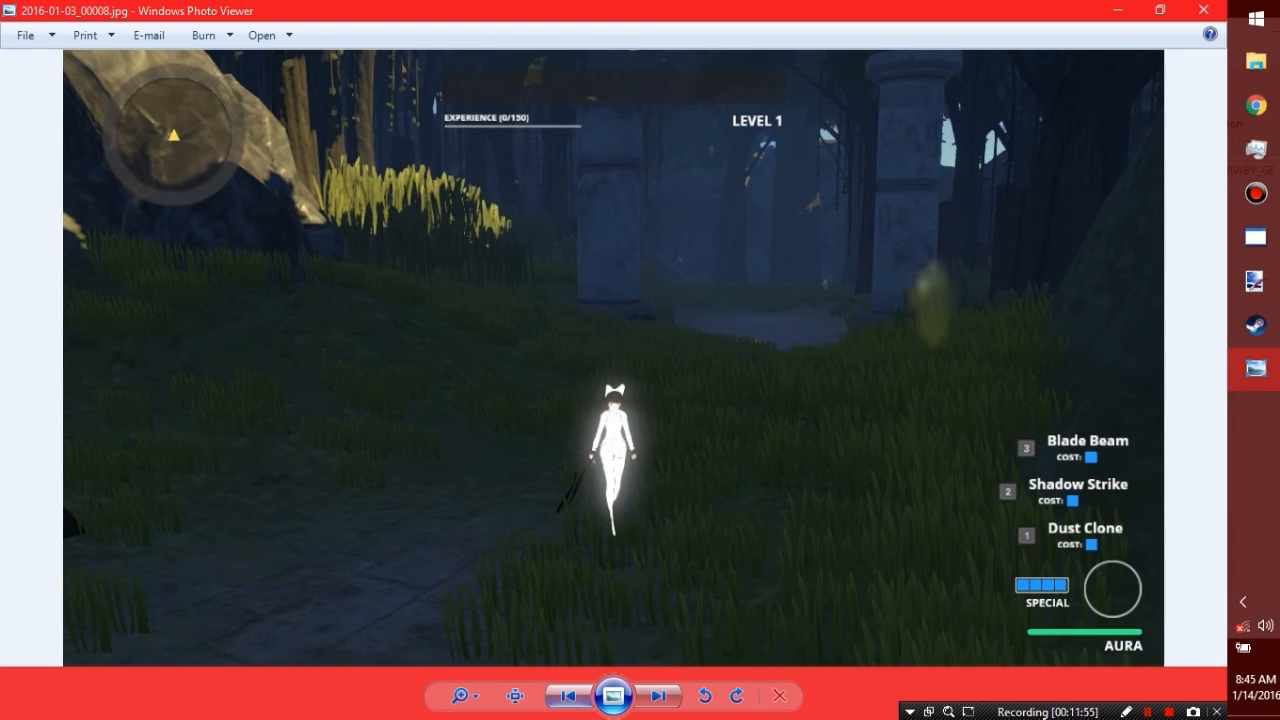